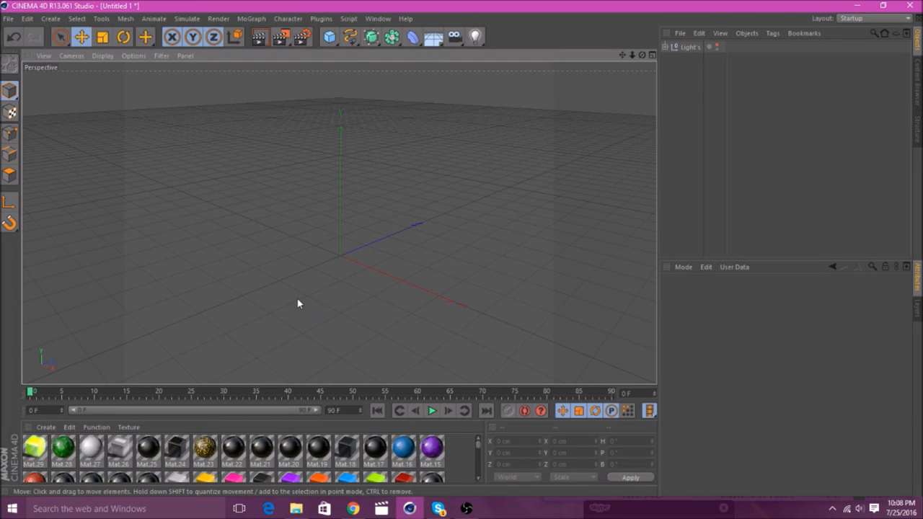
mouse_move(296, 277)
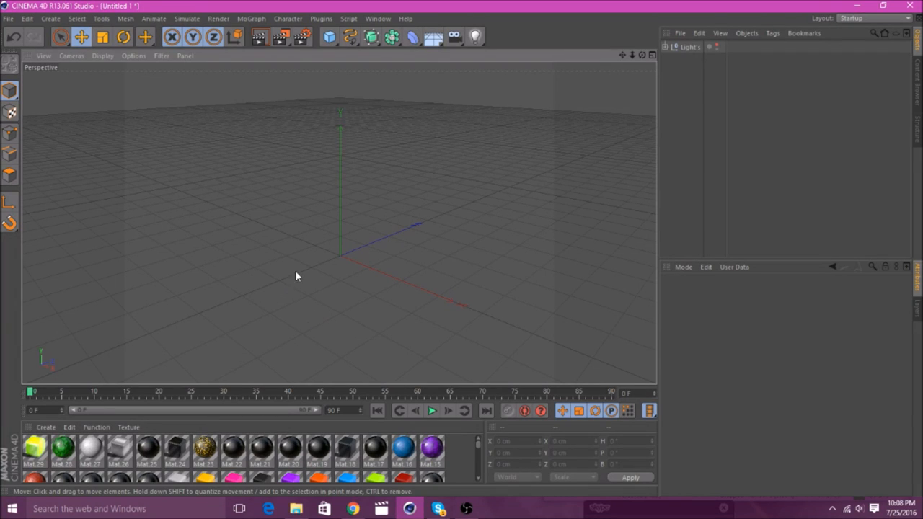
mouse_move(340, 300)
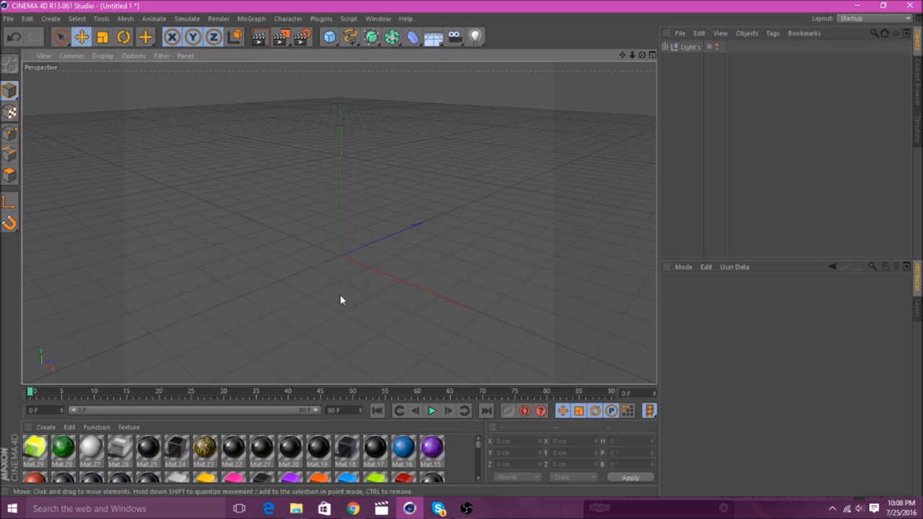
mouse_move(332, 305)
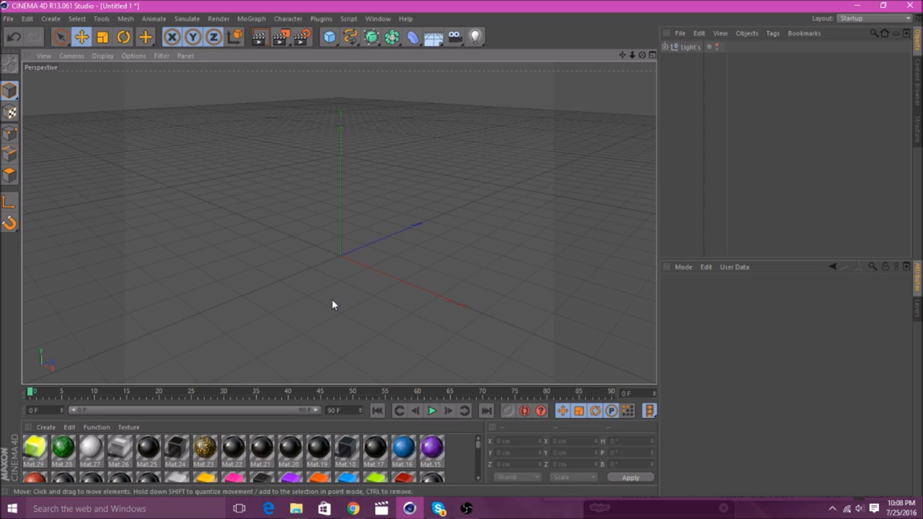
mouse_move(455, 254)
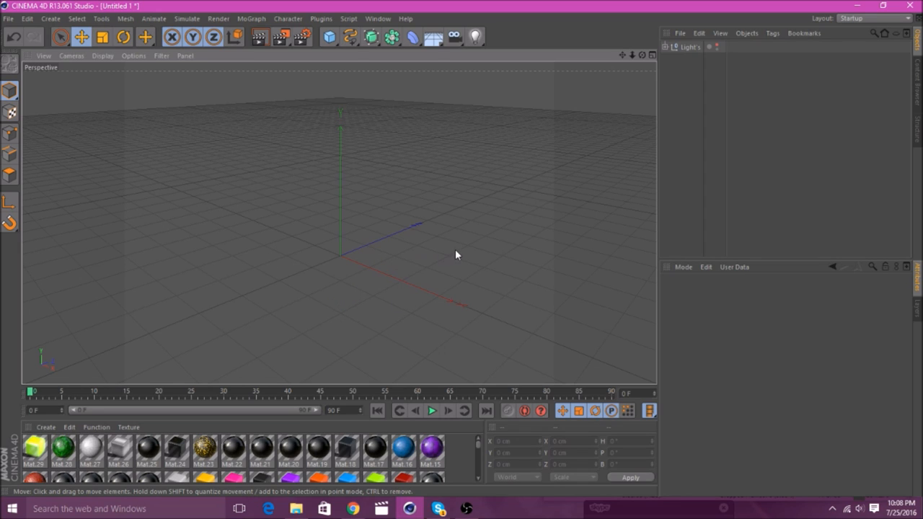
mouse_move(413, 248)
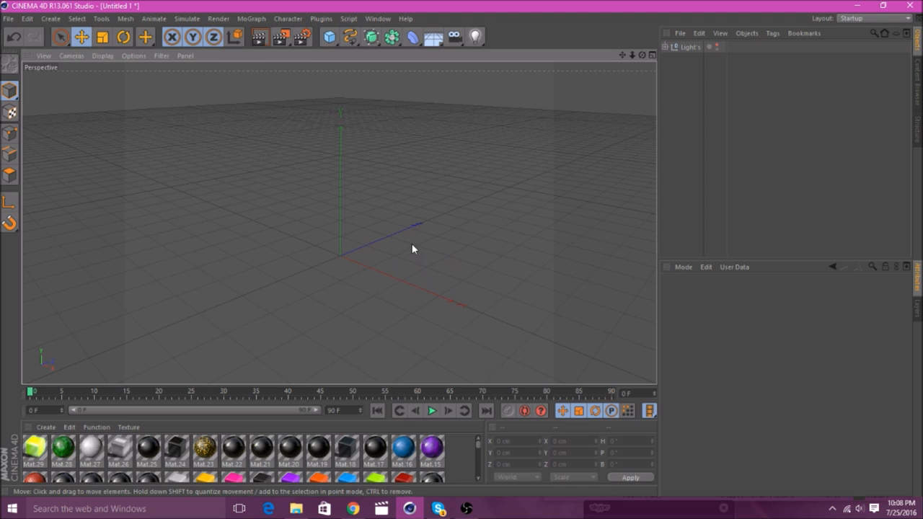
mouse_move(401, 250)
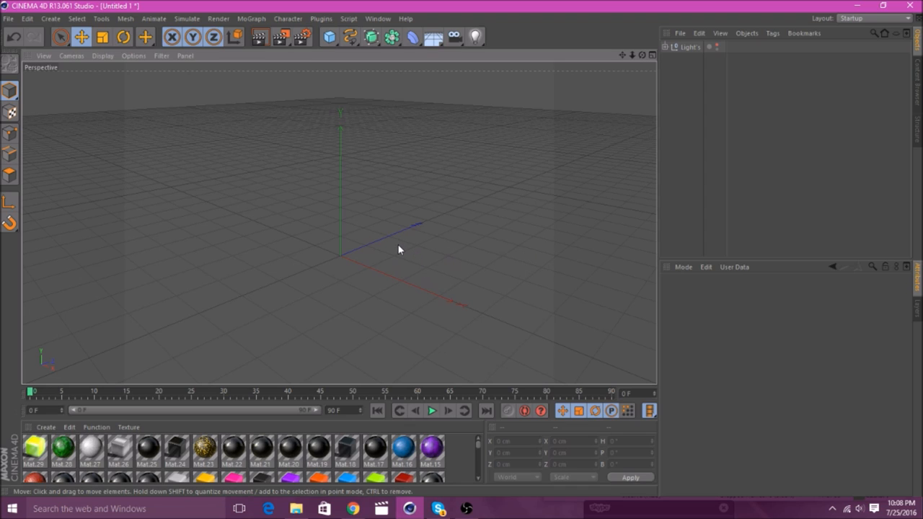
mouse_move(395, 244)
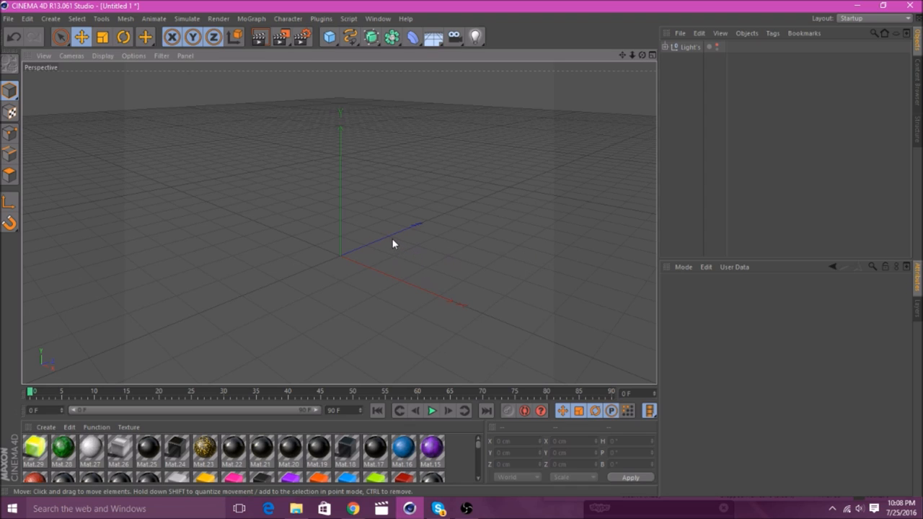
mouse_move(381, 238)
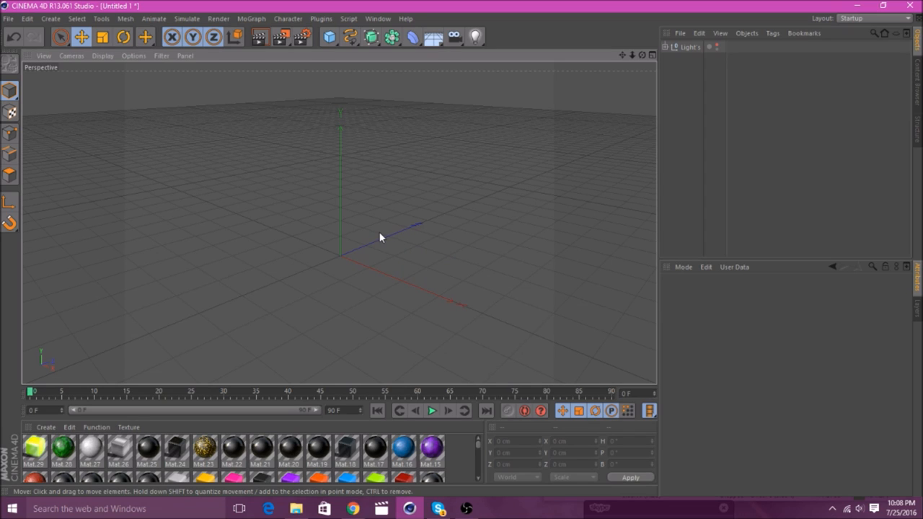
mouse_move(375, 228)
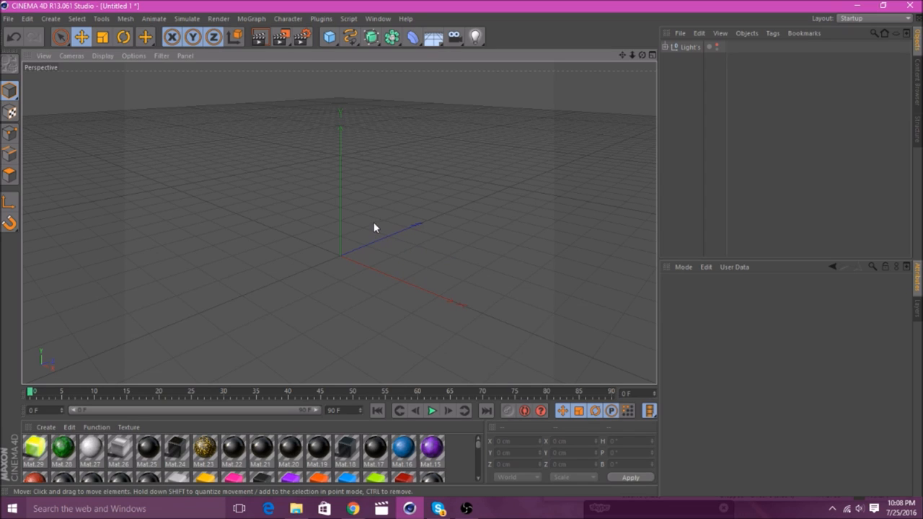
mouse_move(199, 161)
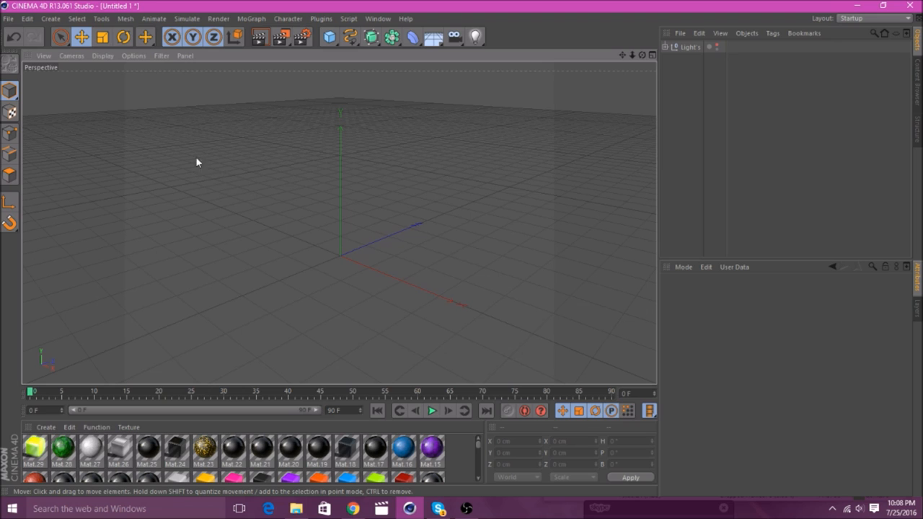
mouse_move(310, 281)
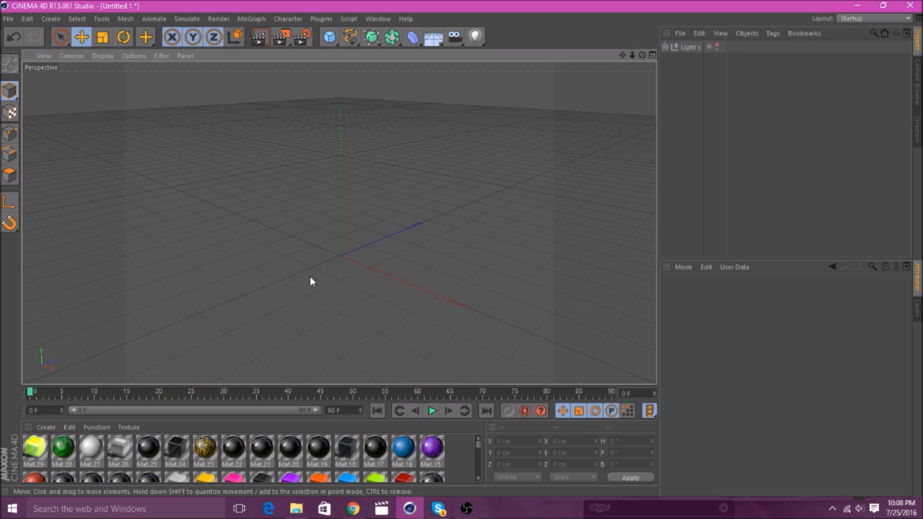
mouse_move(353, 508)
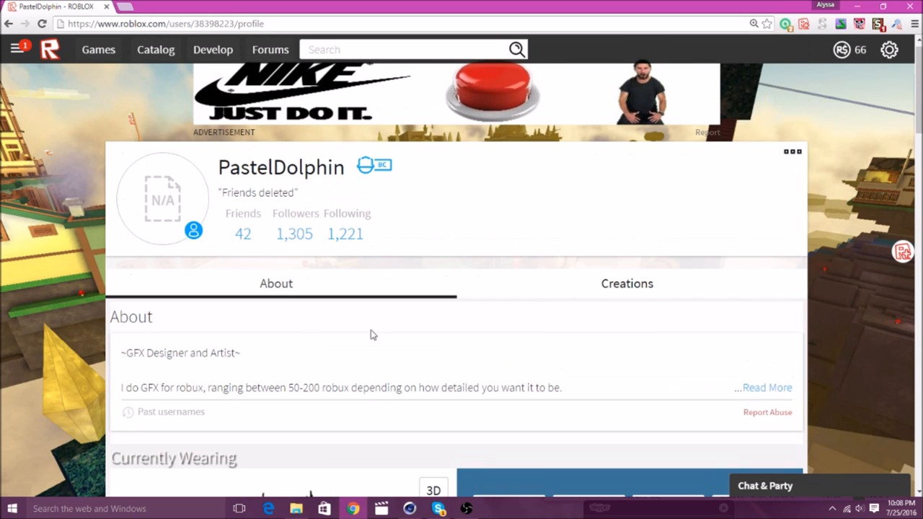
Step: Download the avatar model via the export extension on the profile page and return to Cinema 4D
scroll("down", 3)
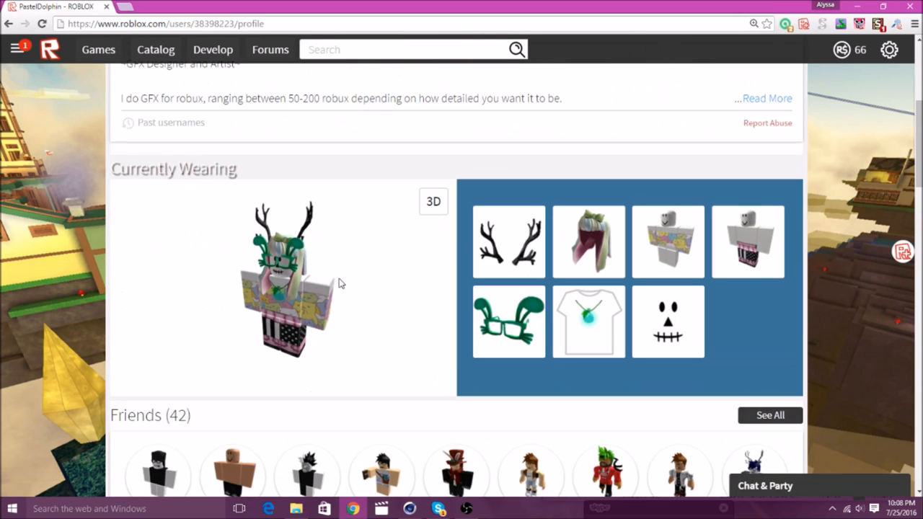
mouse_move(306, 337)
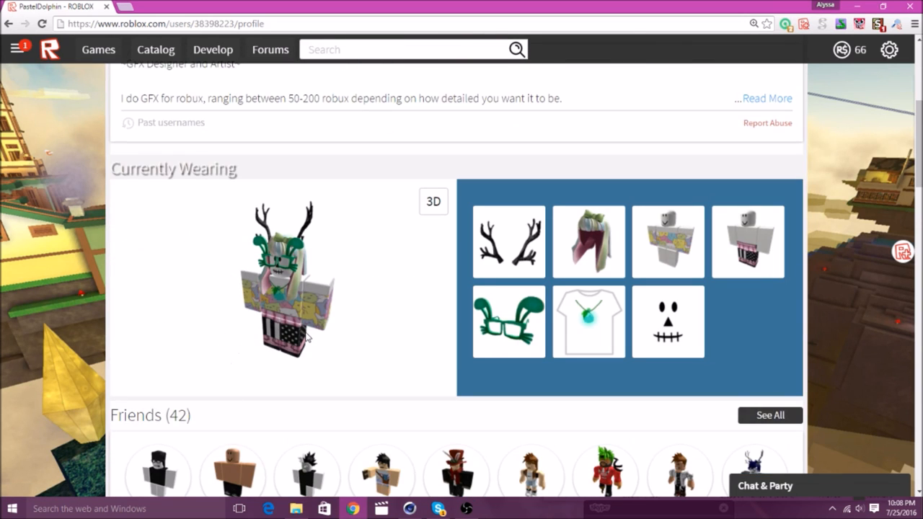
mouse_move(893, 38)
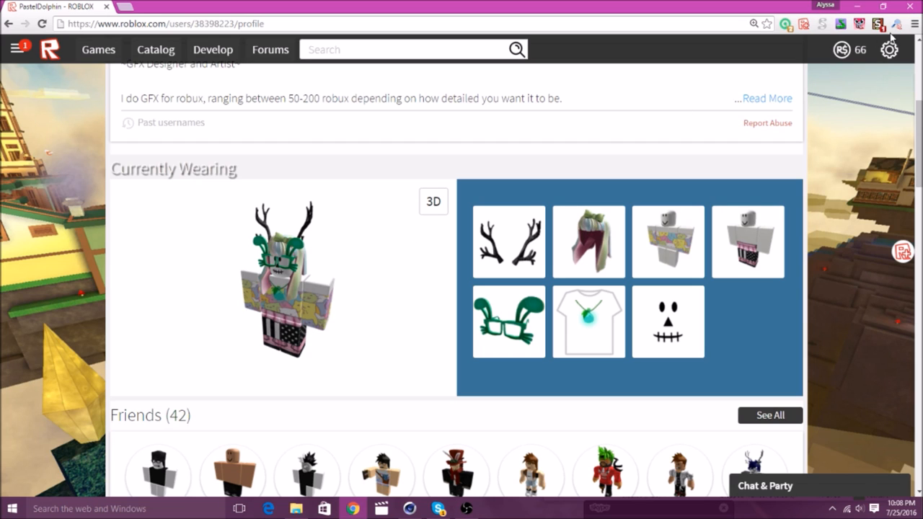
mouse_move(897, 23)
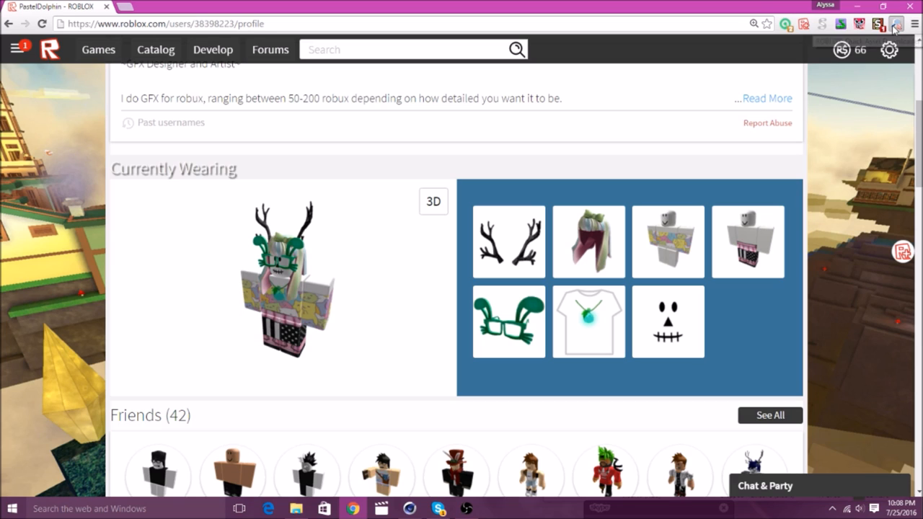
left_click(897, 23)
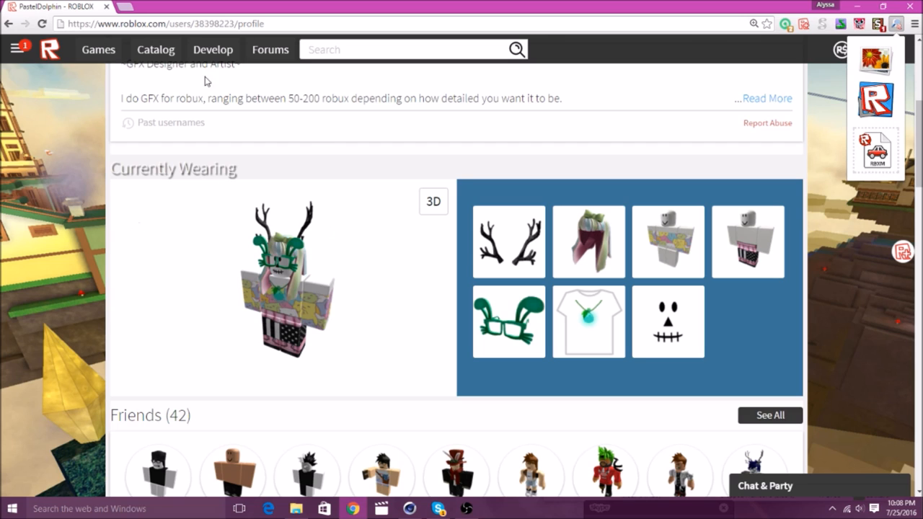
mouse_move(877, 32)
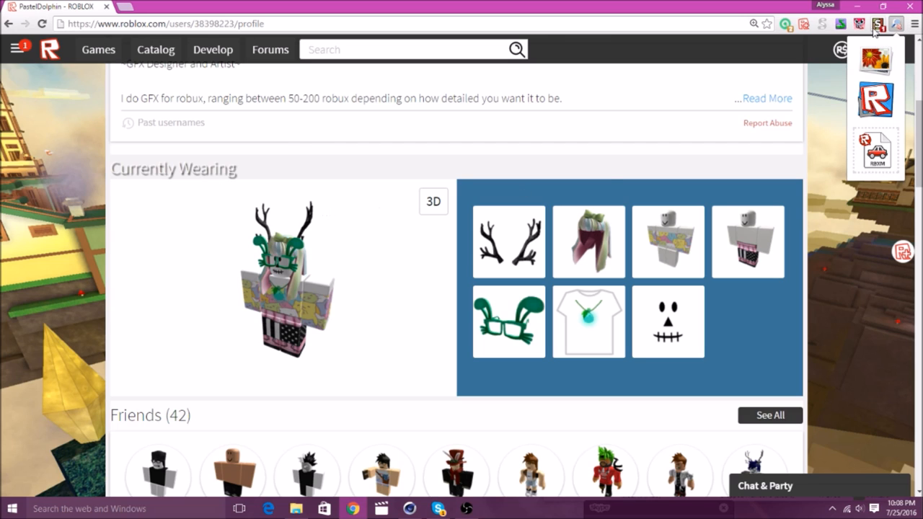
mouse_move(891, 75)
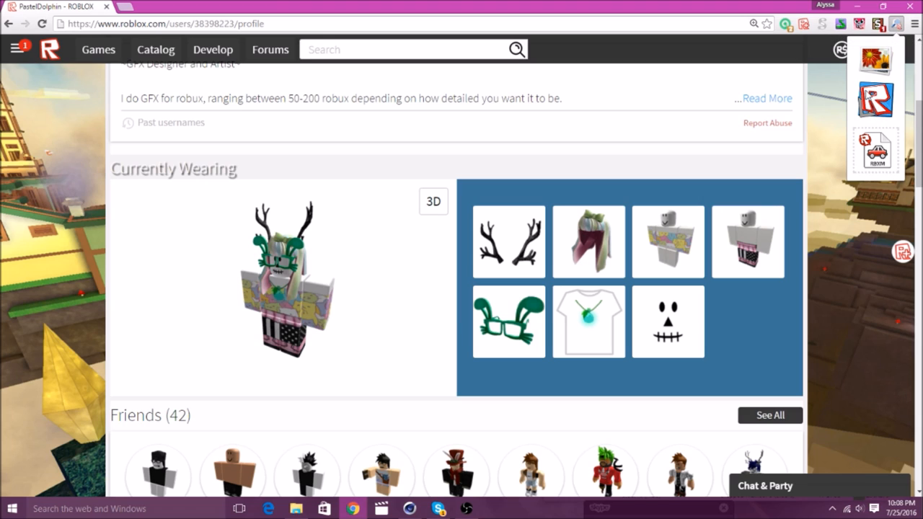
mouse_move(875, 98)
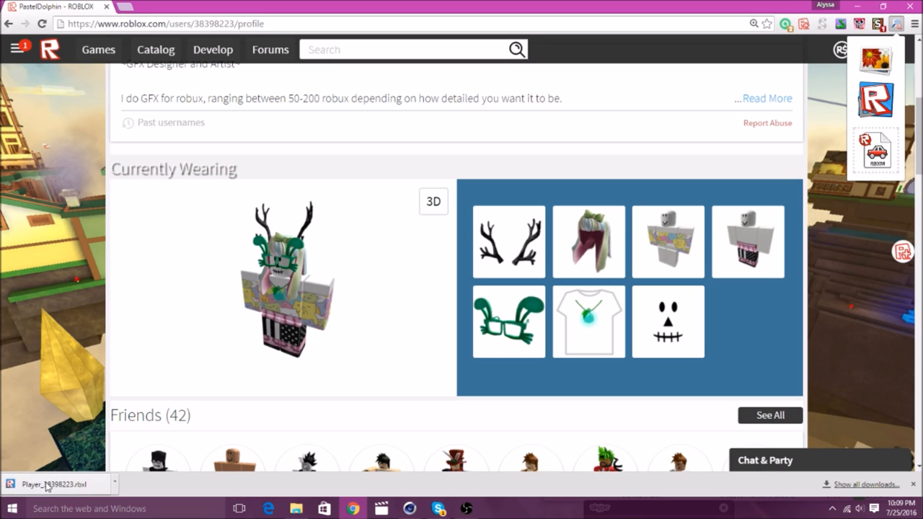
mouse_move(387, 310)
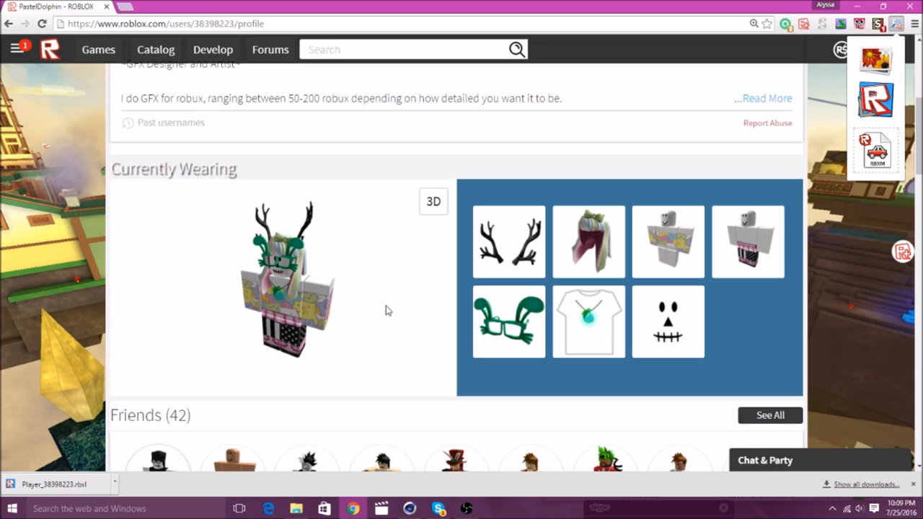
mouse_move(485, 367)
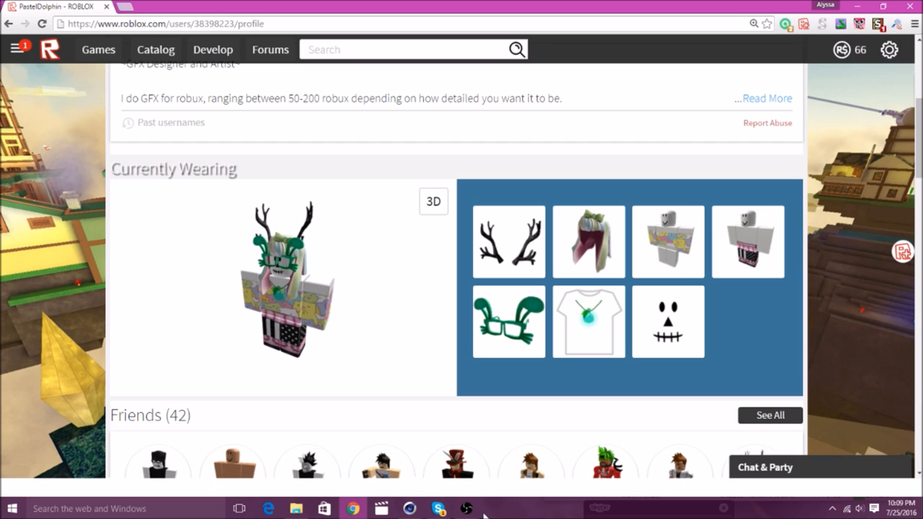
left_click(410, 508)
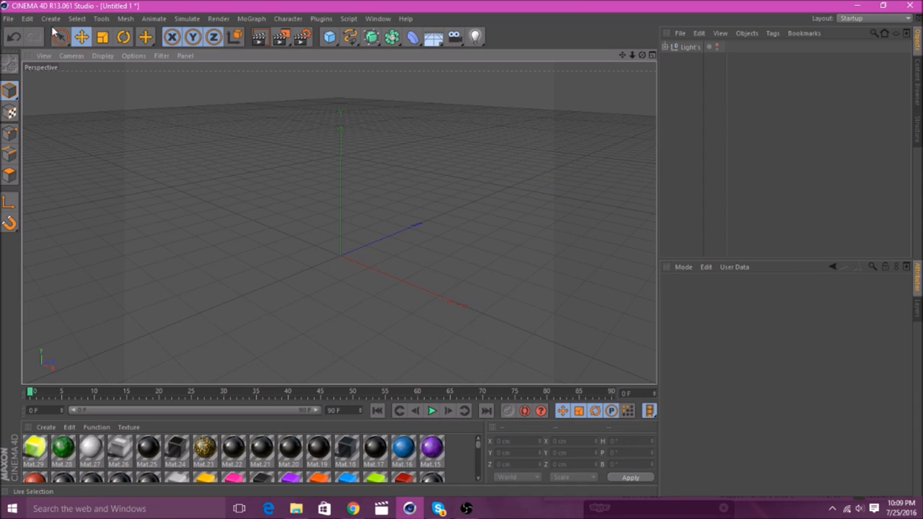
Step: Bring up the File menu to start merging an external model into the scene
left_click(690, 47)
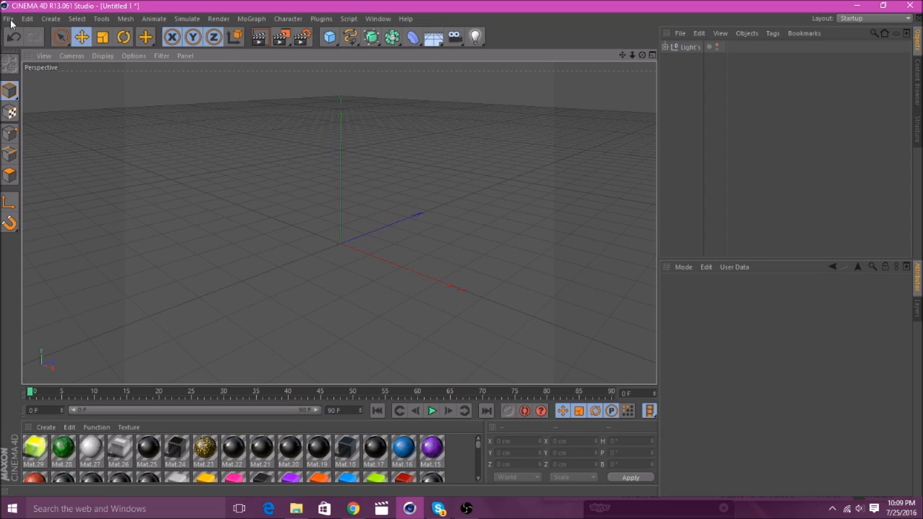
left_click(8, 17)
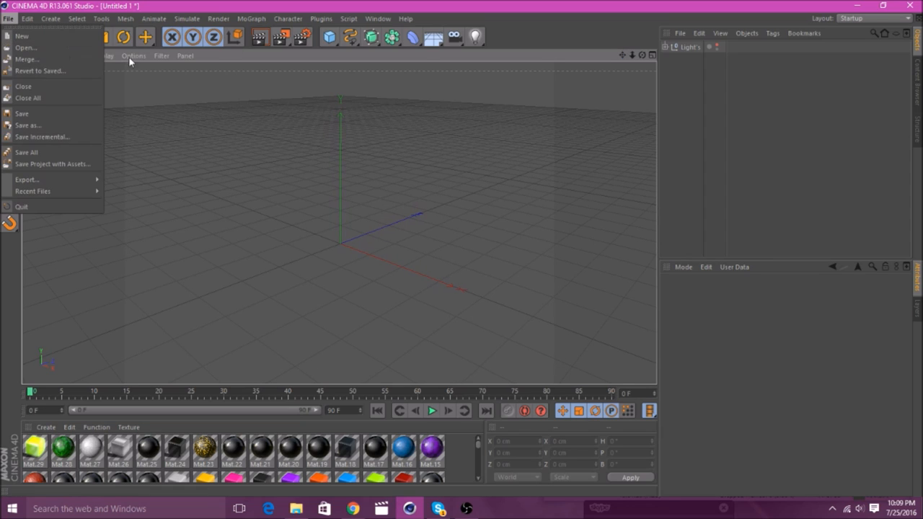
mouse_move(26, 59)
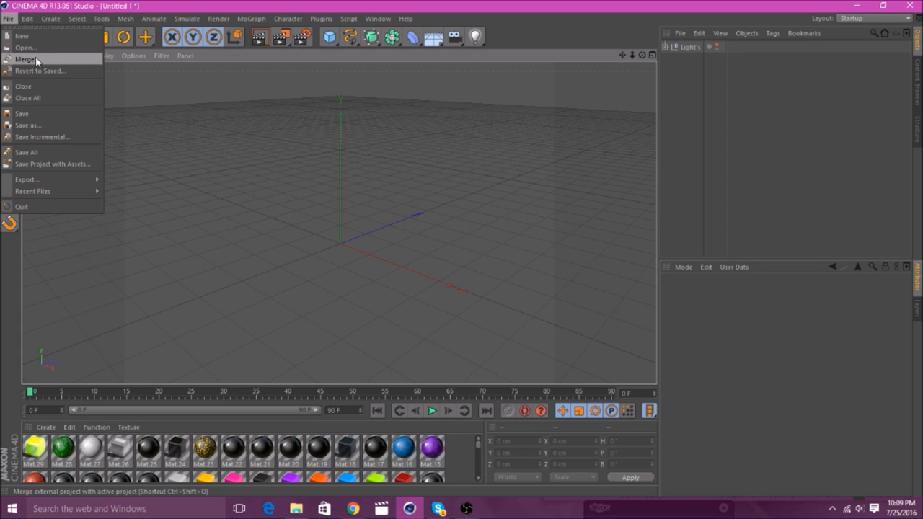
mouse_move(28, 65)
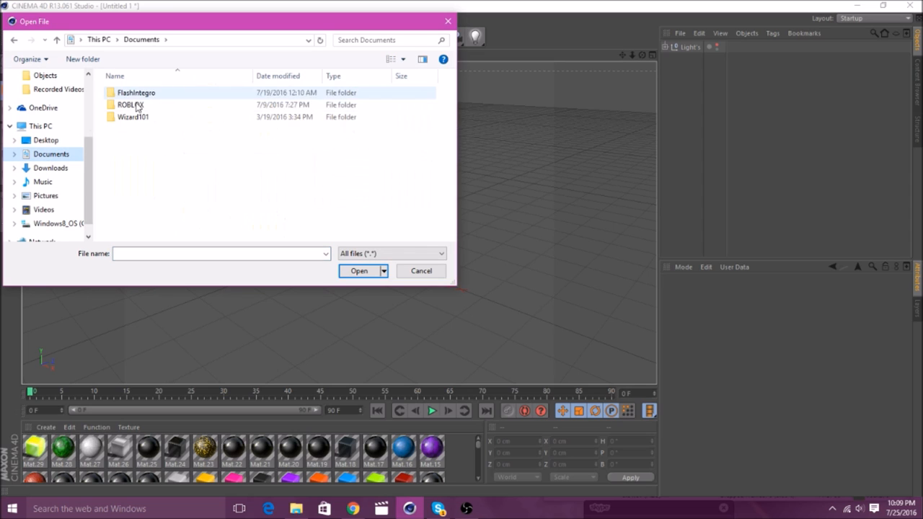
Step: Choose Youtube.obj from Documents/ROBLOX/Objects as the model to merge
double_click(129, 104)
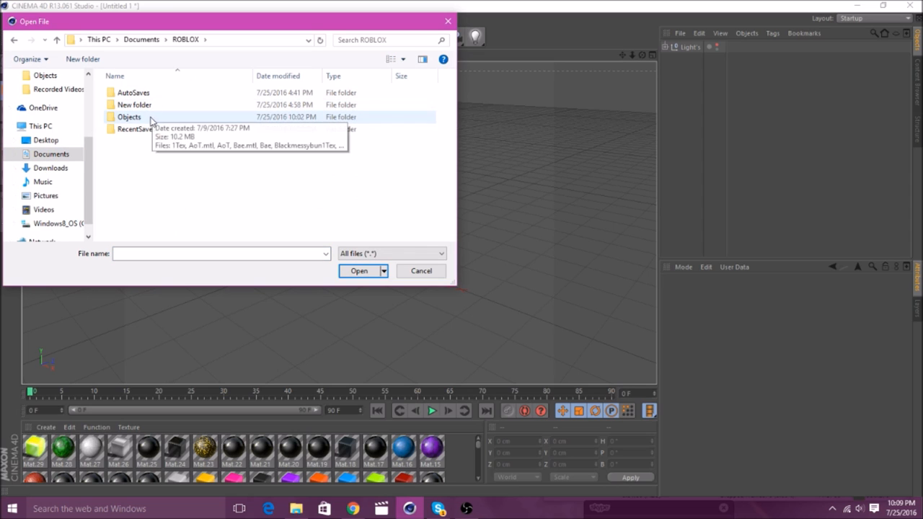
double_click(130, 116)
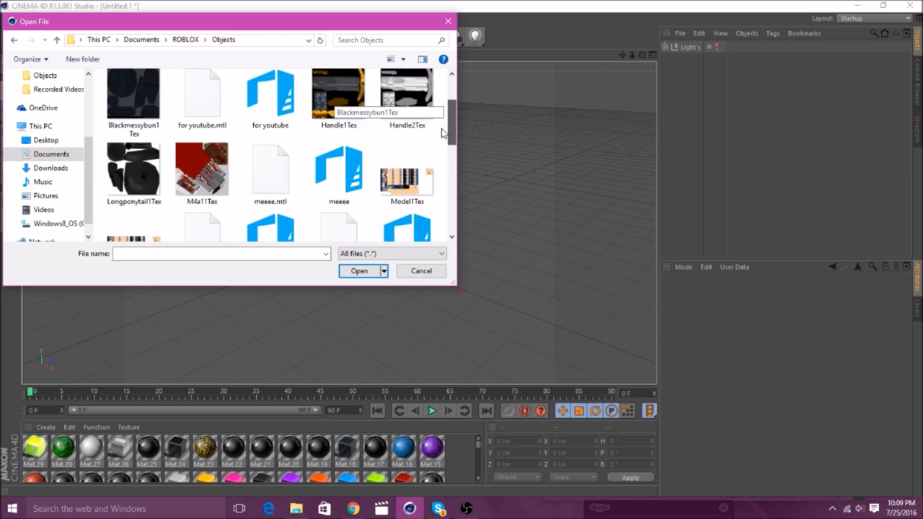
scroll("down", 3)
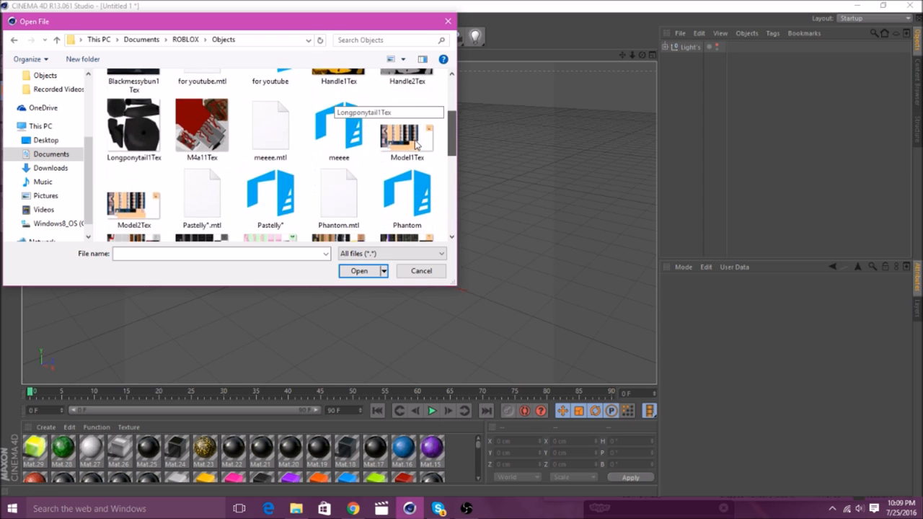
scroll("down", 3)
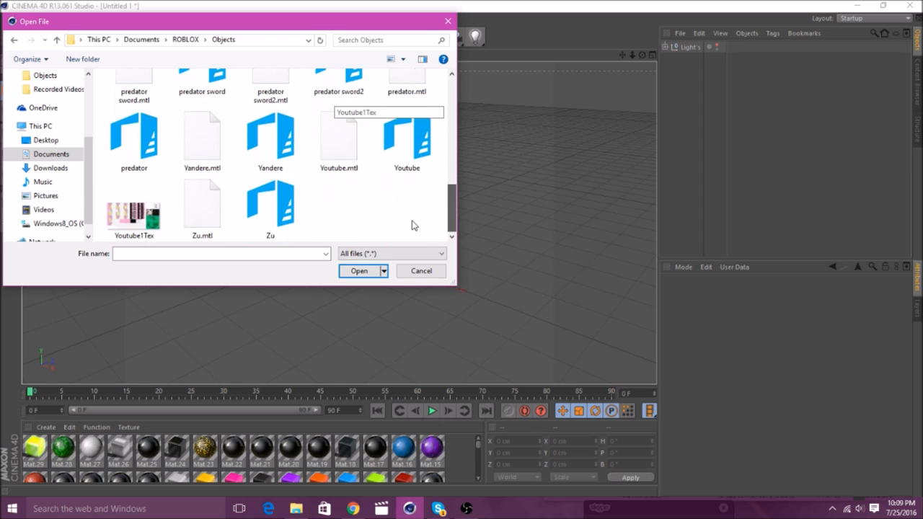
left_click(407, 142)
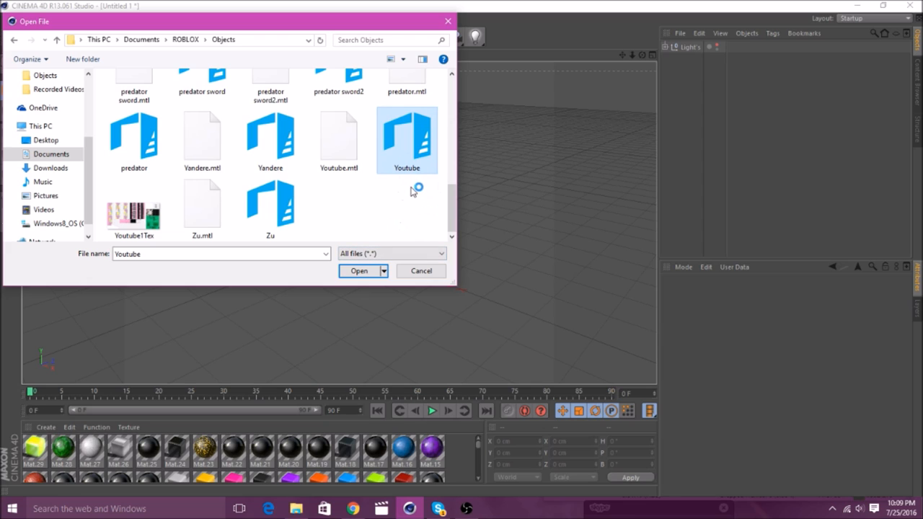
mouse_move(407, 213)
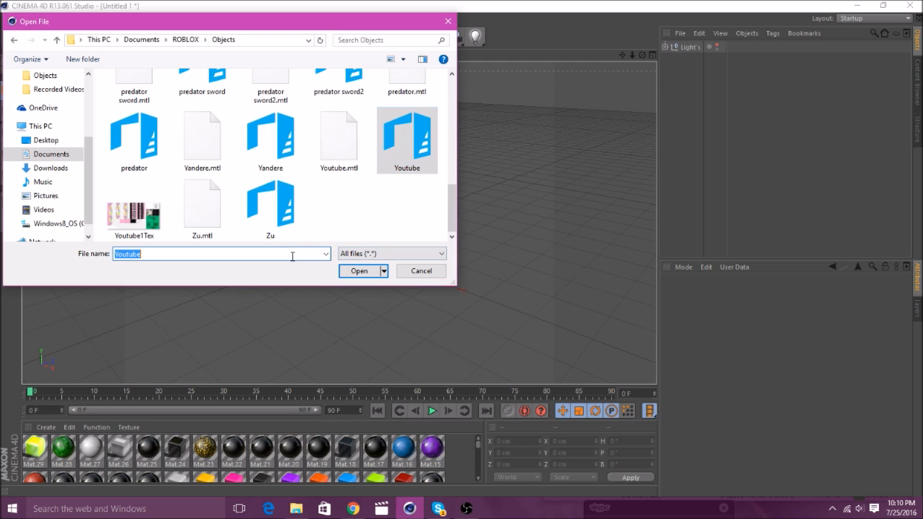
type("you")
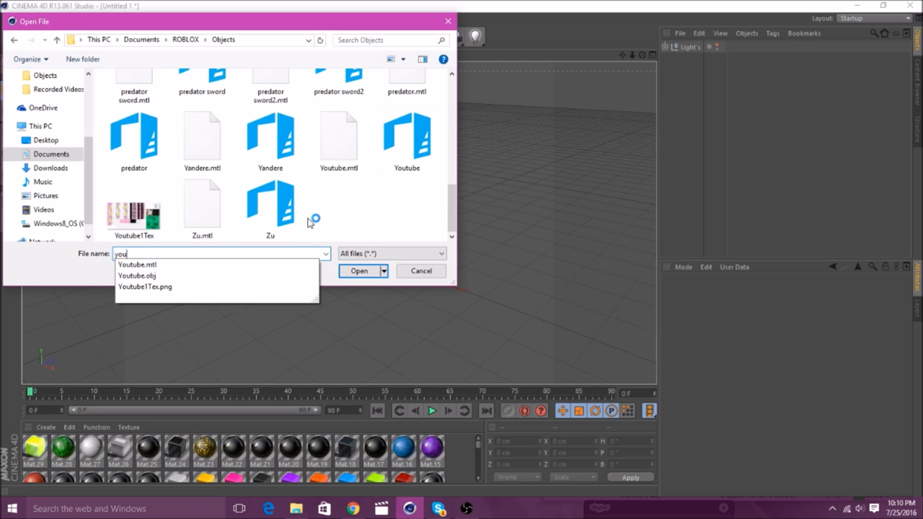
mouse_move(170, 265)
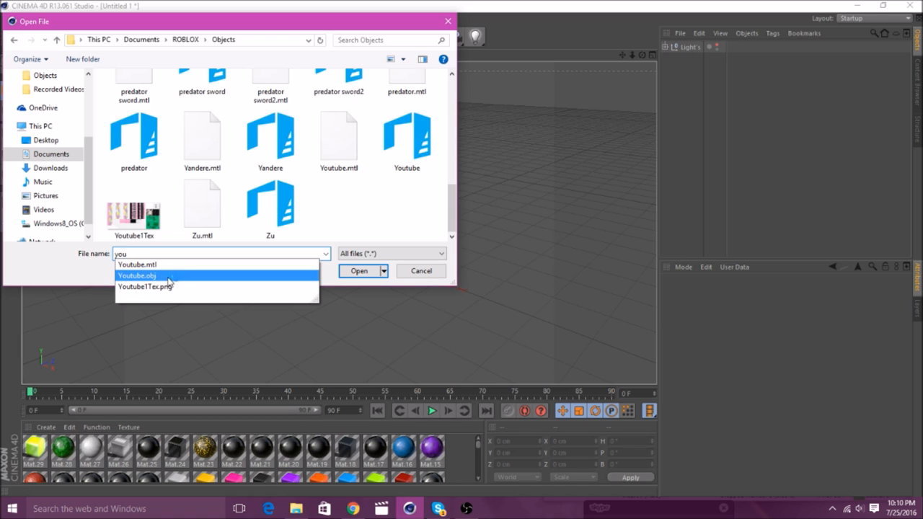
left_click(357, 271)
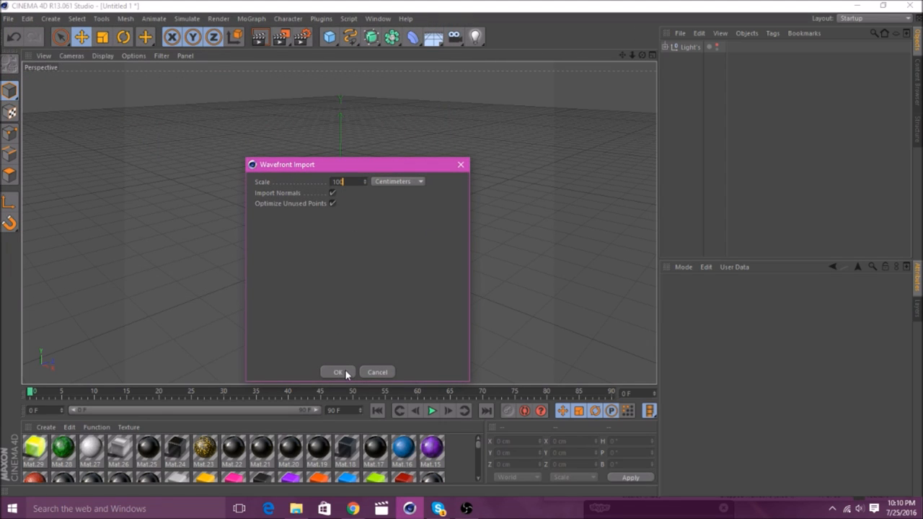
Step: Confirm the Wavefront import and select individual Youtube avatar parts in the scene
left_click(337, 372)
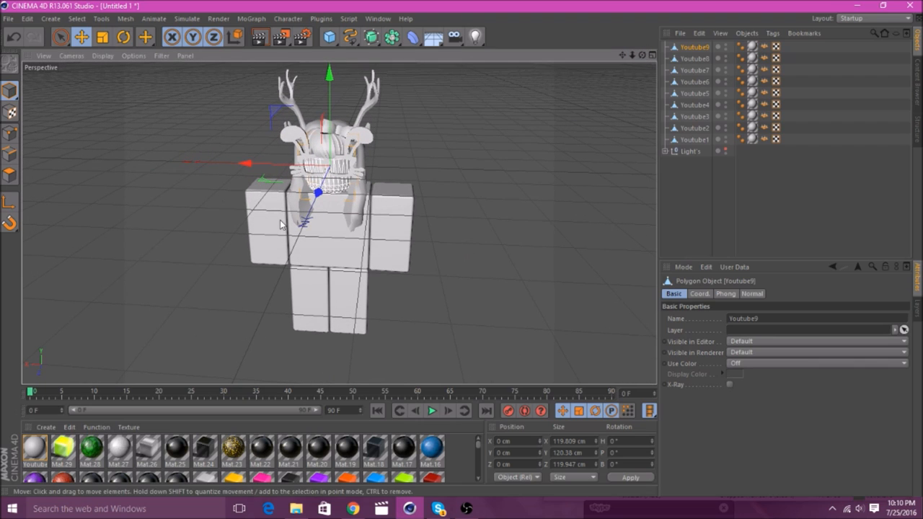
mouse_move(353, 240)
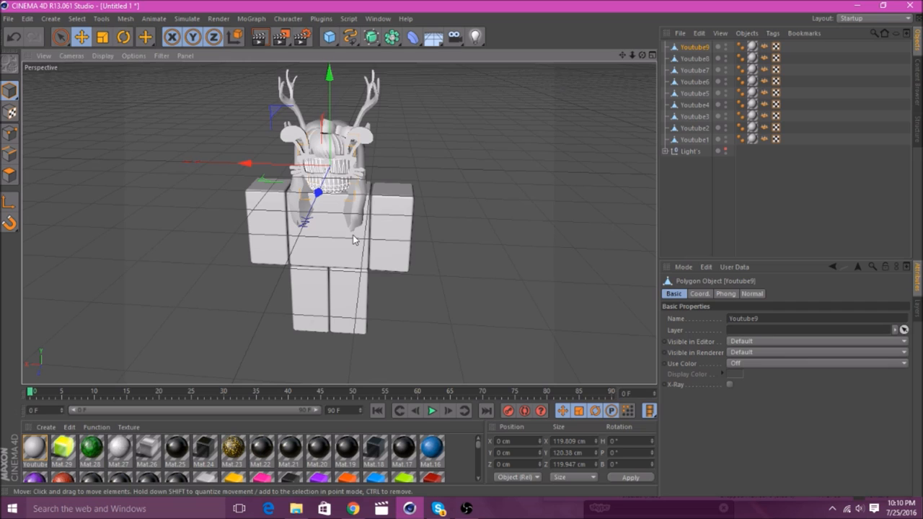
left_click(694, 127)
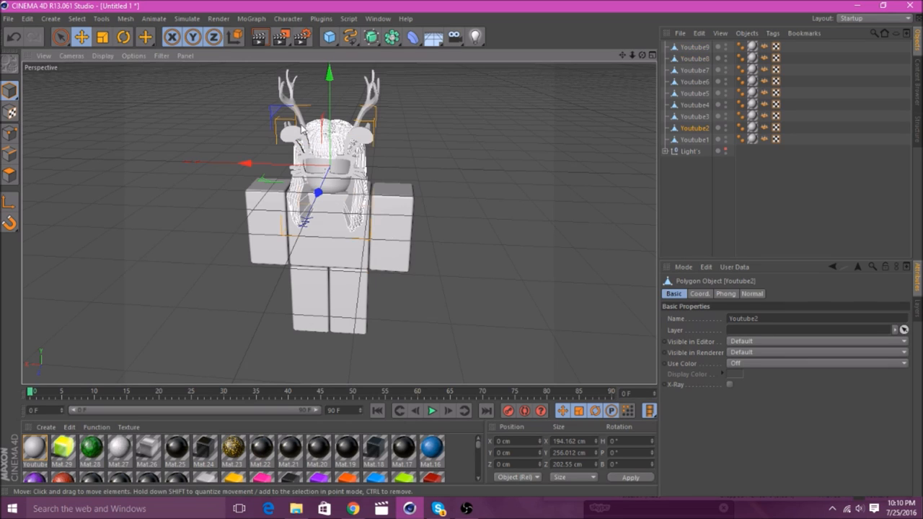
left_click(696, 138)
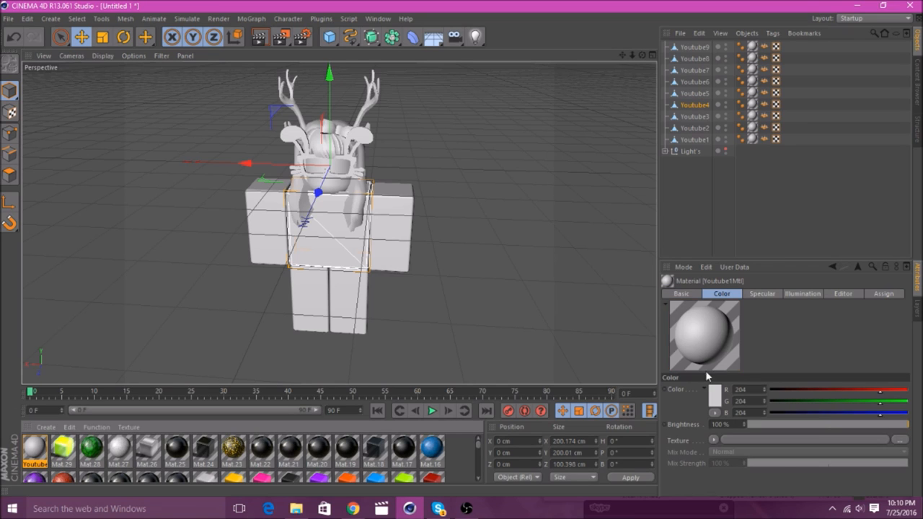
mouse_move(770, 416)
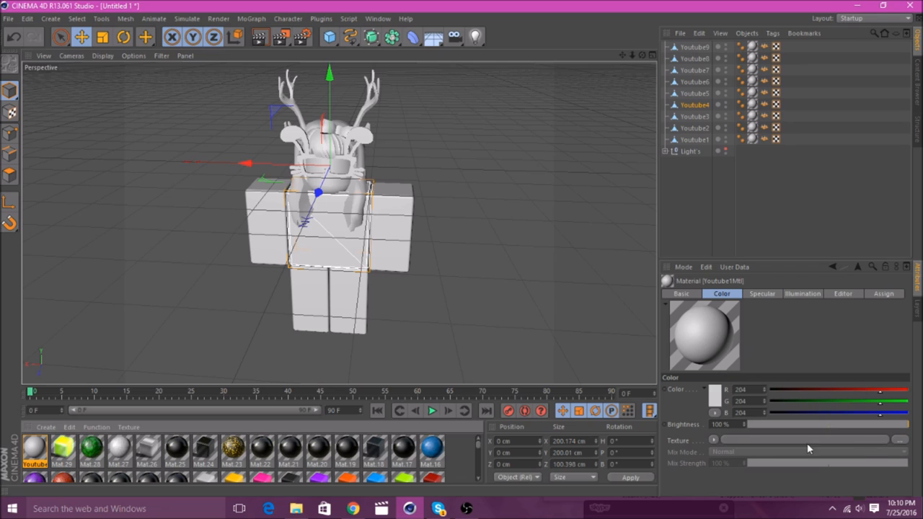
mouse_move(907, 442)
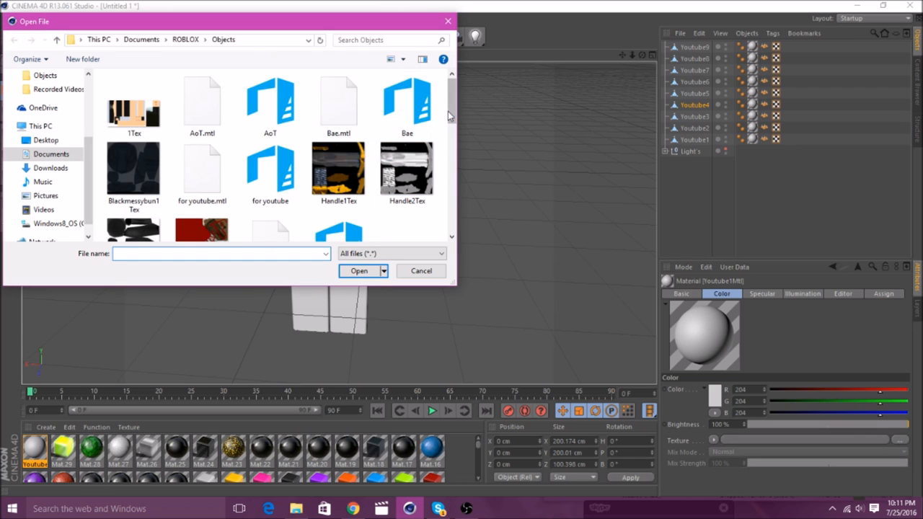
Step: Load Youtube1Tex.png as the avatar material's color texture, answering the copy prompt
scroll("down", 3)
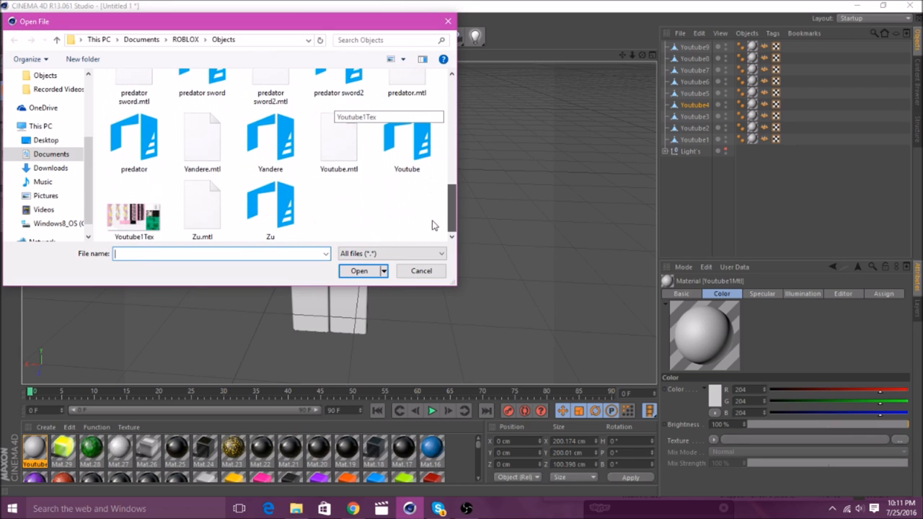
mouse_move(152, 213)
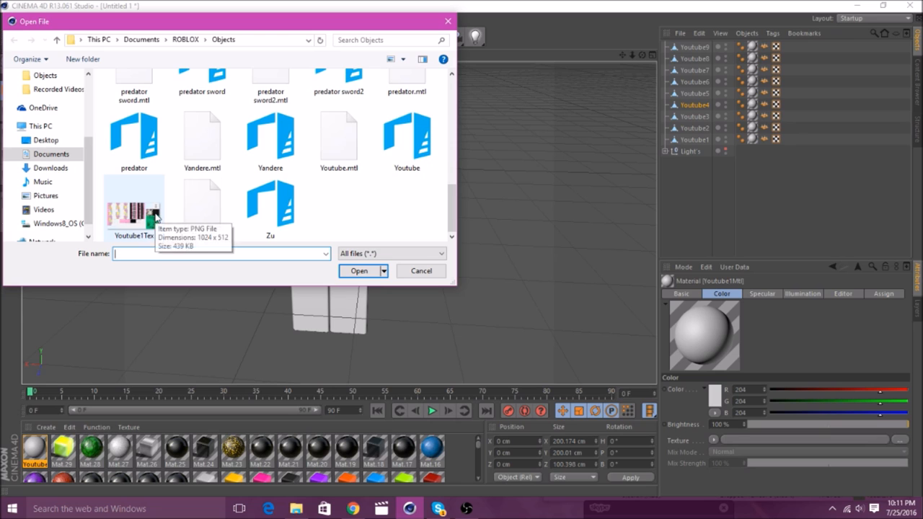
left_click(134, 210)
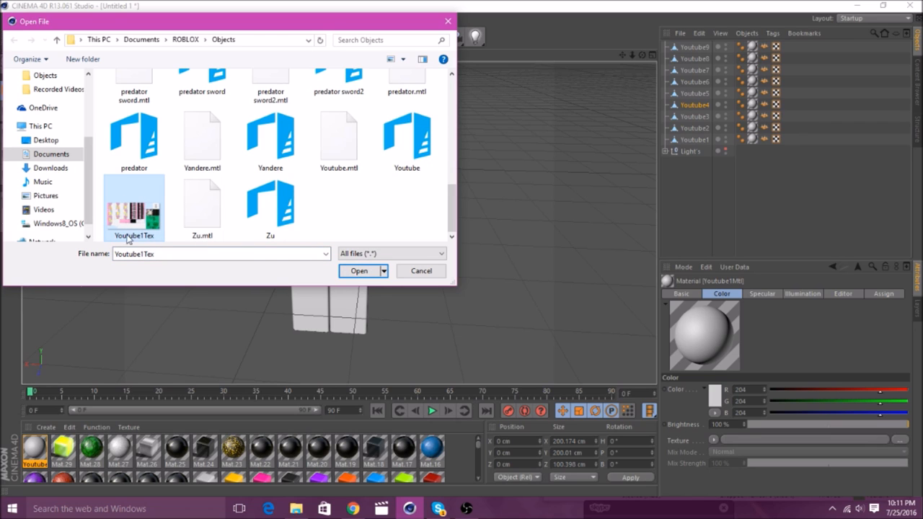
scroll("up", 3)
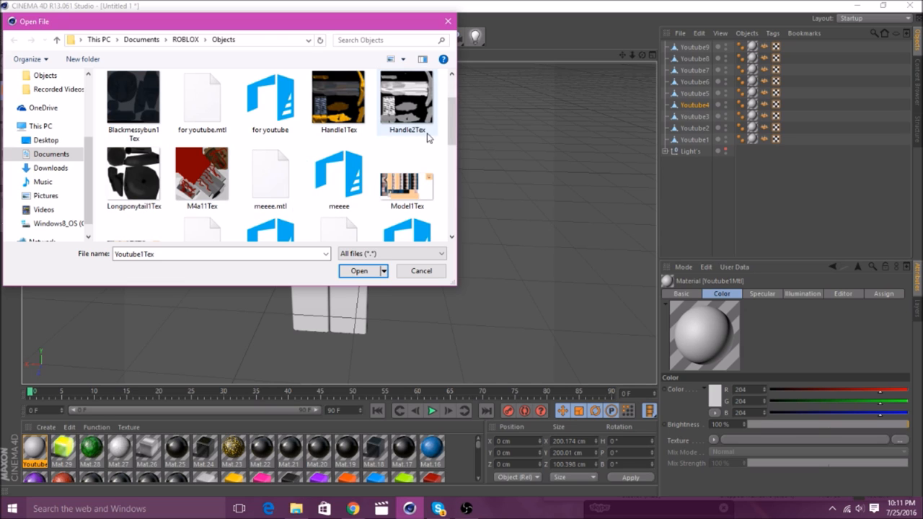
scroll("down", 3)
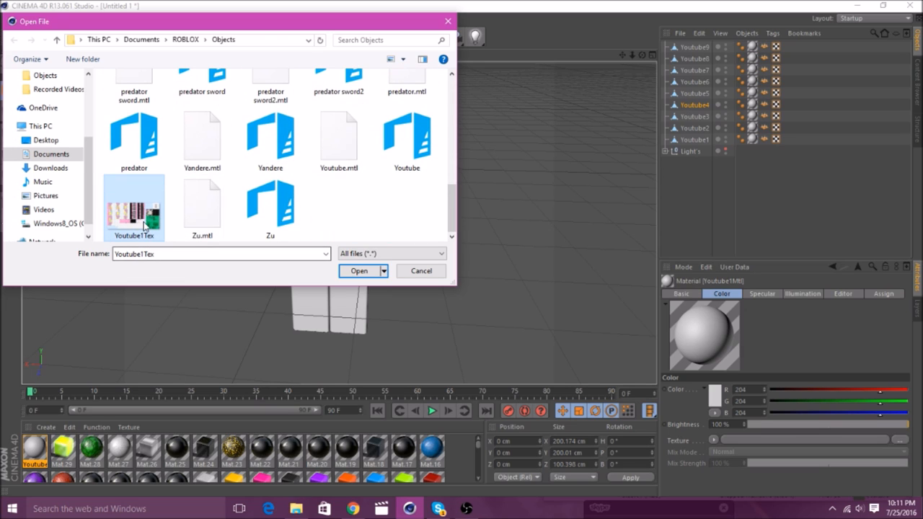
left_click(357, 271)
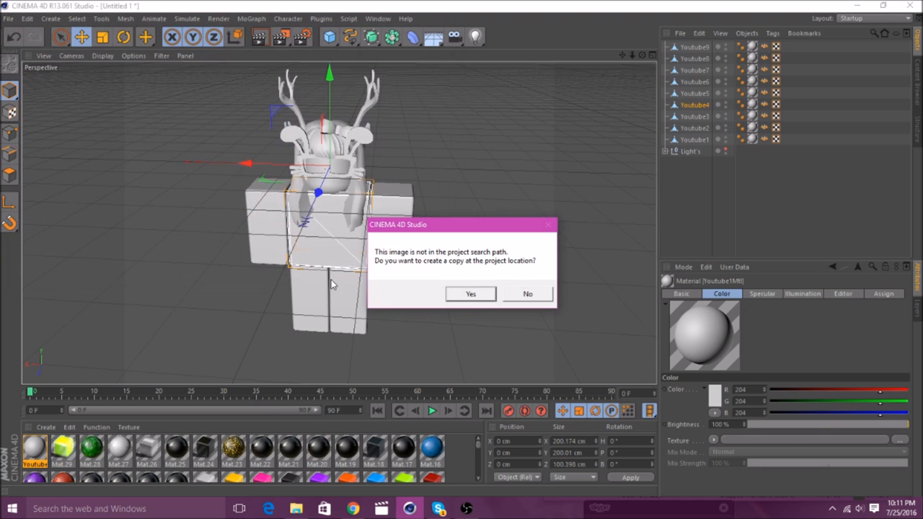
left_click(470, 294)
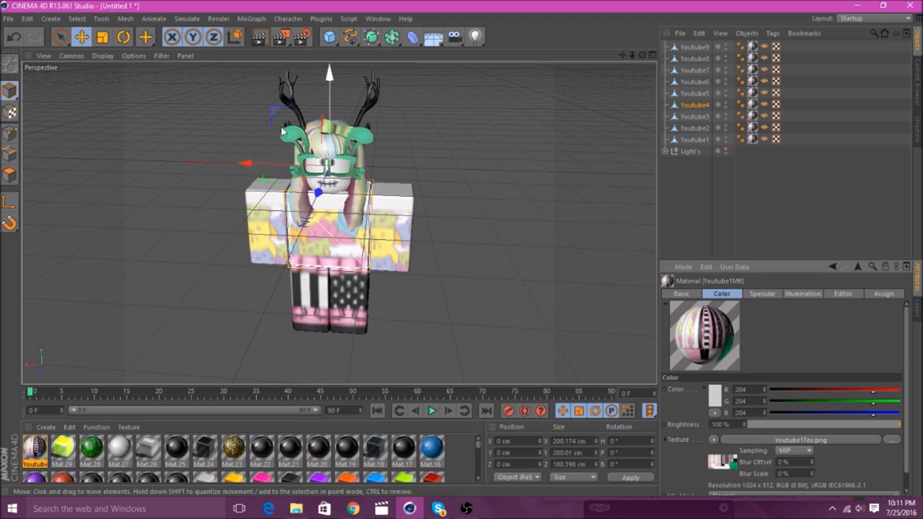
mouse_move(848, 306)
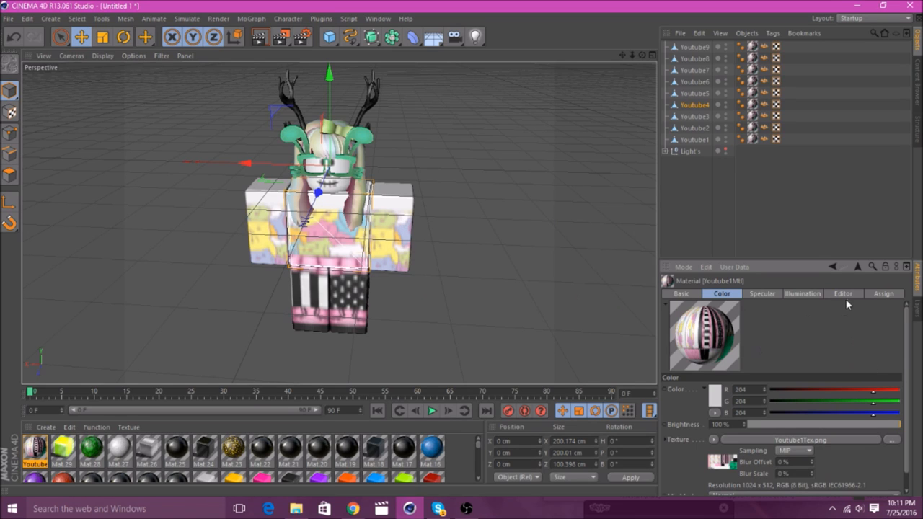
Step: Set the material's Texture Preview Size to No Scaling in the Editor settings
left_click(842, 295)
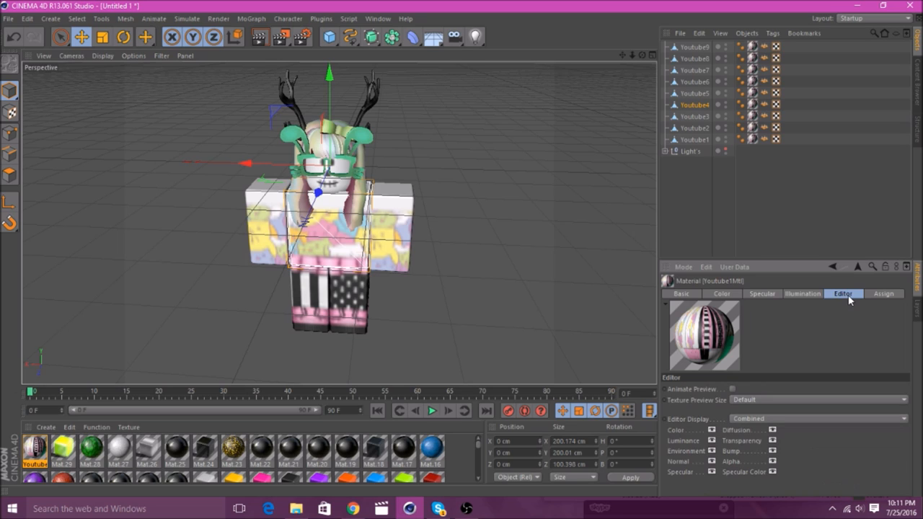
left_click(819, 400)
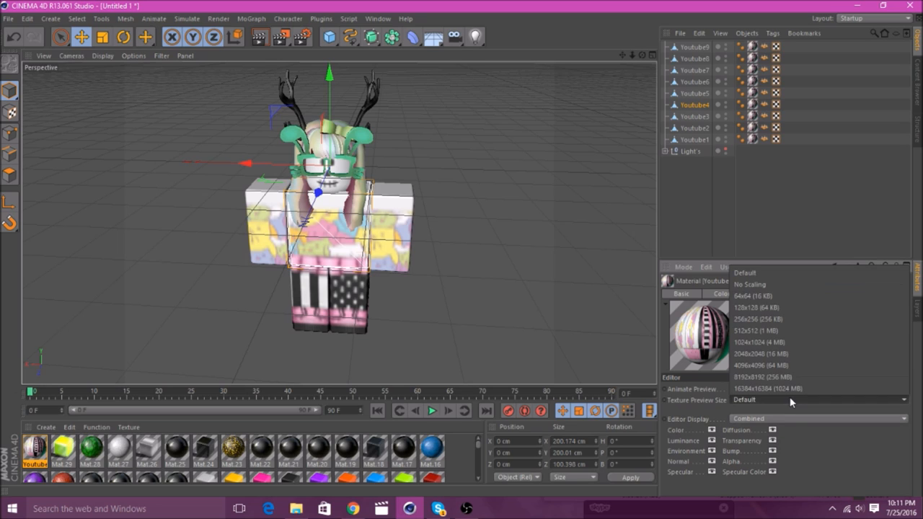
left_click(750, 284)
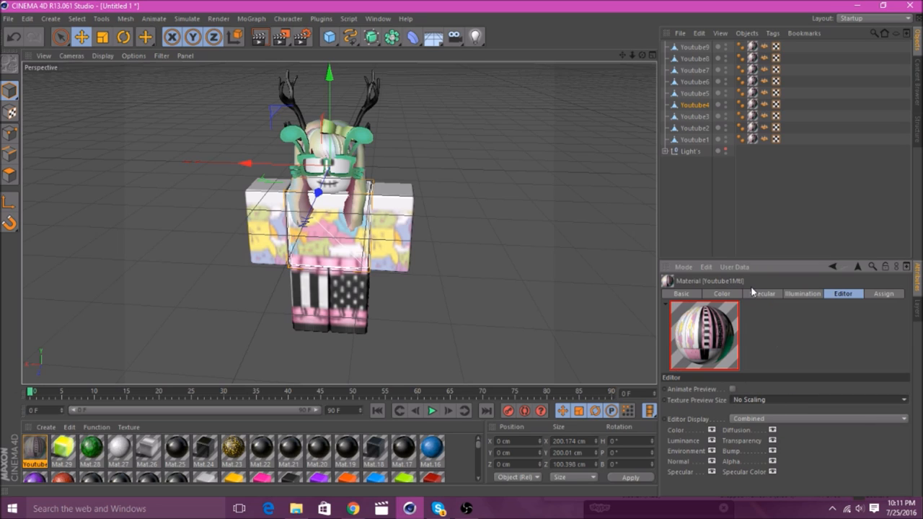
left_click(695, 81)
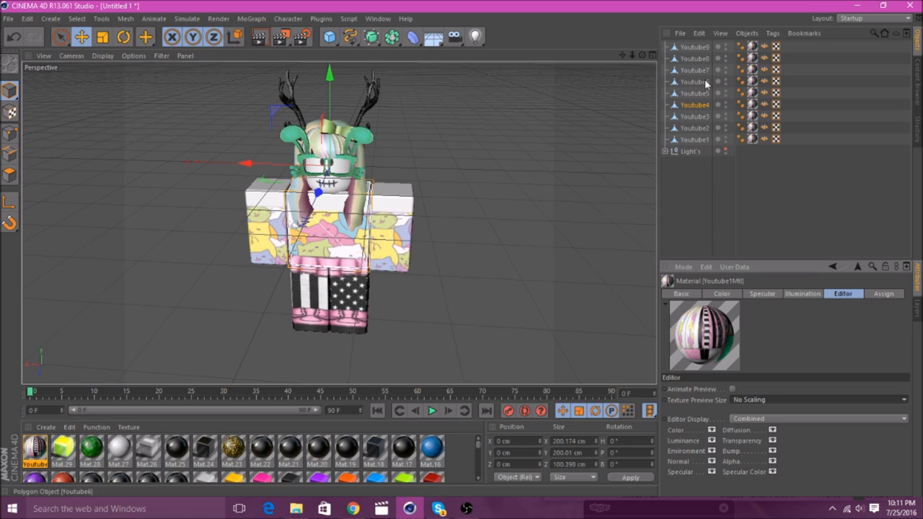
Step: Select all Youtube objects together and delete their extra Normal/UVW tags
left_click(695, 46)
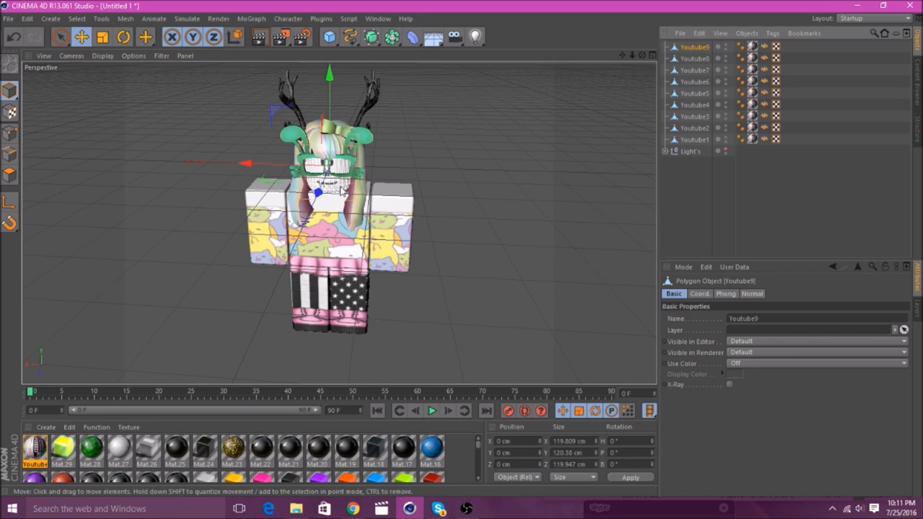
mouse_move(455, 162)
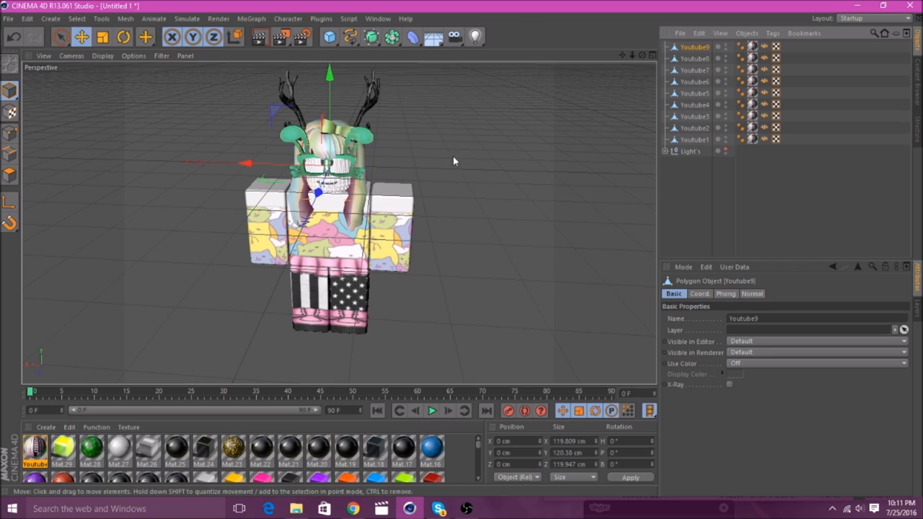
left_click(696, 57)
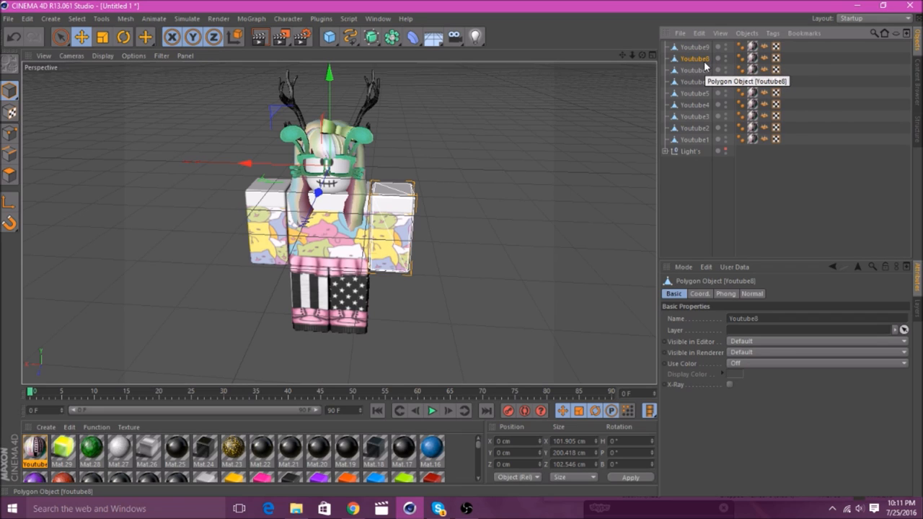
left_click(695, 70)
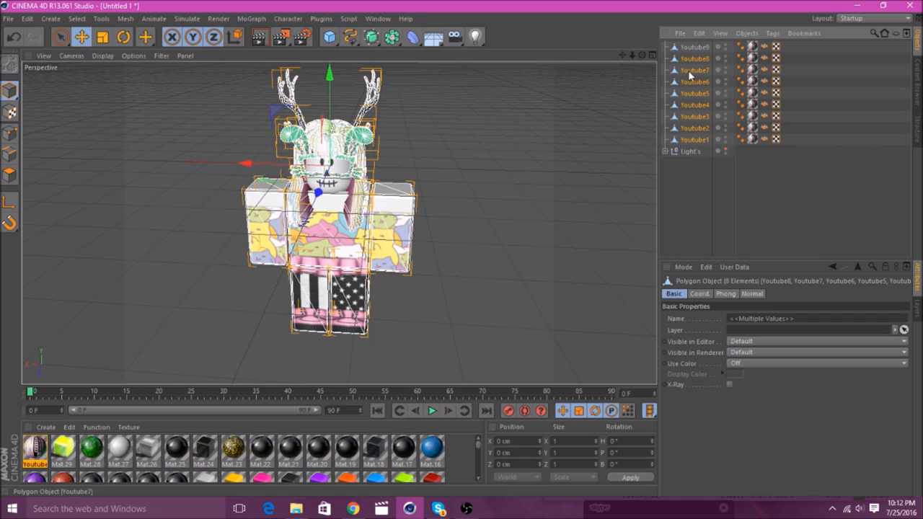
mouse_move(660, 75)
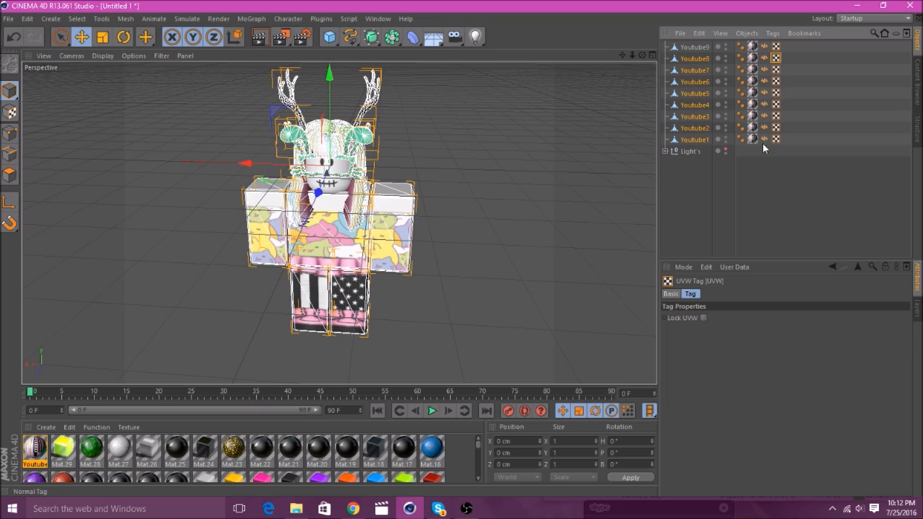
mouse_move(773, 78)
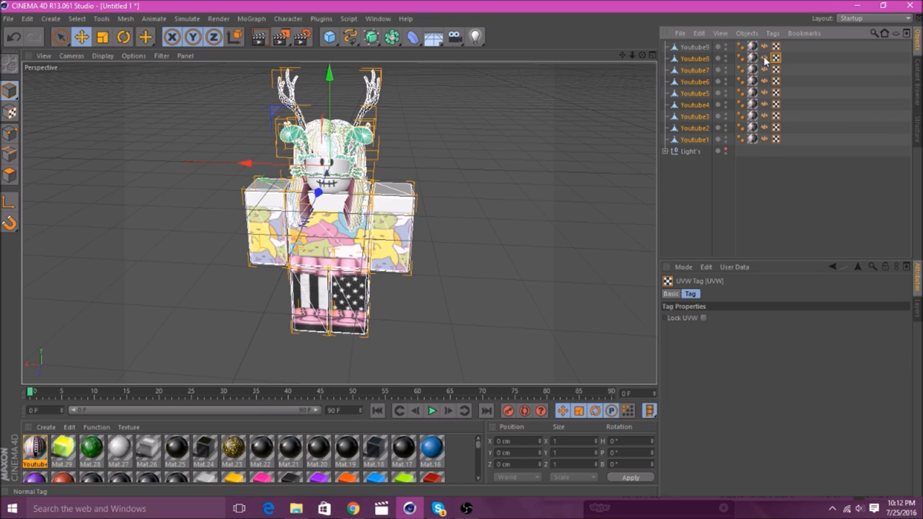
left_click(765, 57)
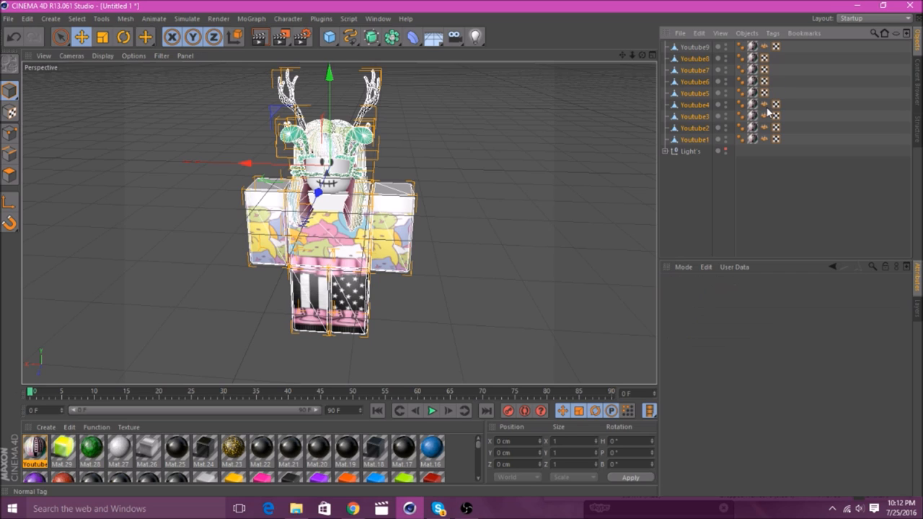
left_click(765, 126)
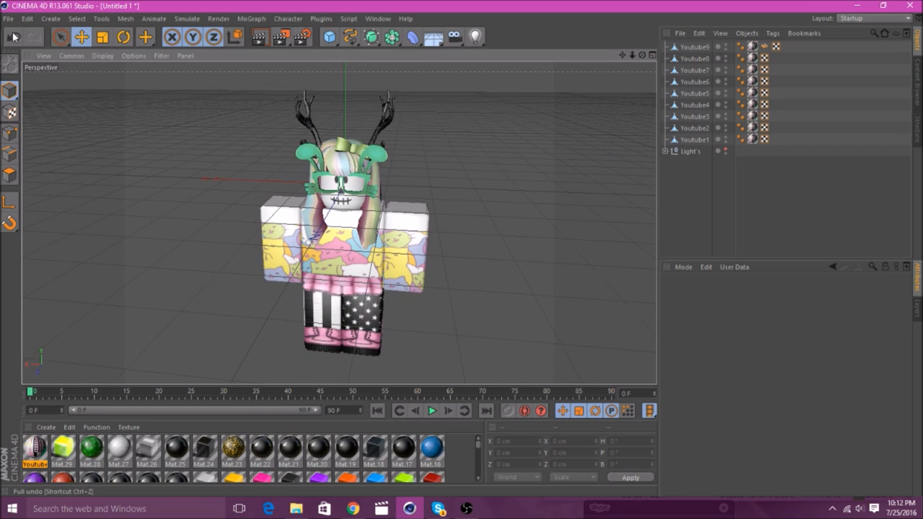
Step: Select all the avatar's body parts and reset their orientation to face forward
left_click(695, 57)
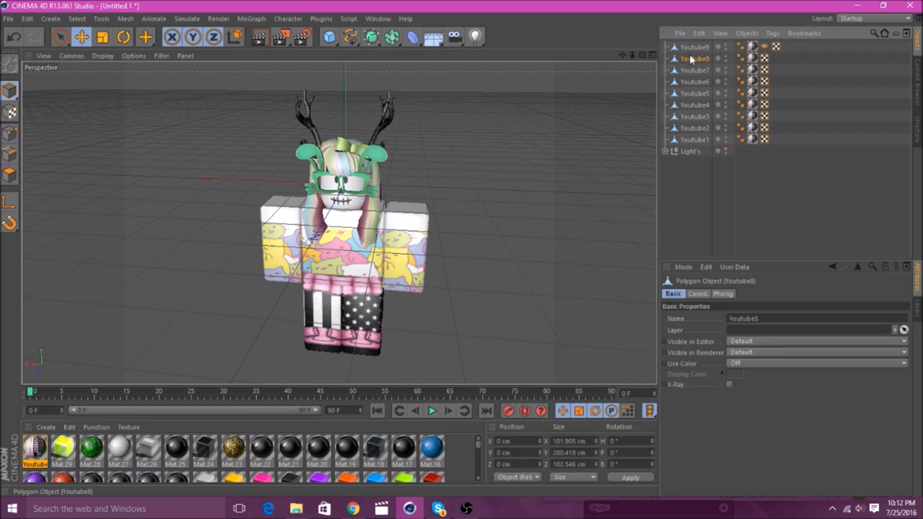
left_click(695, 69)
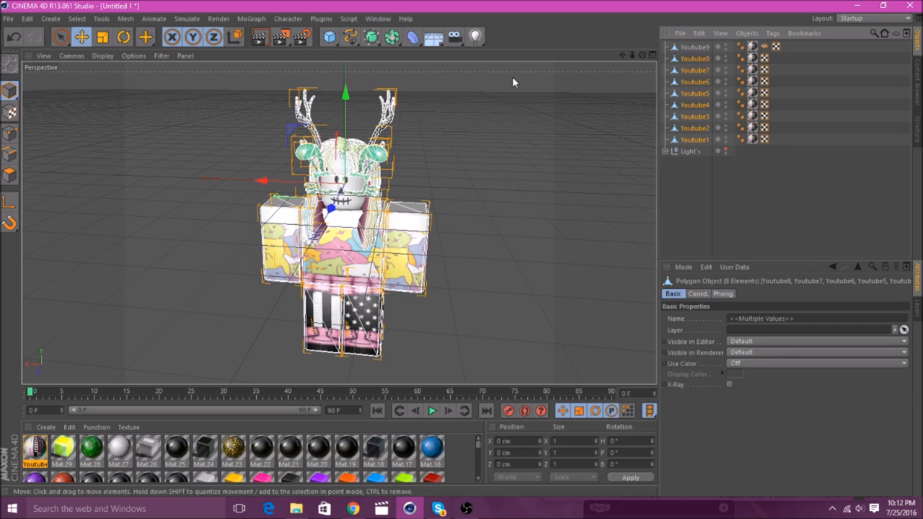
key("u")
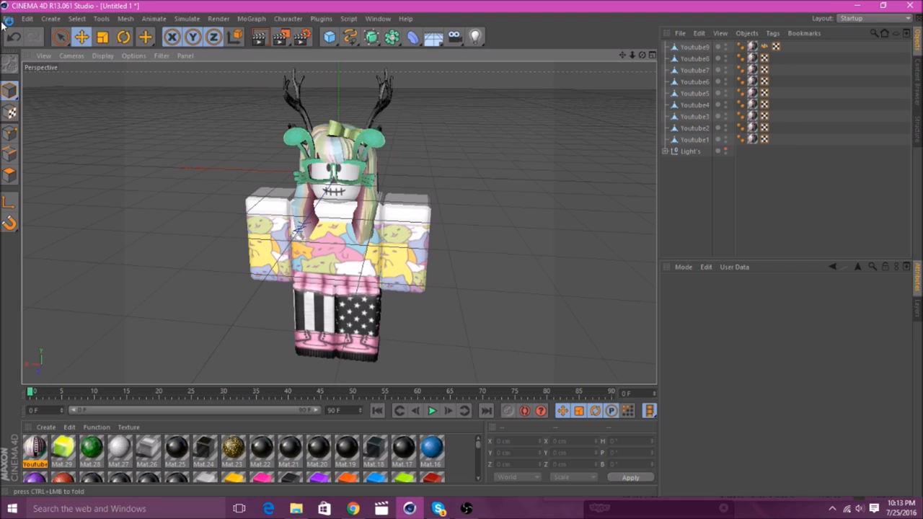
Step: Merge Bones.c4d from the Downloads folder into the avatar scene
left_click(9, 17)
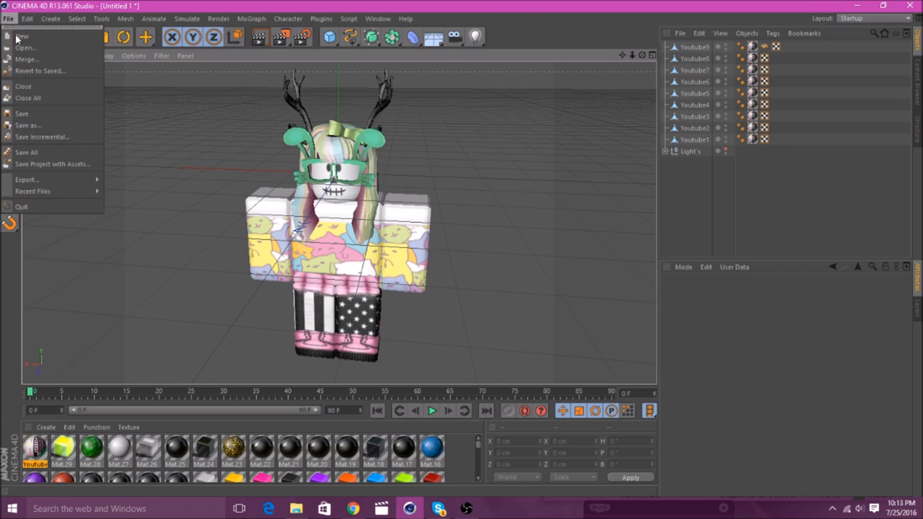
left_click(26, 48)
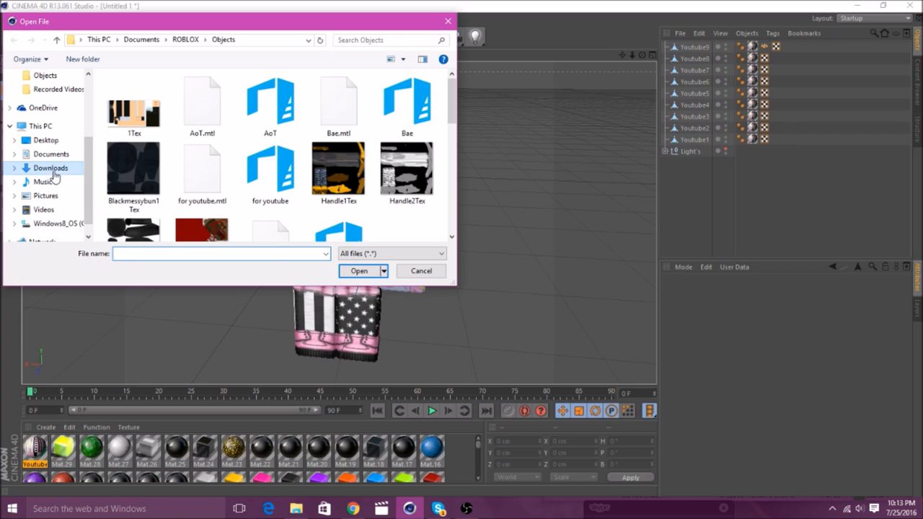
left_click(52, 167)
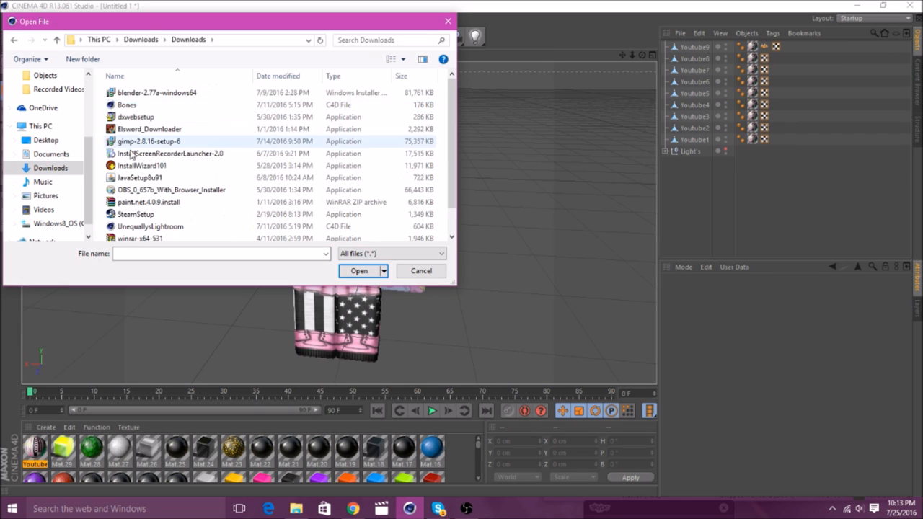
left_click(127, 104)
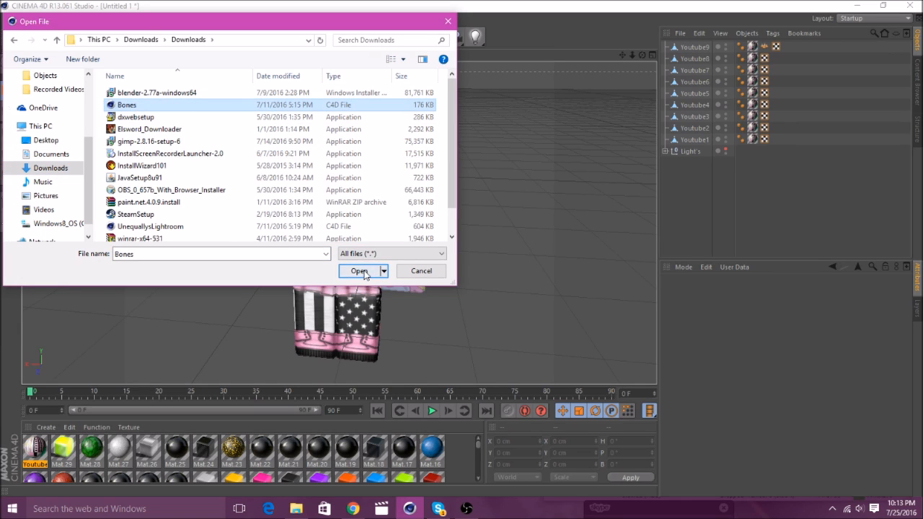
left_click(360, 271)
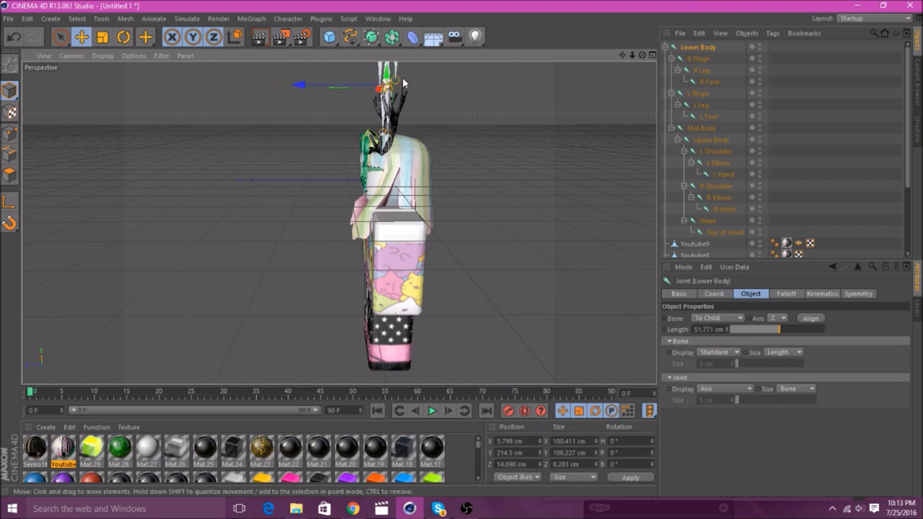
Step: Rotate the merged avatar in the viewport so it faces front again
left_click_drag(403, 81, 389, 252)
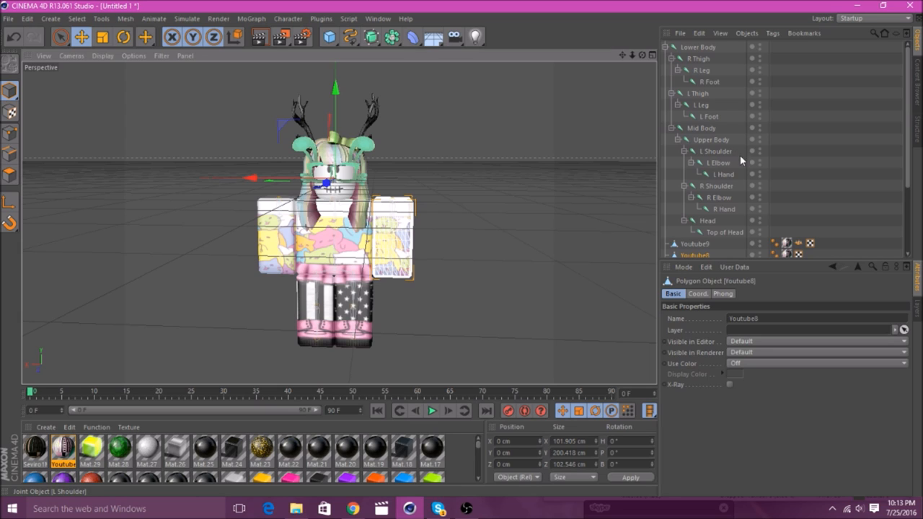
mouse_move(729, 160)
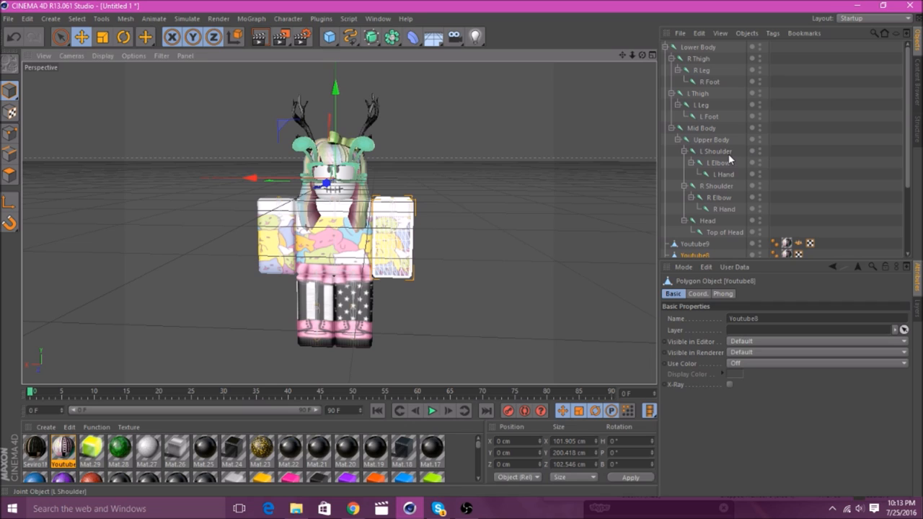
Step: Bind the left arm to its shoulder chain and the torso to the Lower, Mid and Upper Body joints
left_click(716, 161)
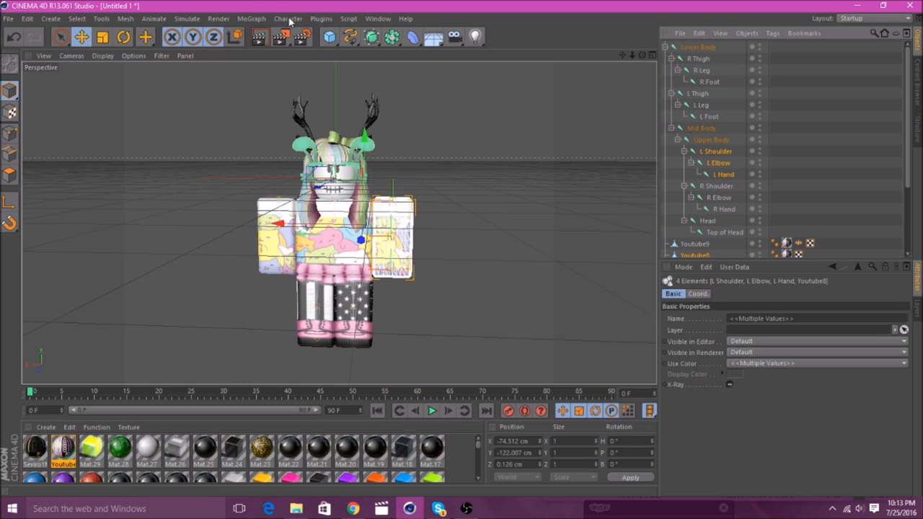
left_click(288, 17)
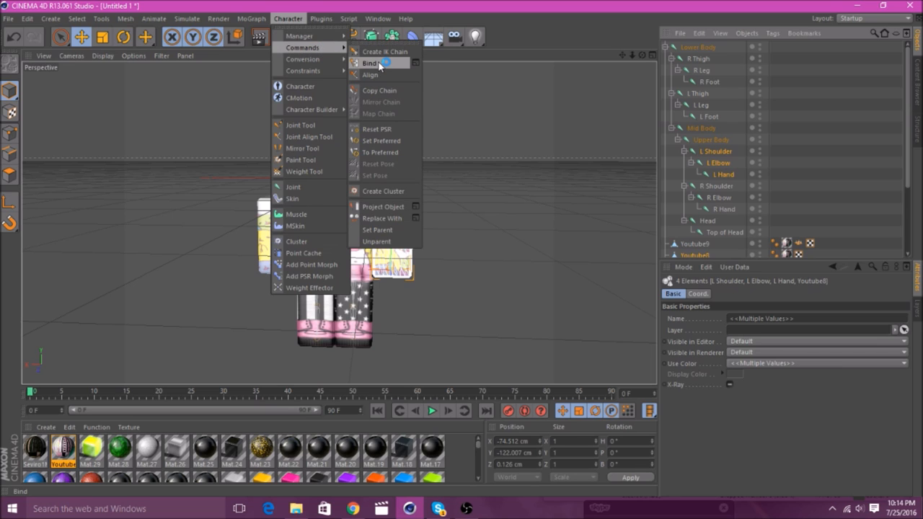
left_click(371, 63)
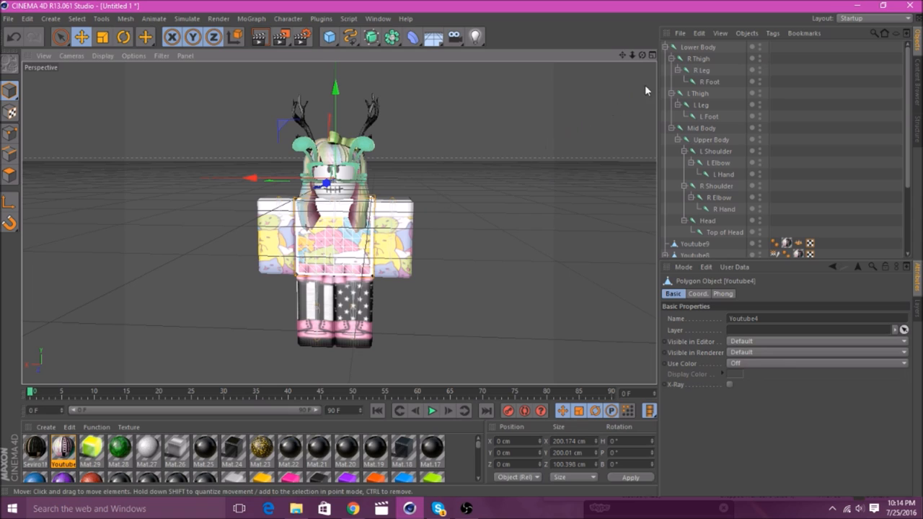
left_click(700, 46)
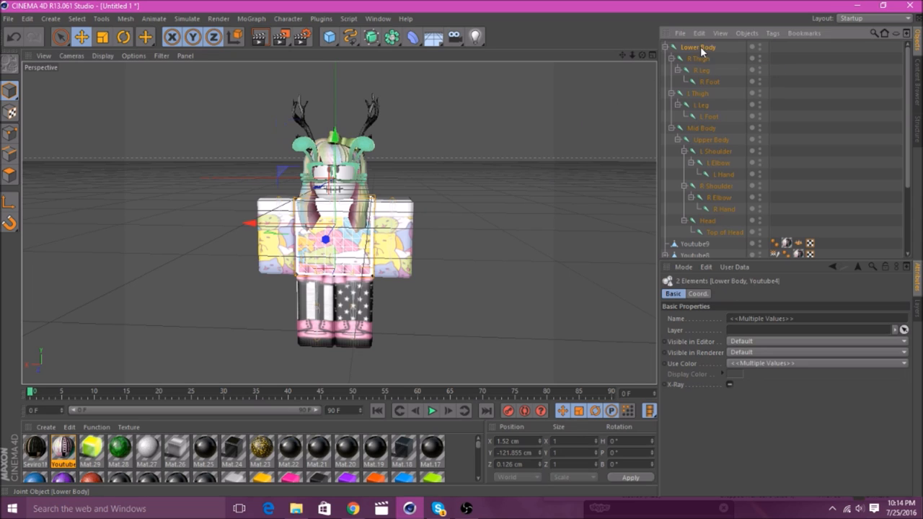
left_click(712, 139)
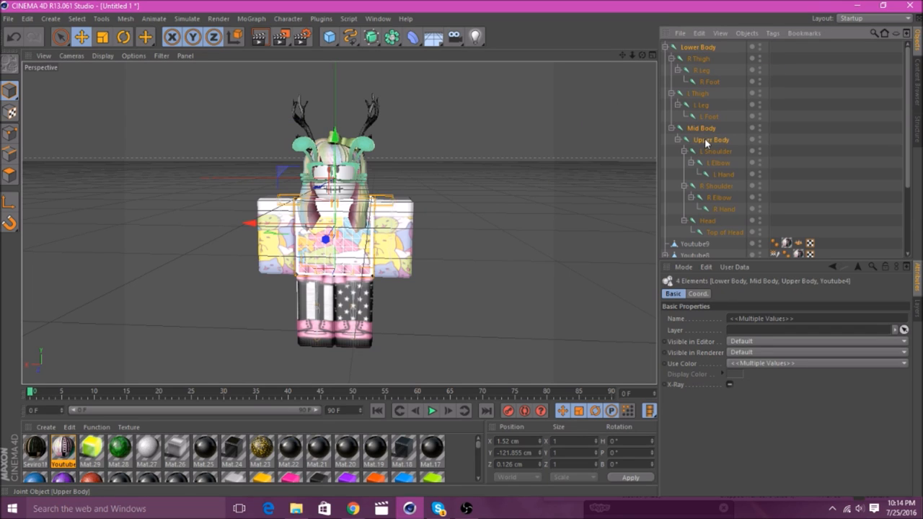
left_click(288, 18)
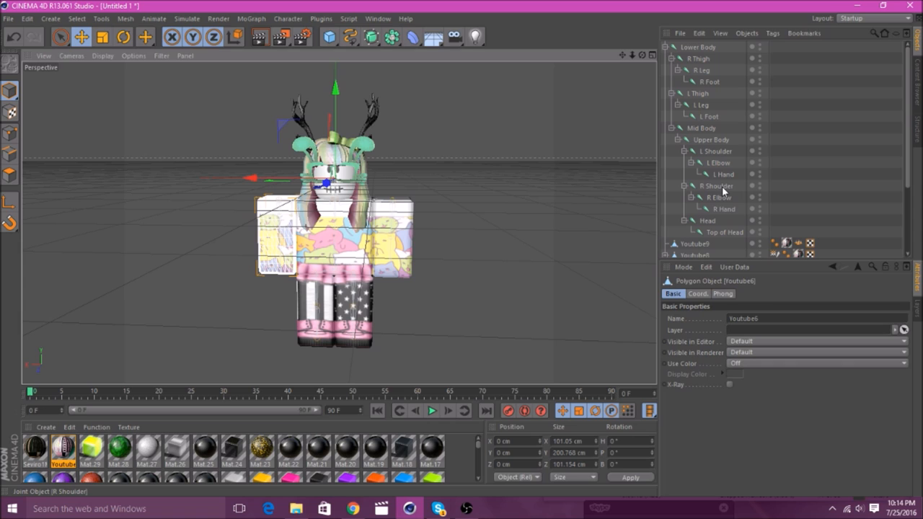
Step: Bind the right arm to its shoulder, elbow and hand joints, then select the right thigh and leg joints
left_click(721, 209)
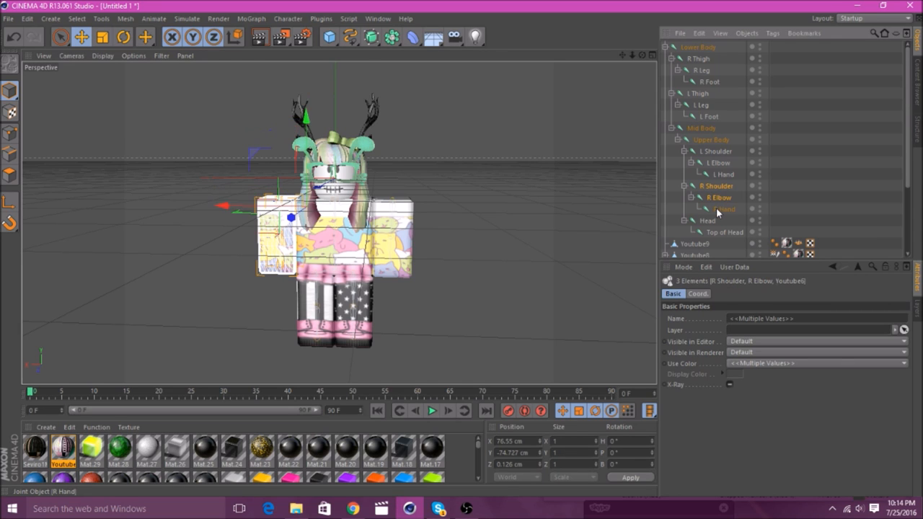
left_click(288, 17)
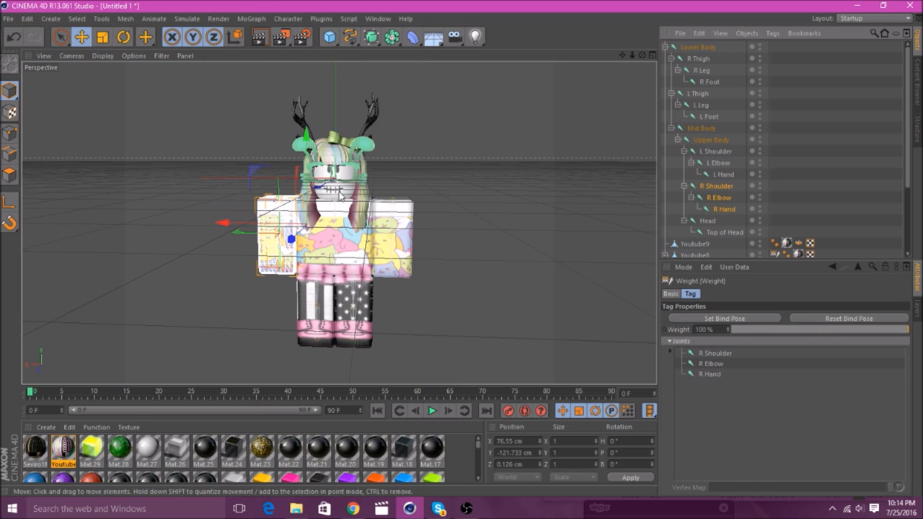
left_click(695, 244)
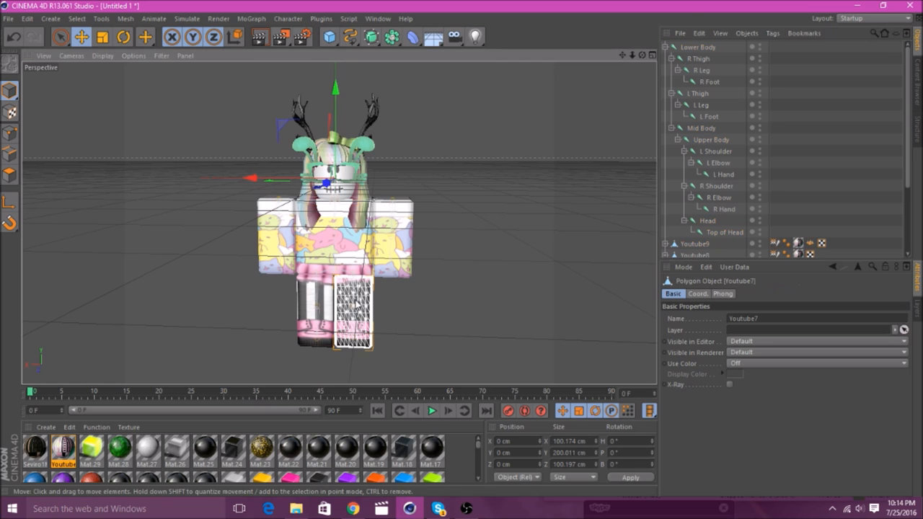
mouse_move(695, 94)
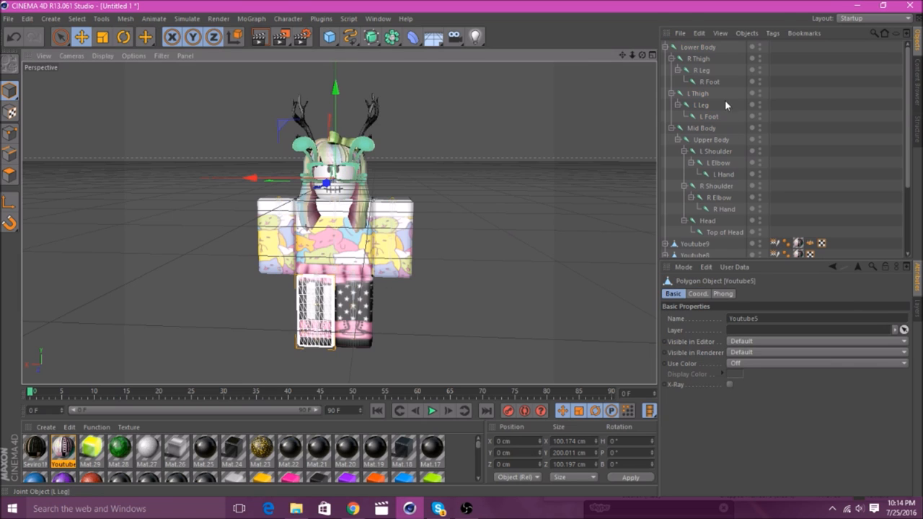
left_click(701, 69)
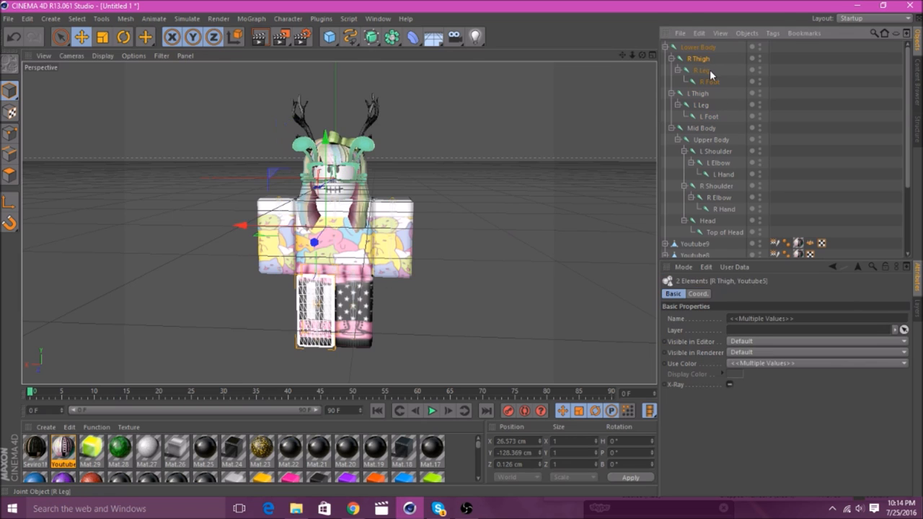
left_click(289, 17)
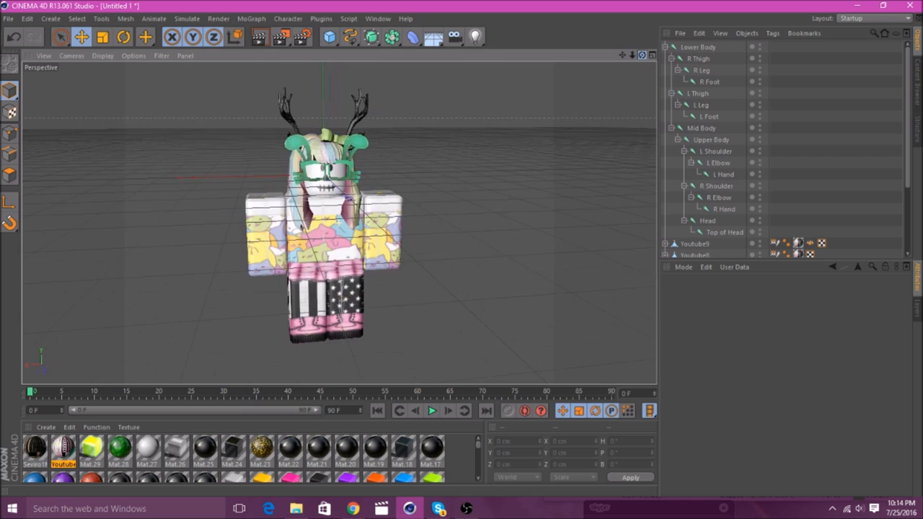
Step: Select the left arm's Elbow and Shoulder joints and switch to moving joints
left_click(695, 254)
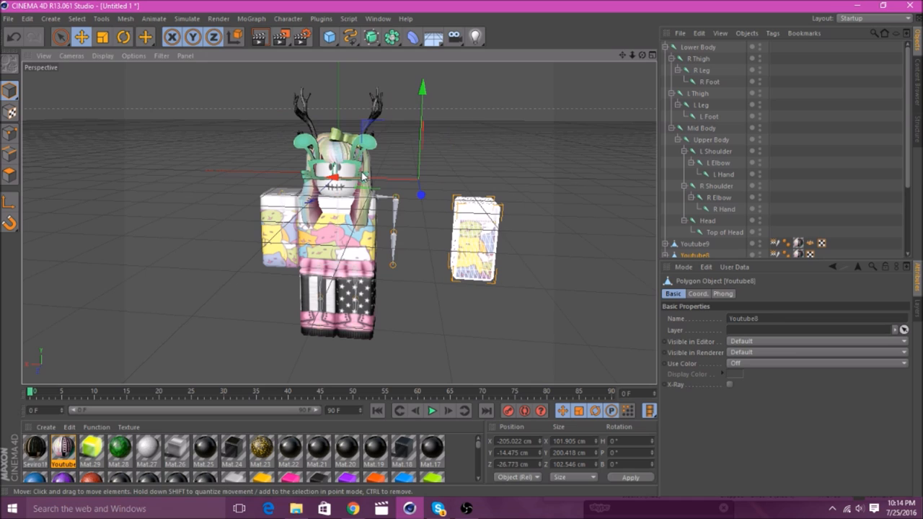
left_click(724, 174)
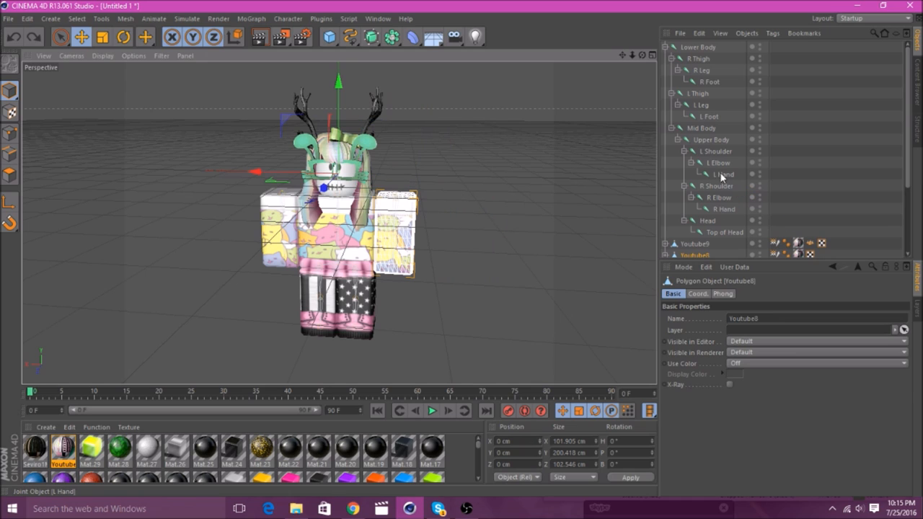
left_click(719, 163)
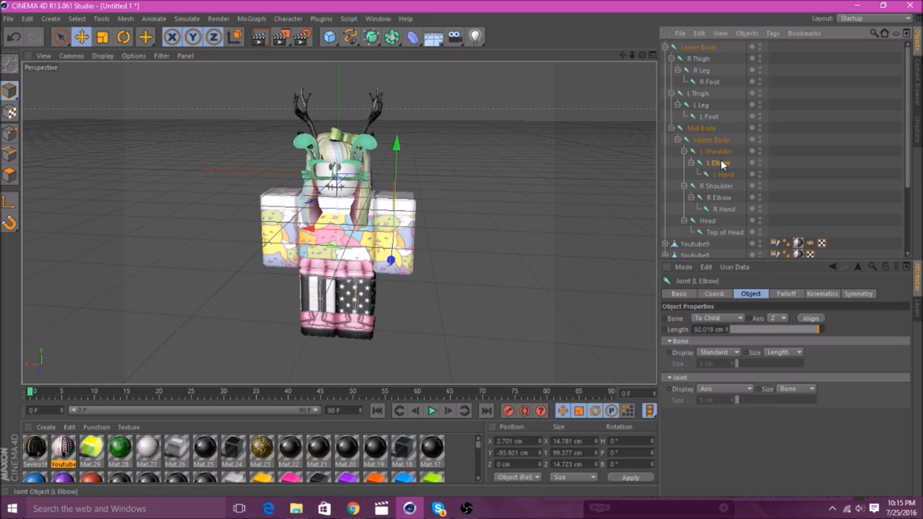
left_click(716, 152)
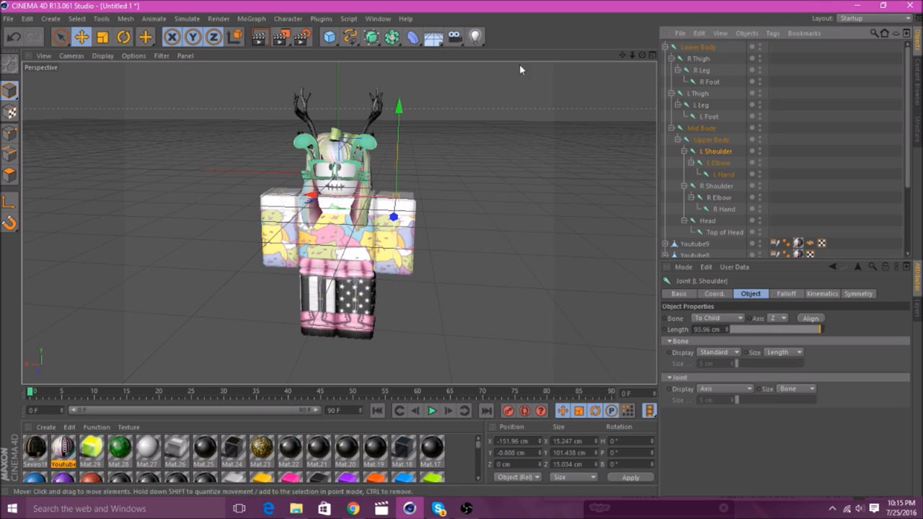
left_click(123, 38)
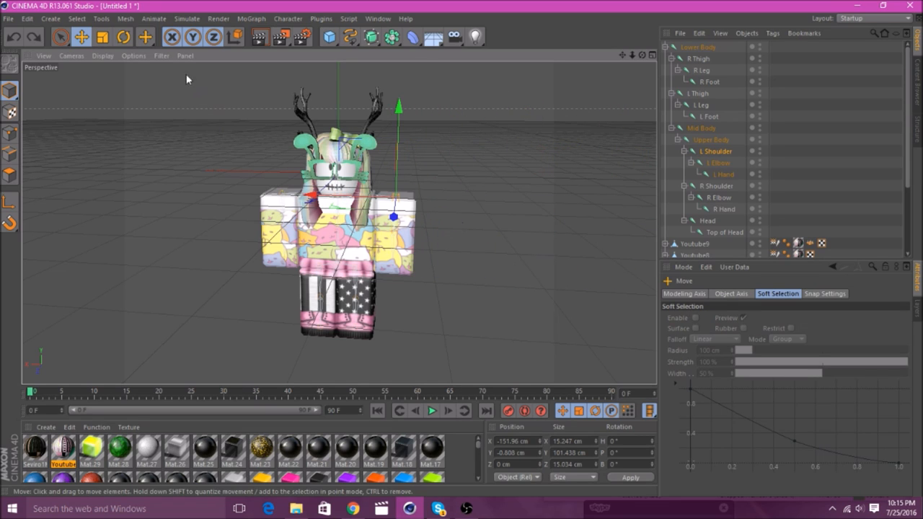
mouse_move(127, 64)
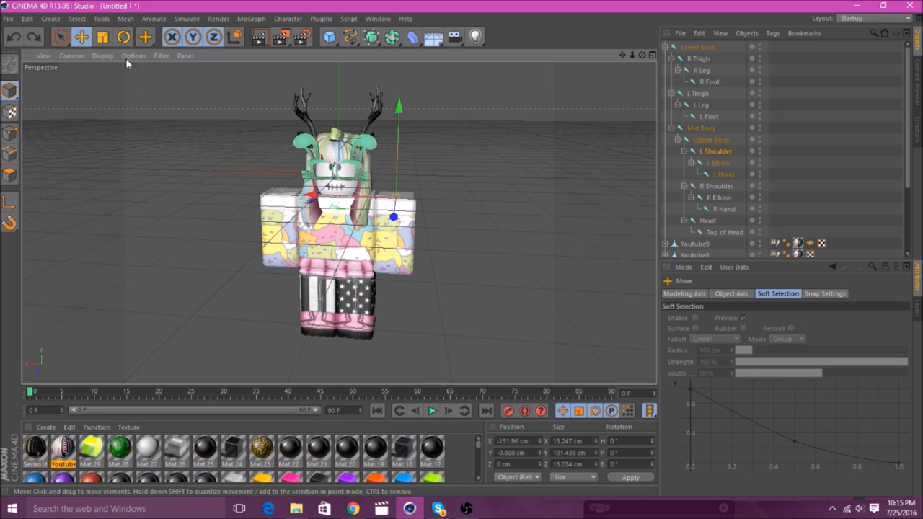
left_click(122, 37)
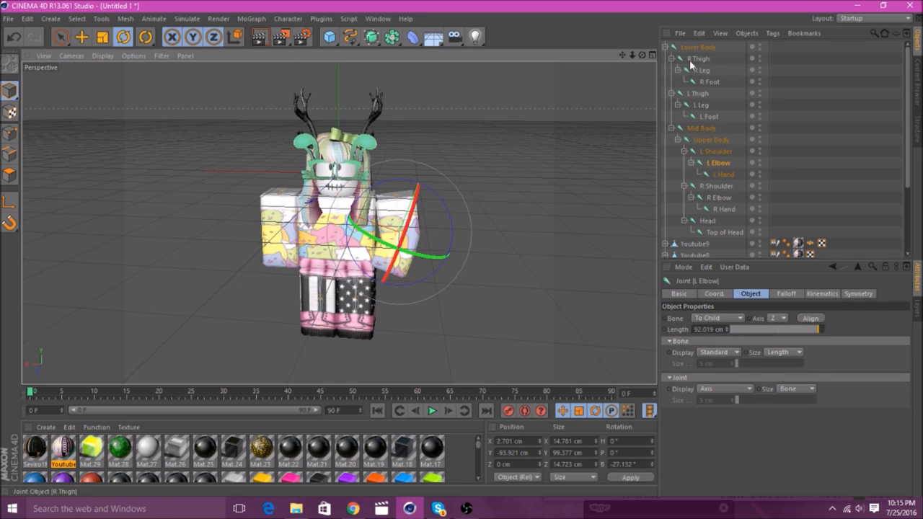
Step: Bend both arms at the elbows, then select the Head joint to test the rig
left_click(718, 184)
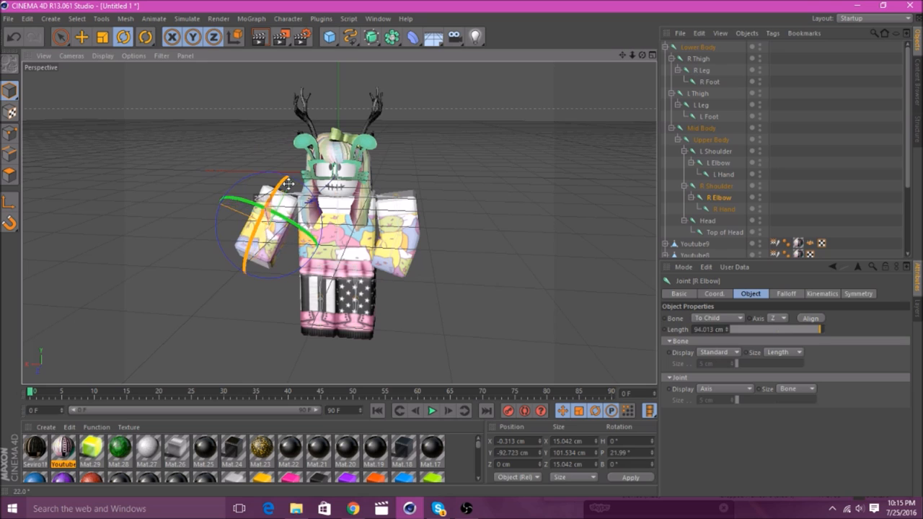
left_click(703, 69)
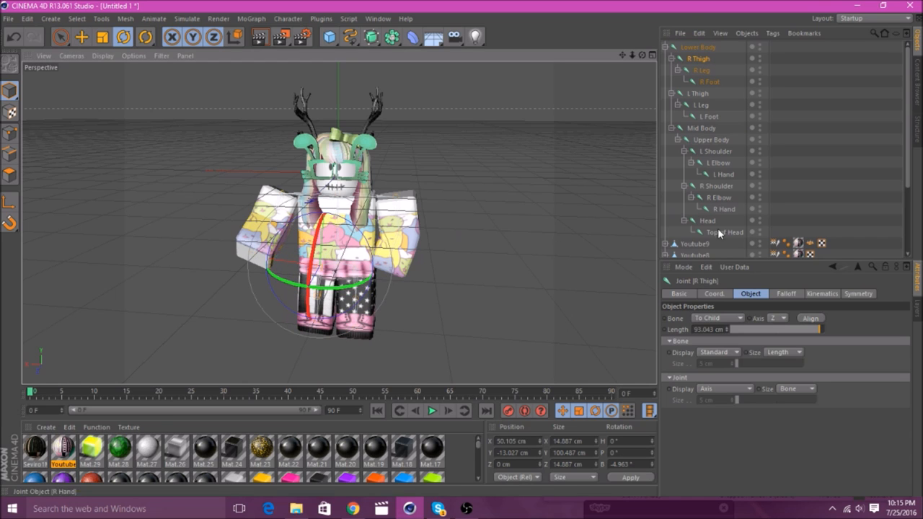
left_click(707, 221)
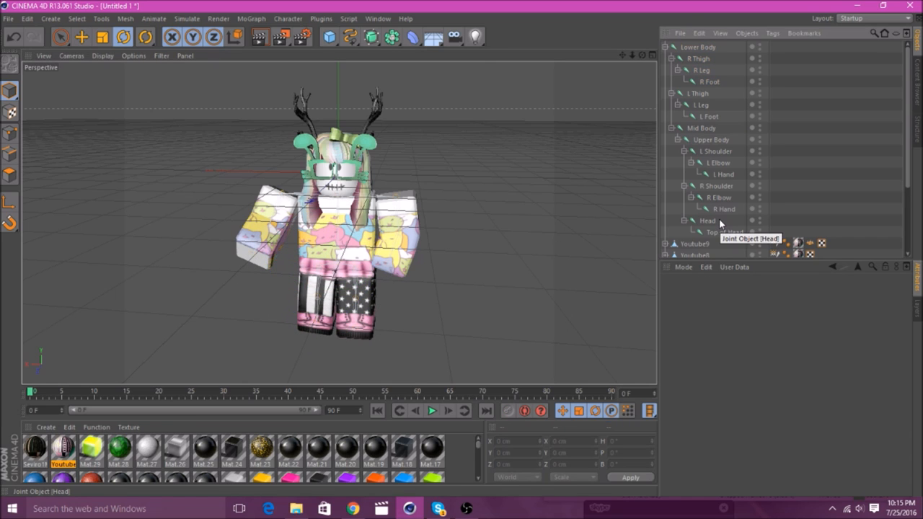
left_click(707, 219)
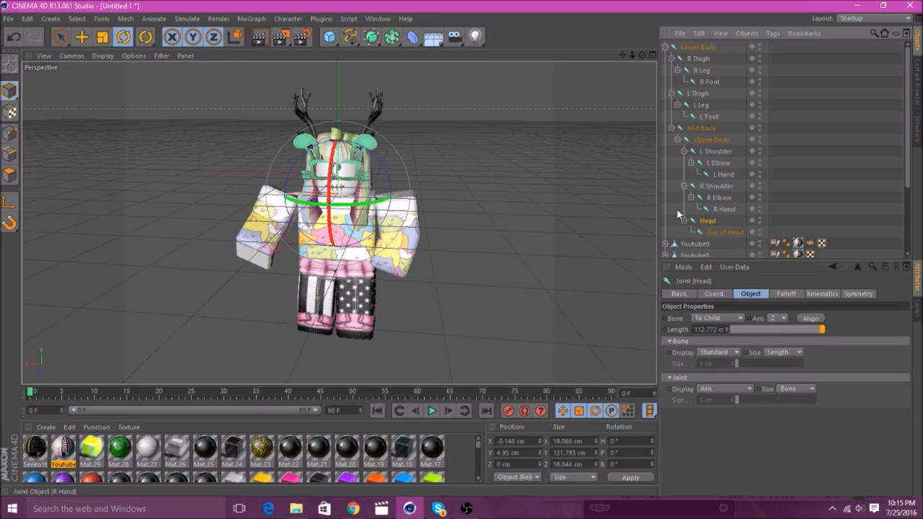
mouse_move(309, 147)
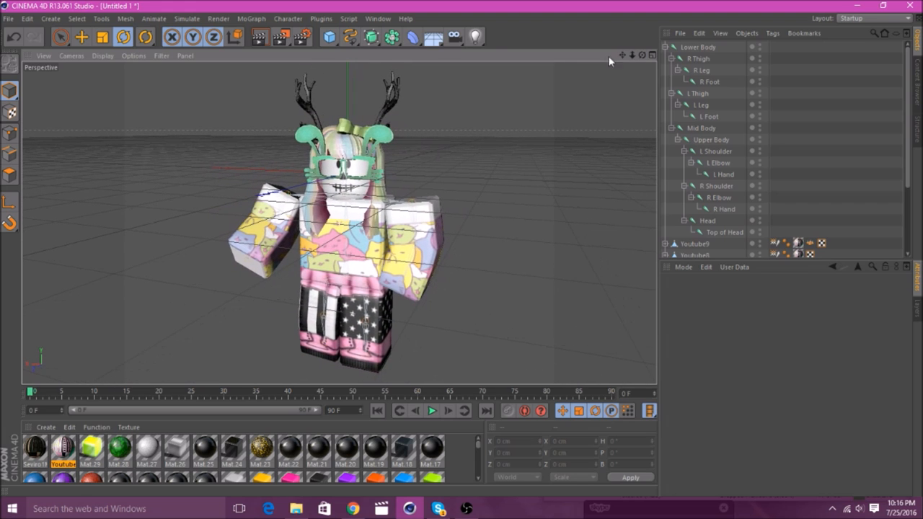
mouse_move(369, 37)
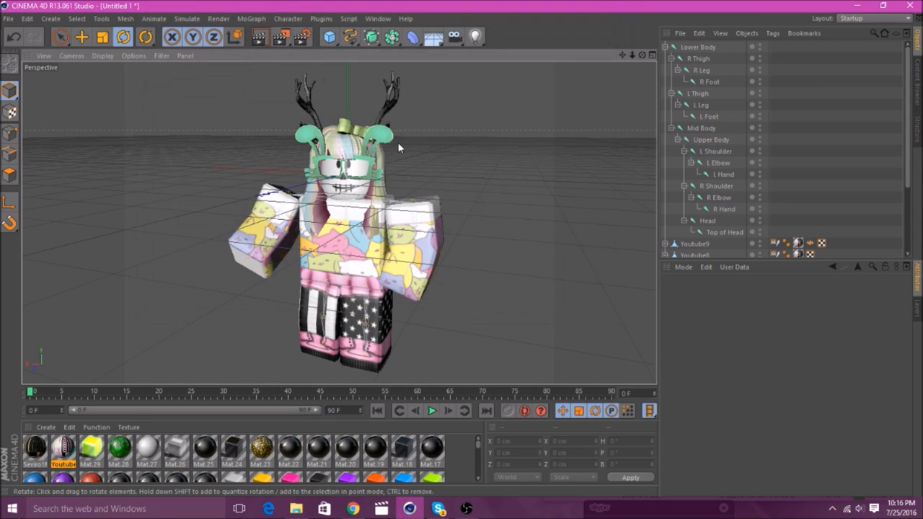
scroll("down", 3)
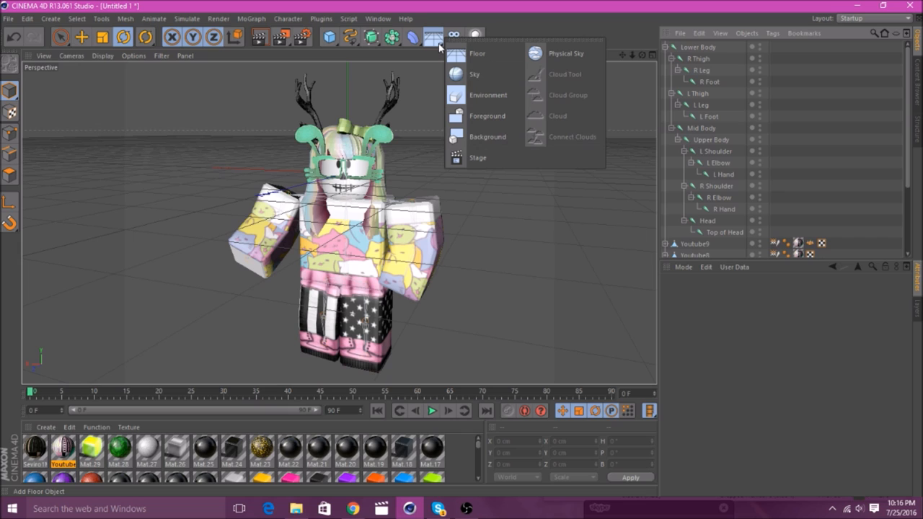
Step: Add a Physical Sky object from the Floor/Sky environment list
left_click(432, 37)
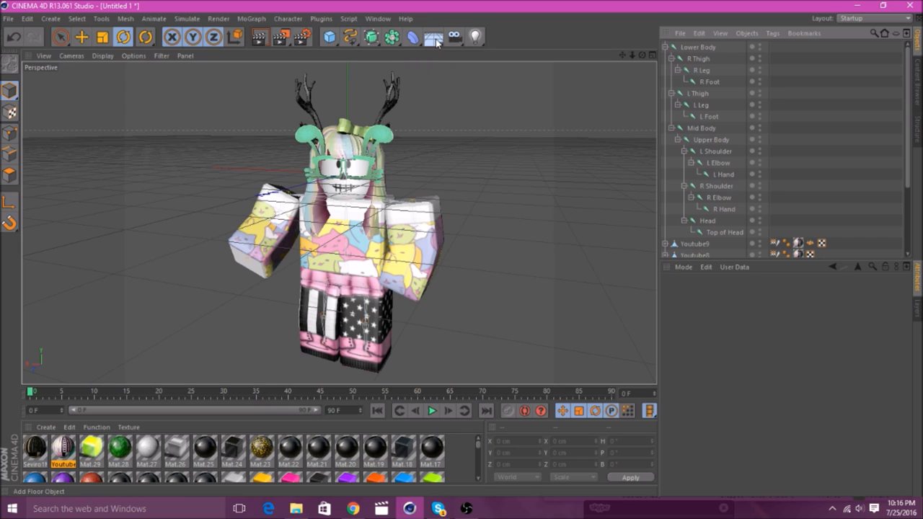
left_click(433, 38)
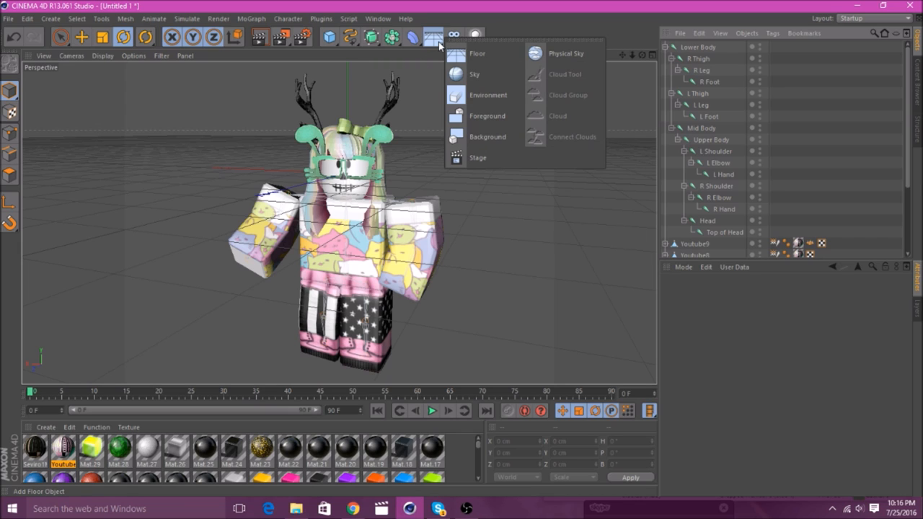
mouse_move(566, 53)
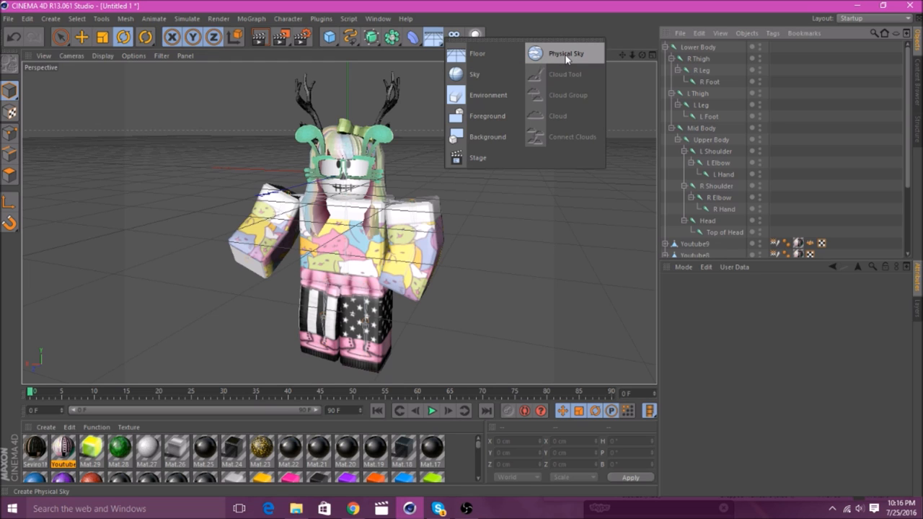
left_click(565, 52)
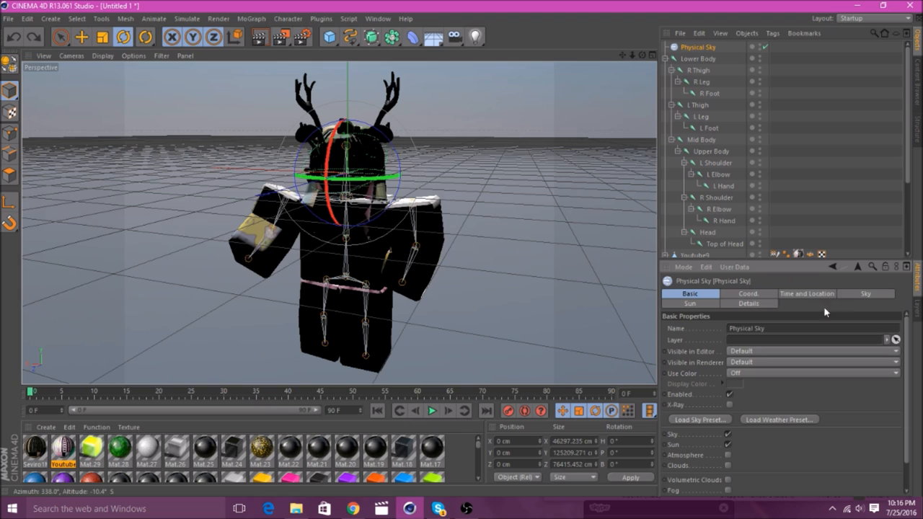
Step: Set the hour of the Physical Sky's time to 13 under Time and Location
left_click(806, 294)
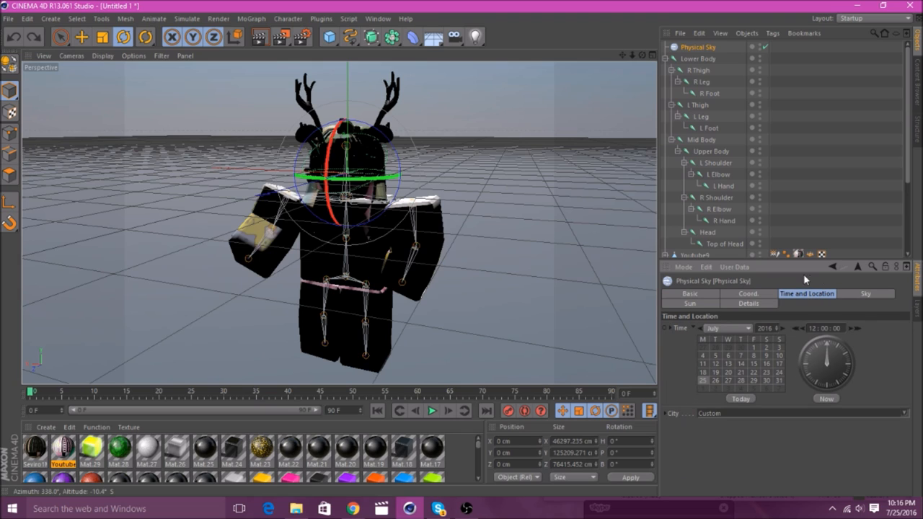
mouse_move(803, 301)
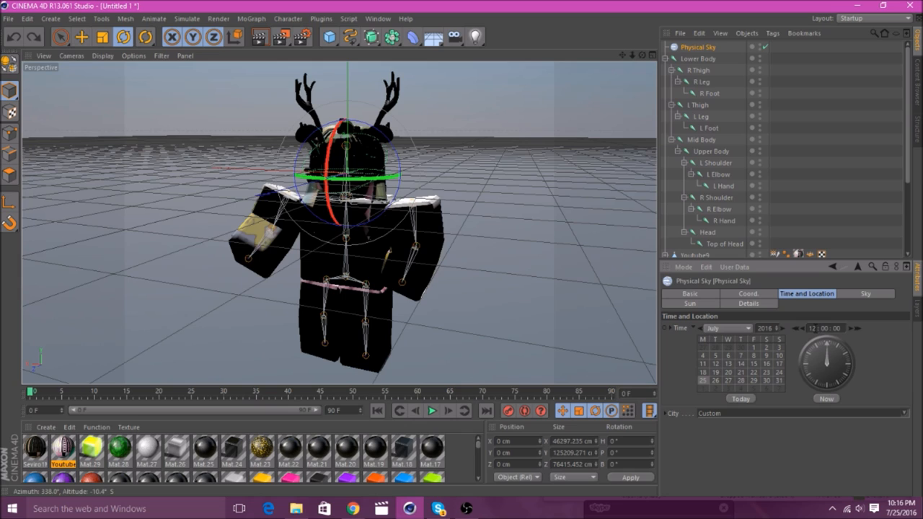
triple_click(813, 328)
type("3:15")
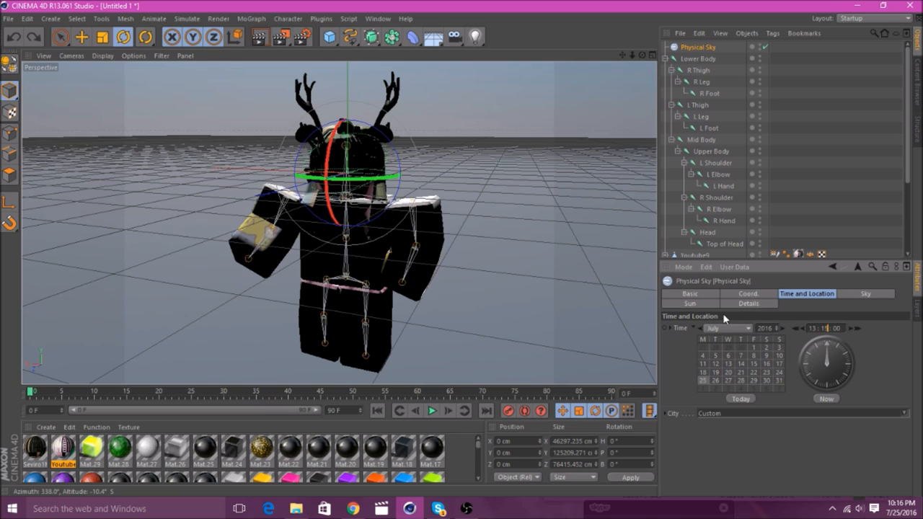
mouse_move(584, 301)
type("5")
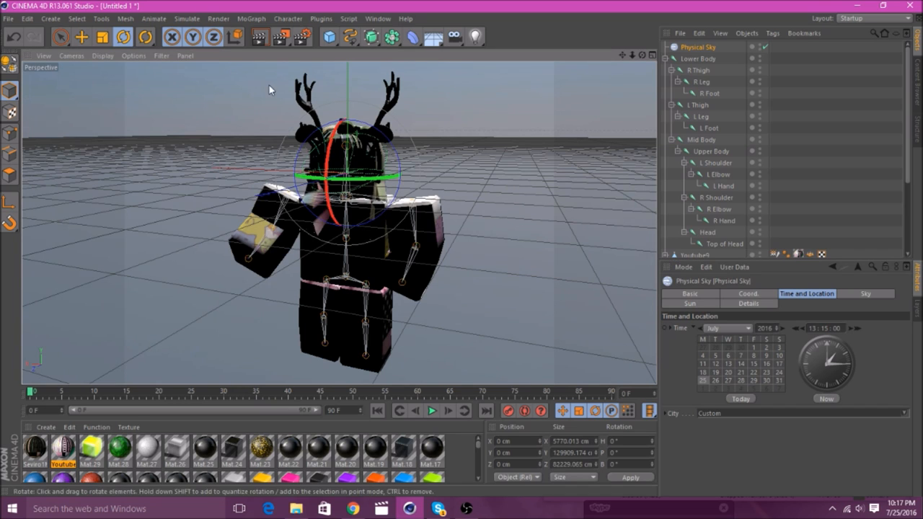
mouse_move(649, 58)
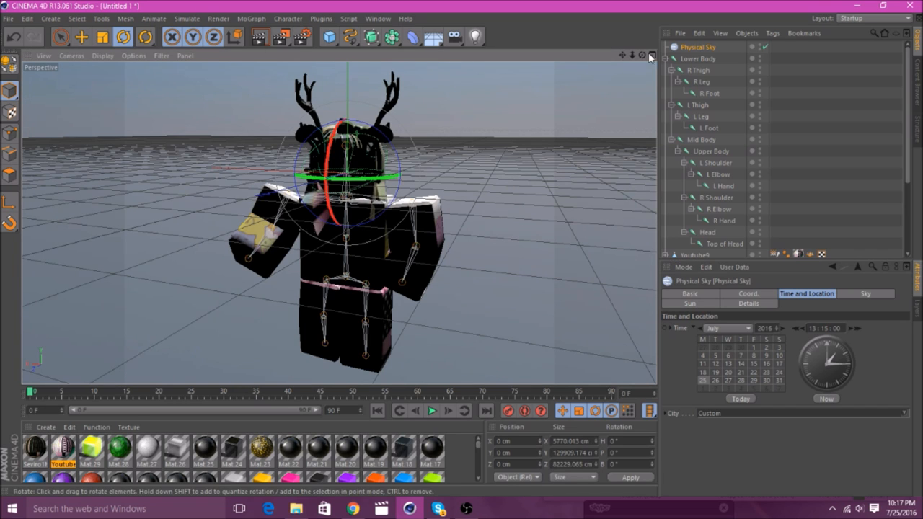
mouse_move(300, 57)
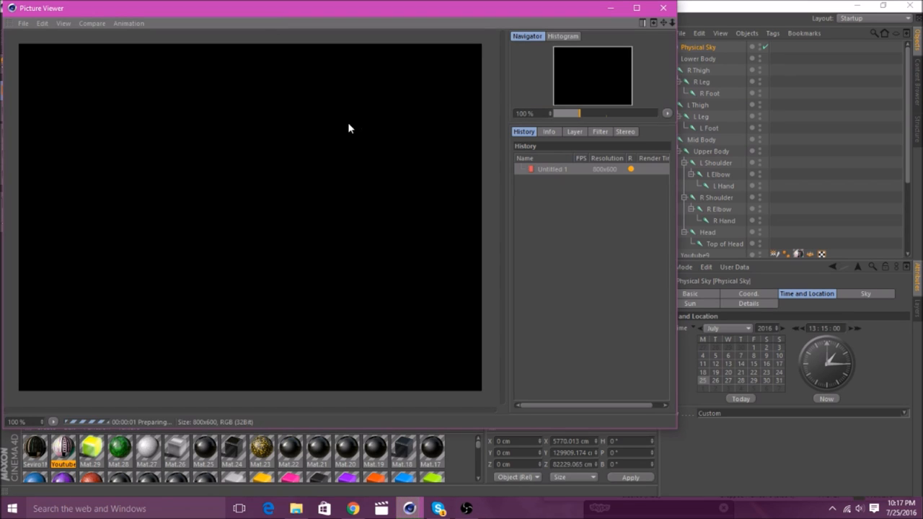
mouse_move(656, 241)
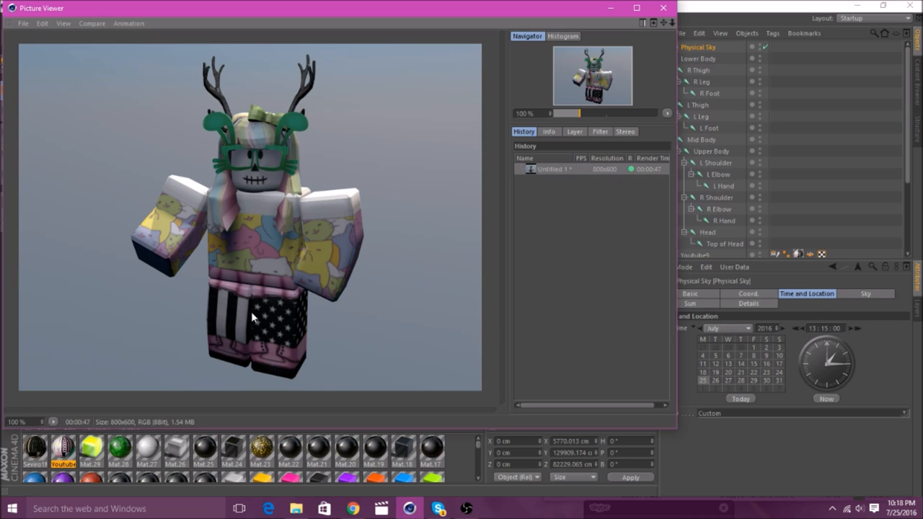
mouse_move(300, 182)
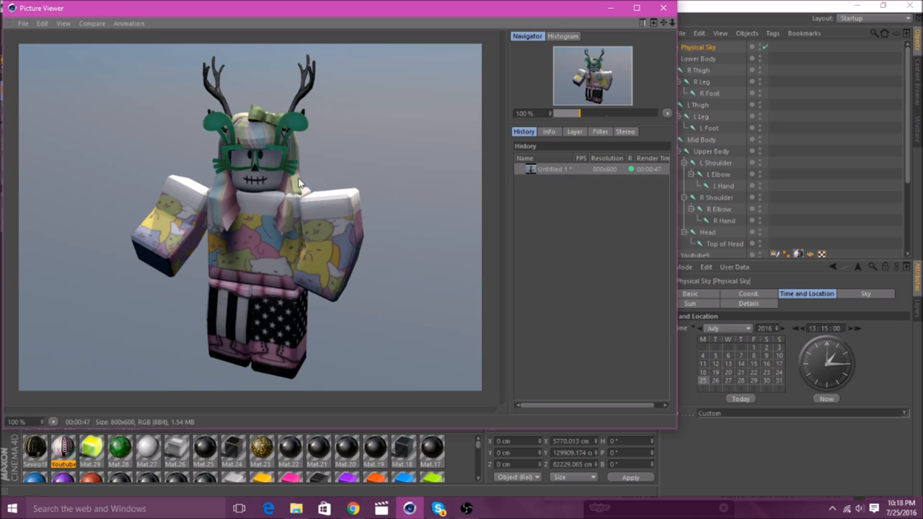
mouse_move(277, 172)
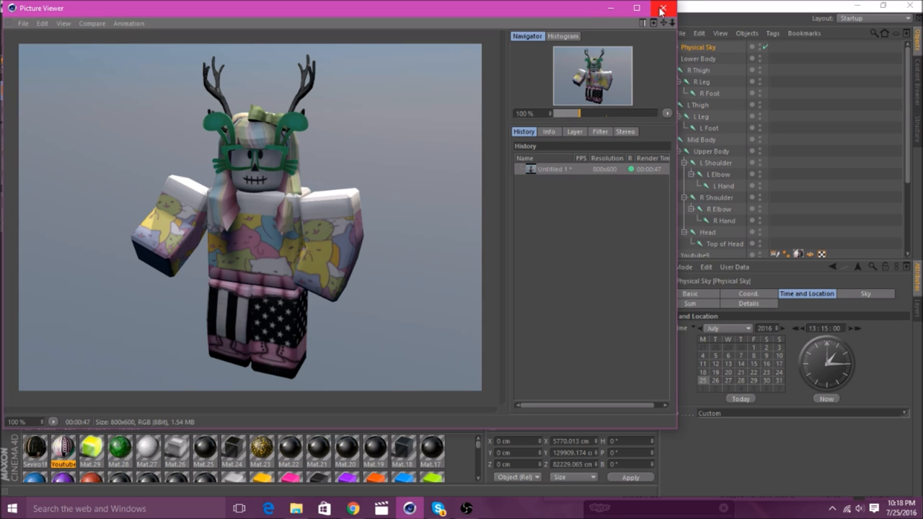
Step: Close the Picture Viewer after reviewing the sky-lit avatar render
left_click(662, 9)
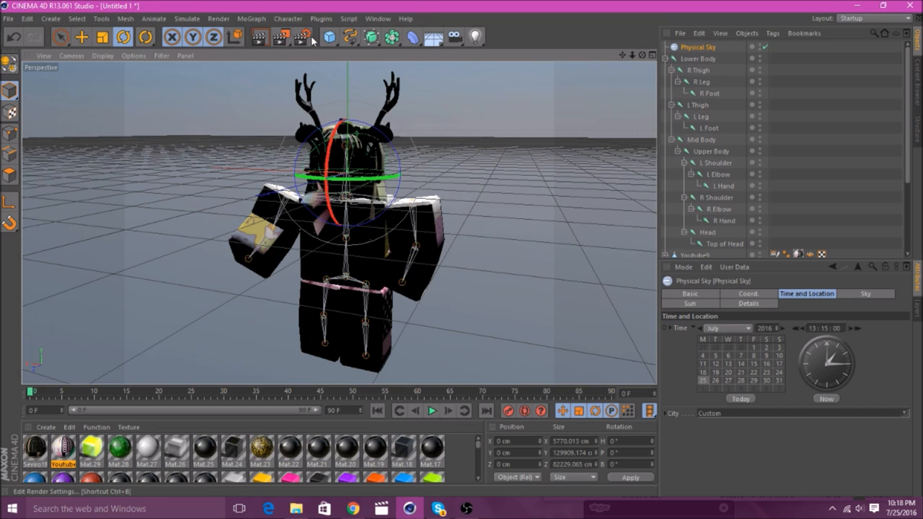
mouse_move(300, 37)
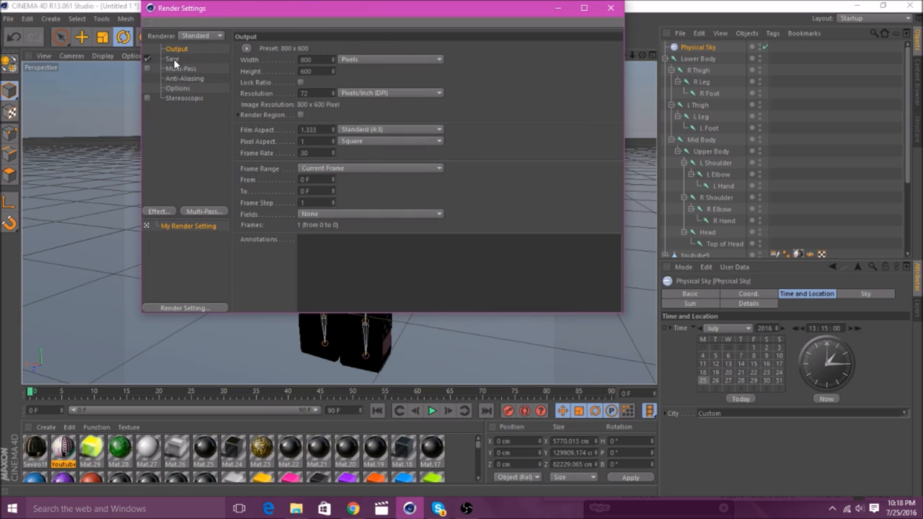
Step: Set the render Save format to PNG with Alpha Channel enabled, then close Render Settings
left_click(171, 58)
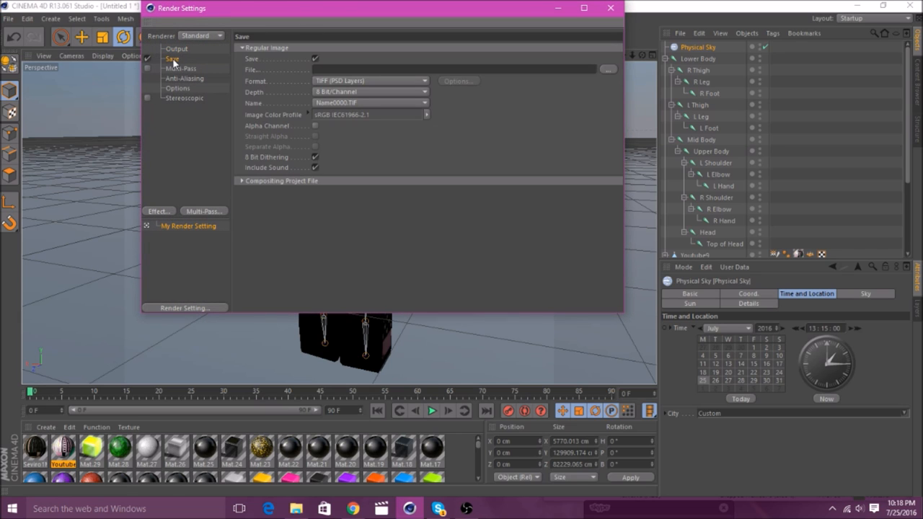
mouse_move(306, 101)
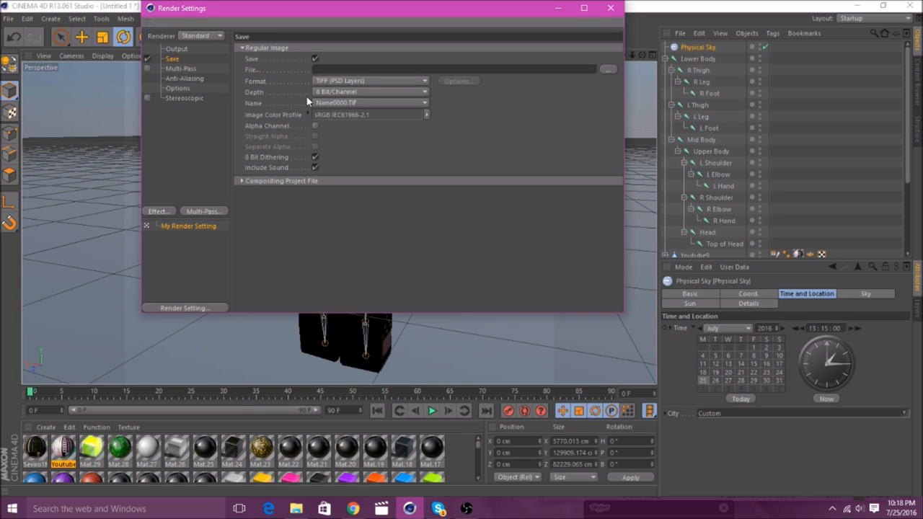
mouse_move(257, 87)
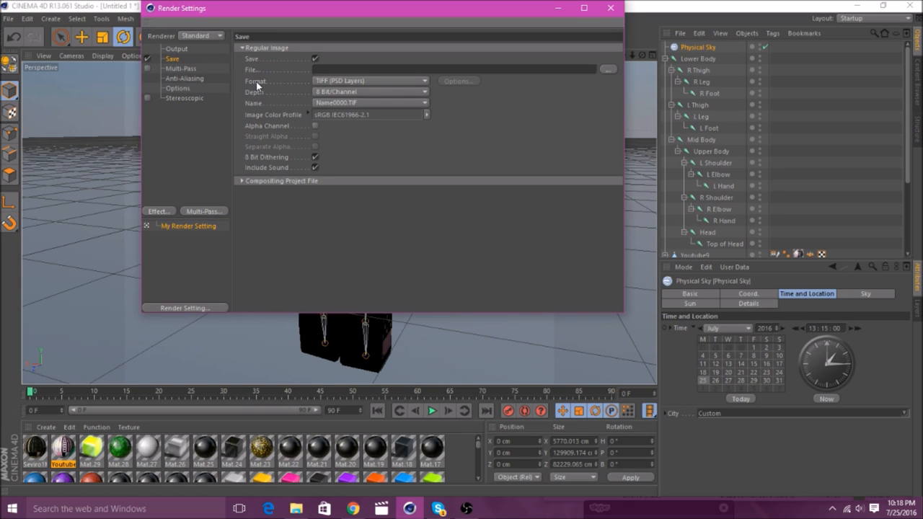
mouse_move(333, 85)
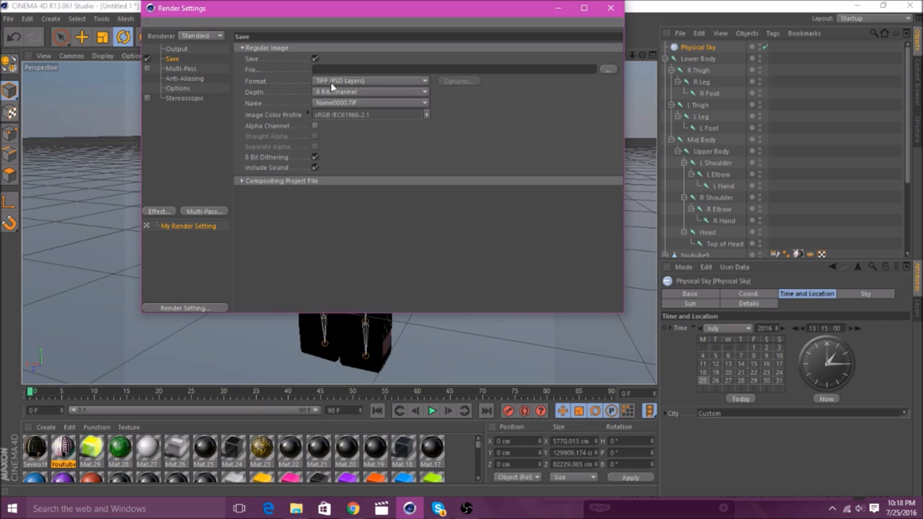
mouse_move(424, 83)
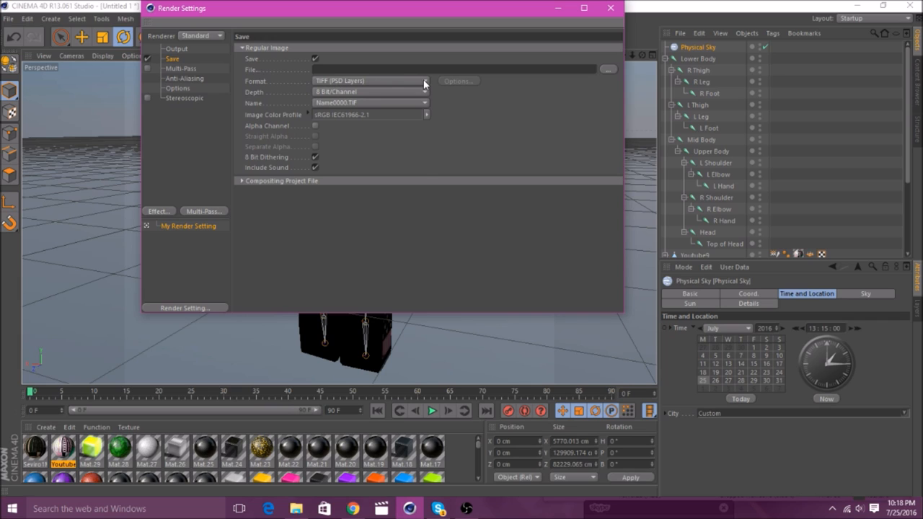
left_click(424, 81)
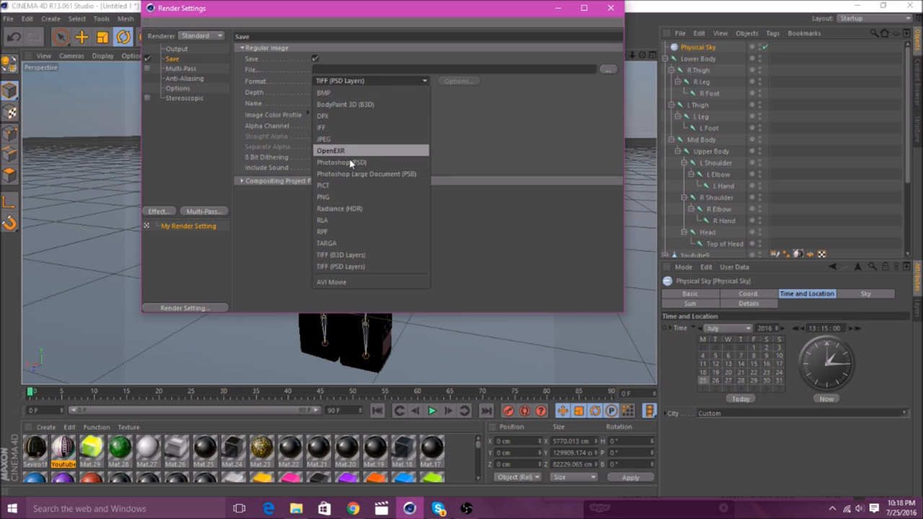
left_click(323, 197)
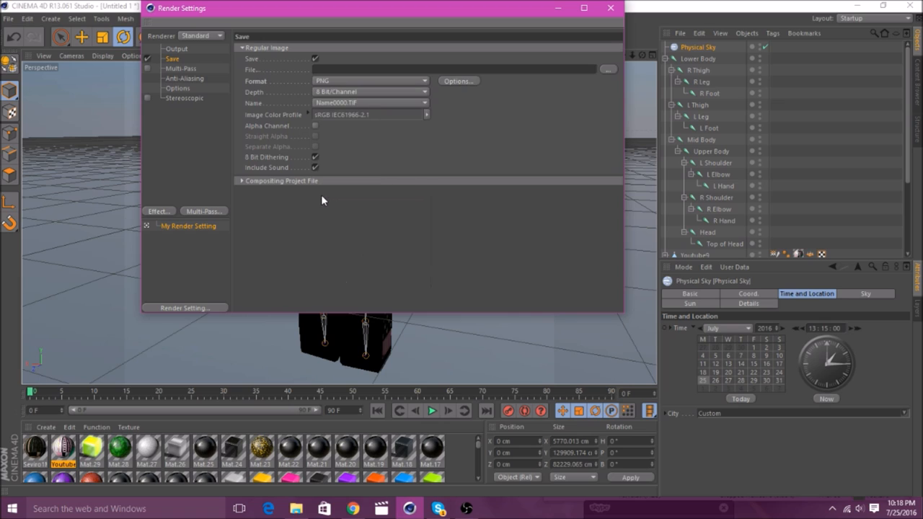
mouse_move(277, 137)
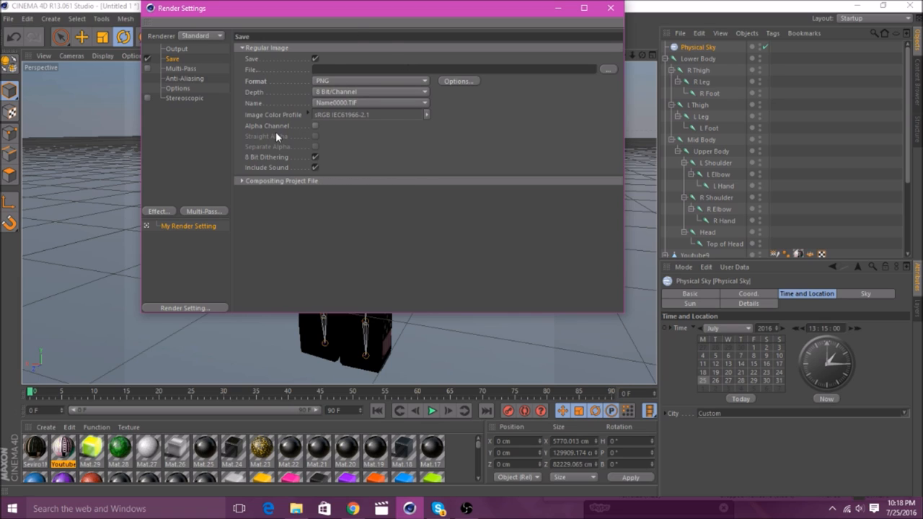
mouse_move(256, 133)
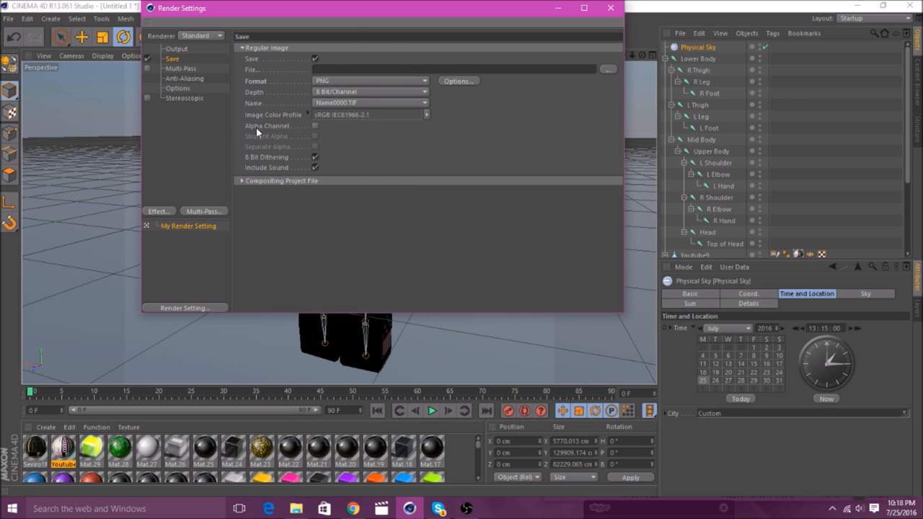
left_click(314, 126)
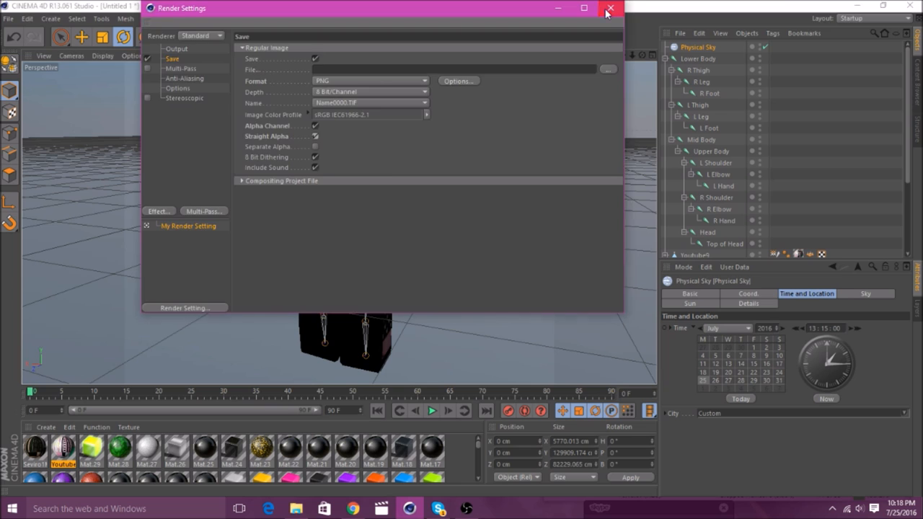
left_click(612, 9)
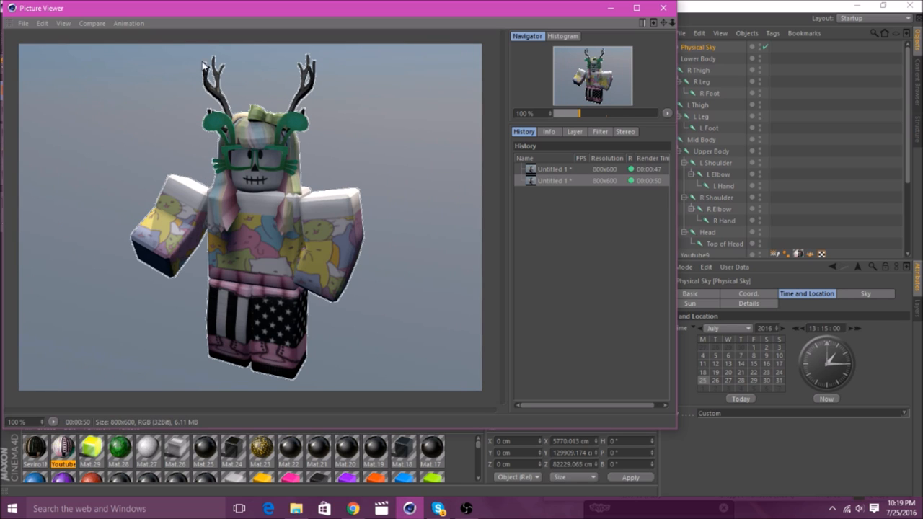
mouse_move(243, 265)
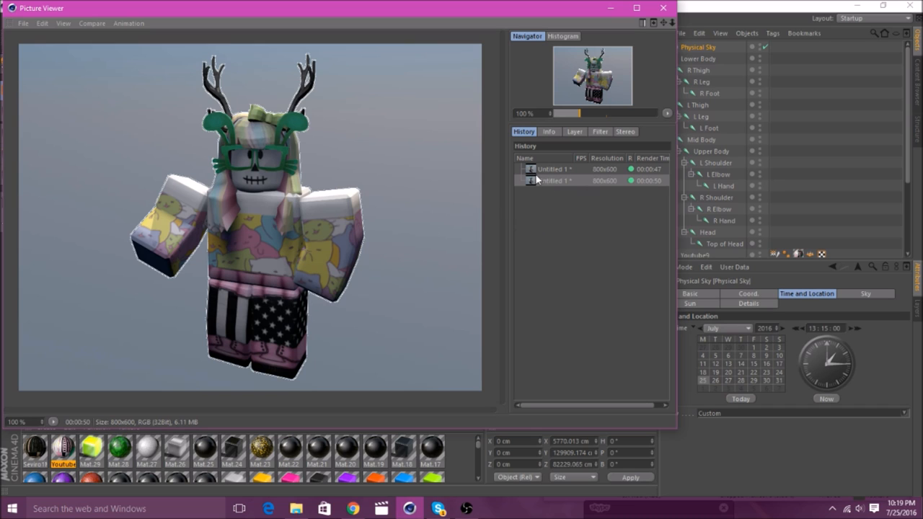
Step: Select the latest Untitled 1 render in History and bring up its context menu
left_click(556, 181)
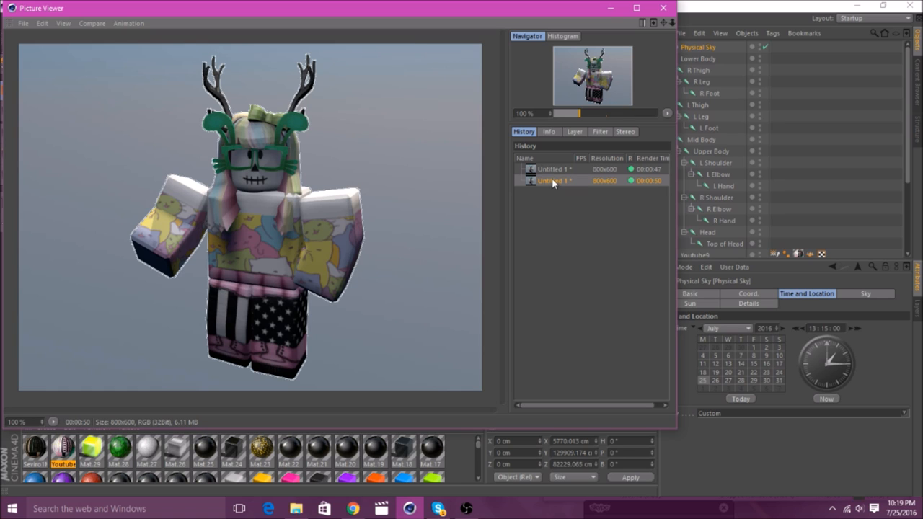
right_click(554, 180)
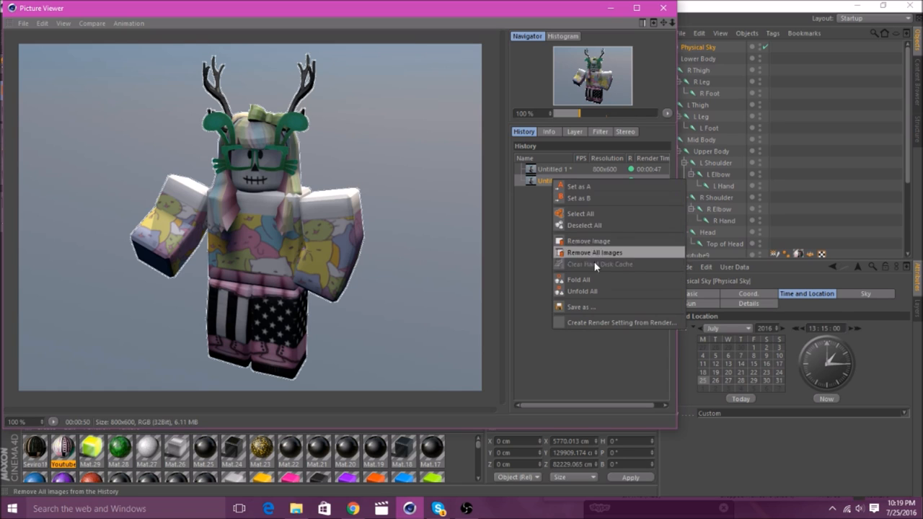
Step: Save the render as PNG with alpha named 'For youtube' in ROBLOX\New folder
left_click(580, 306)
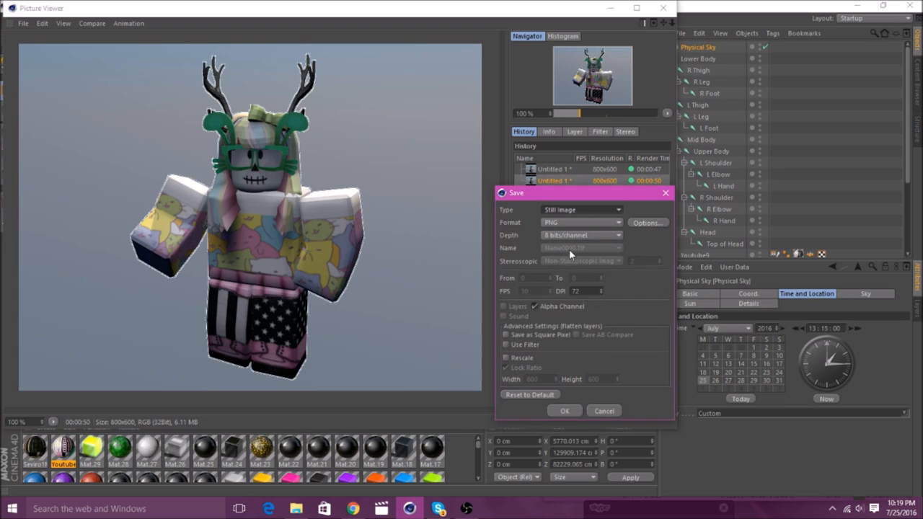
mouse_move(564, 306)
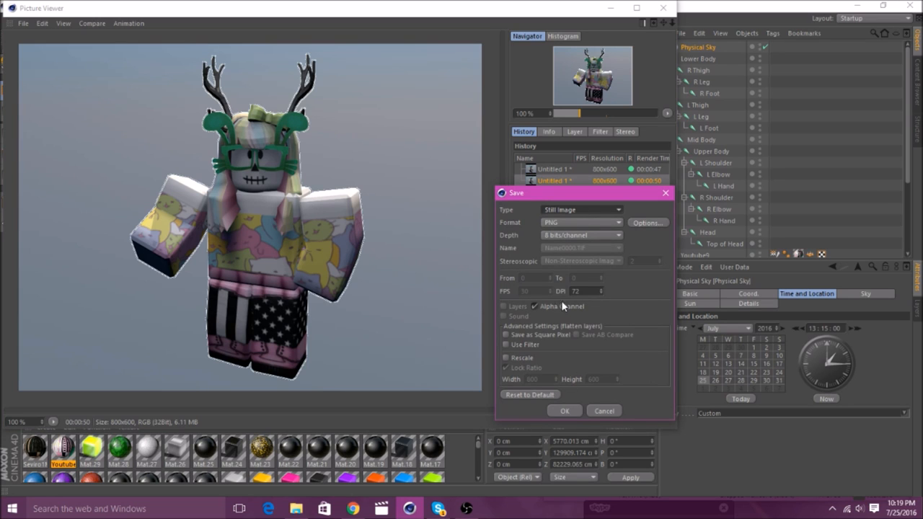
mouse_move(546, 358)
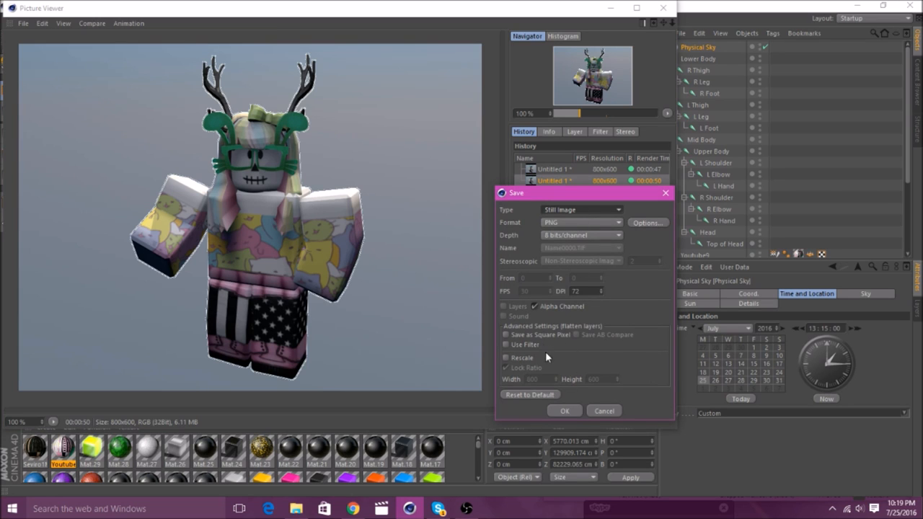
mouse_move(567, 417)
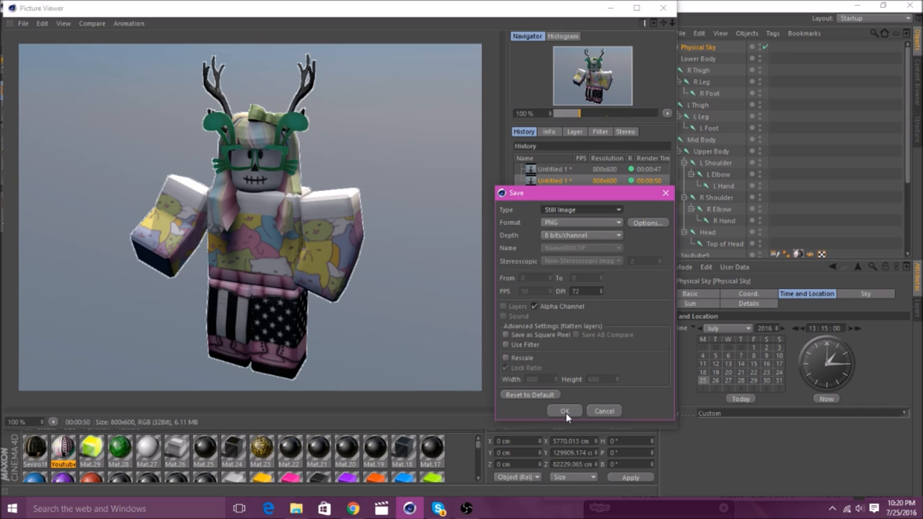
left_click(566, 409)
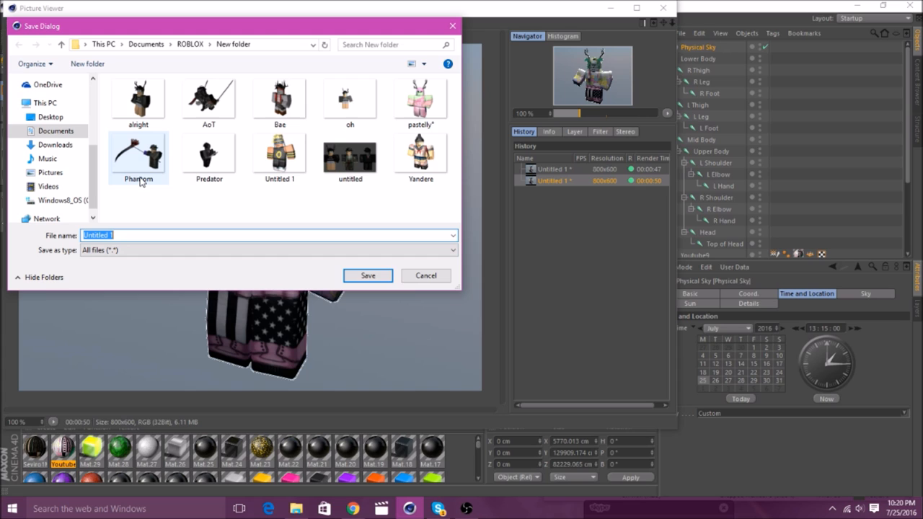
type("For y")
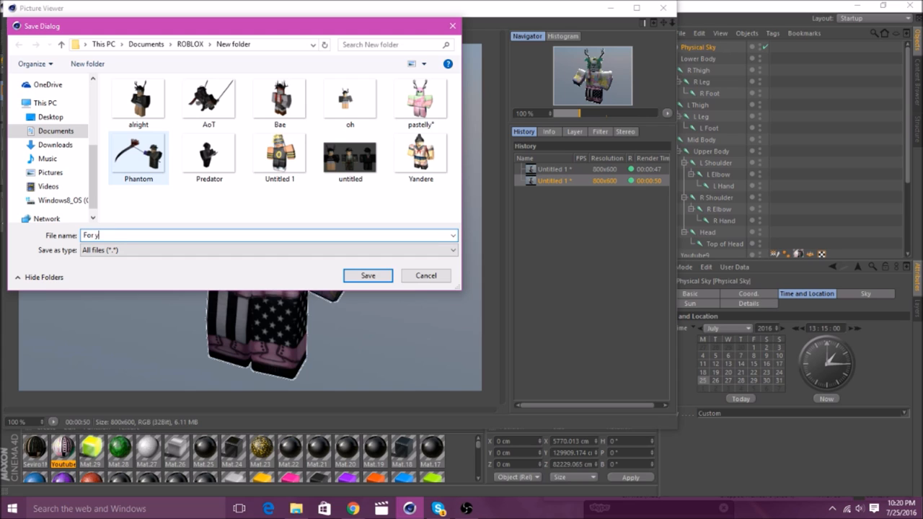
type("outube")
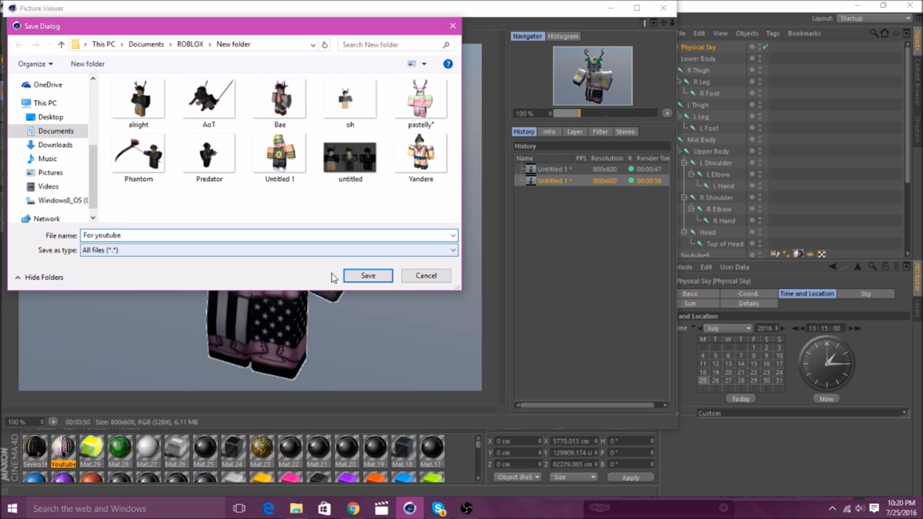
left_click(368, 275)
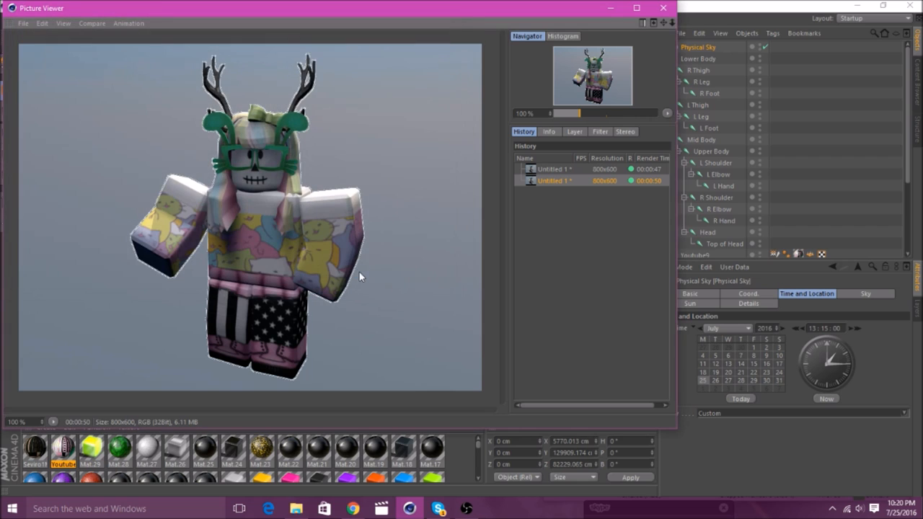
mouse_move(661, 51)
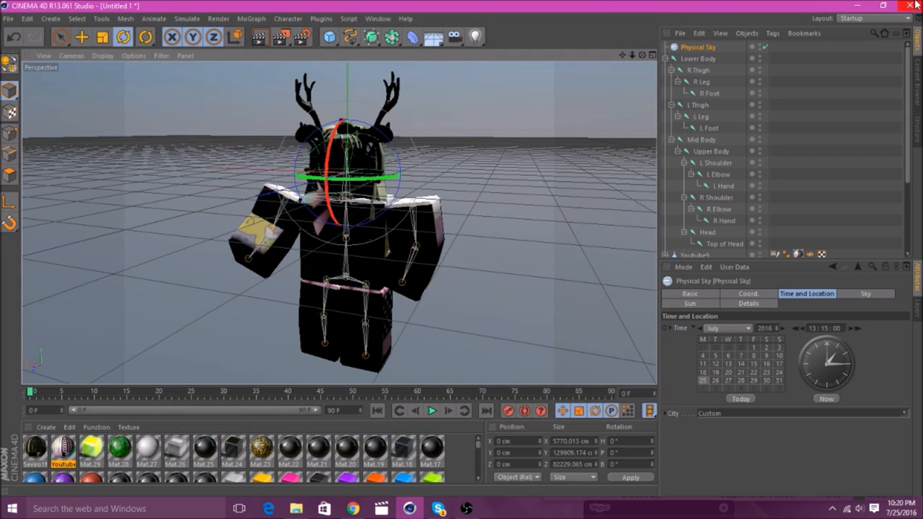
Step: Quit Cinema 4D, reaching the save-changes prompt for Untitled 1
left_click(915, 6)
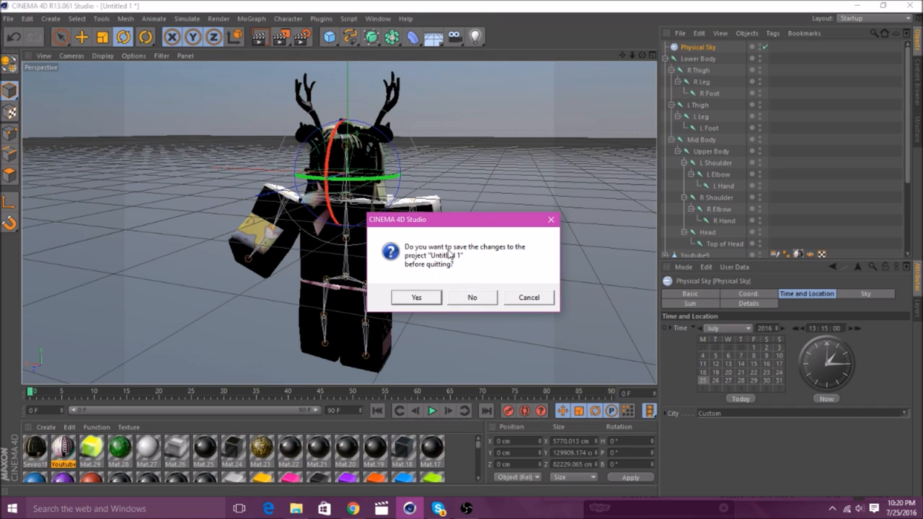
mouse_move(475, 261)
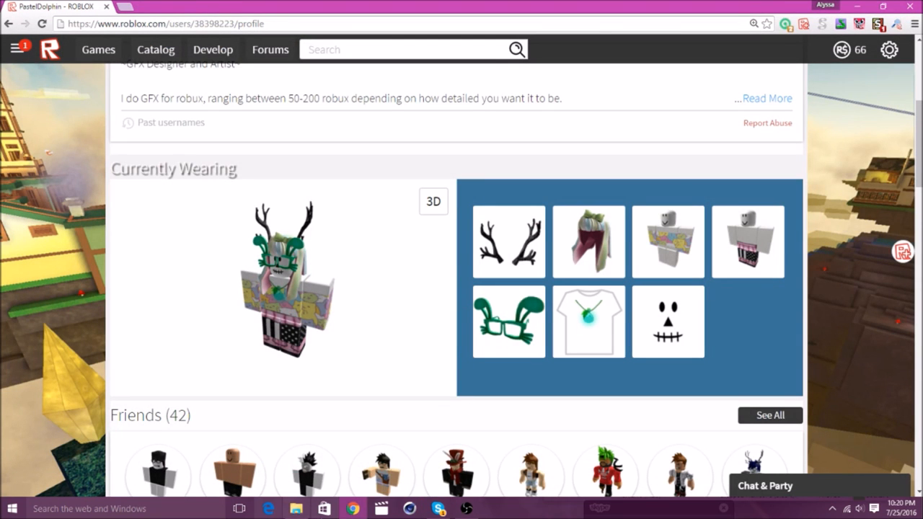
Step: Browse File Explorer to Documents > ROBLOX > New folder
left_click(294, 508)
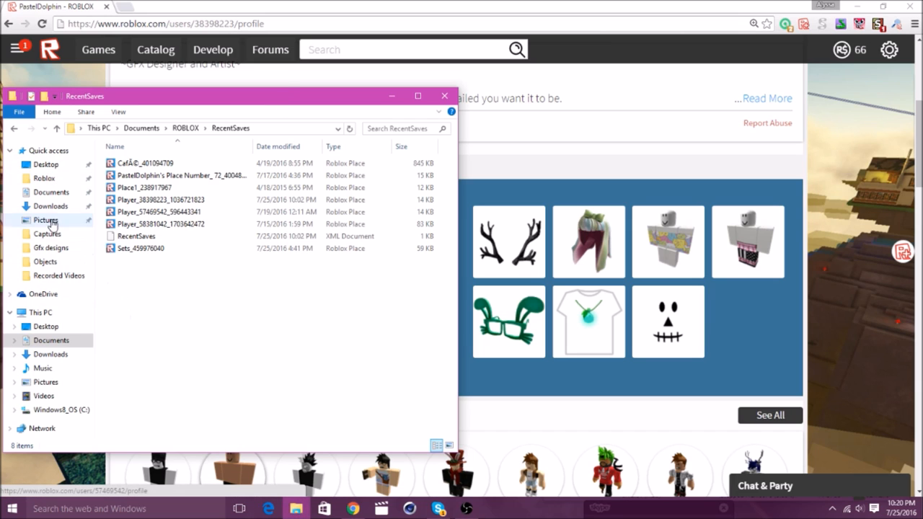
left_click(45, 261)
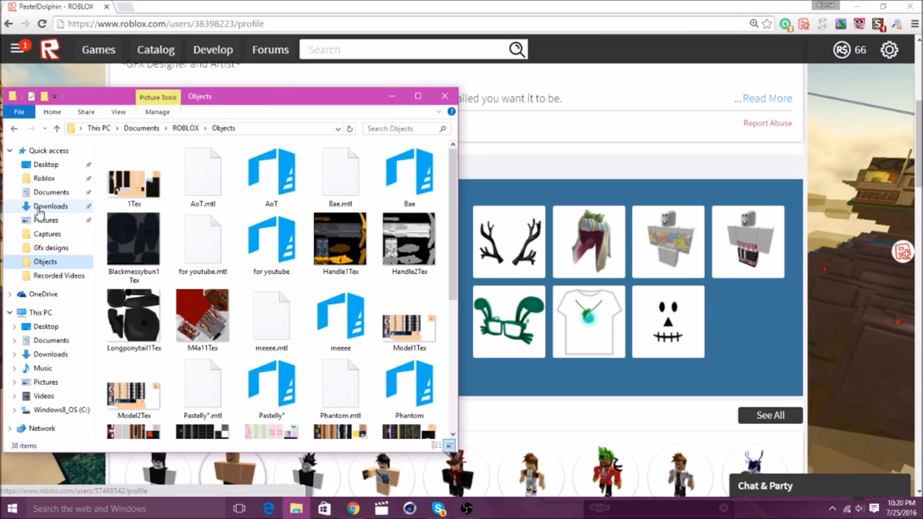
left_click(52, 205)
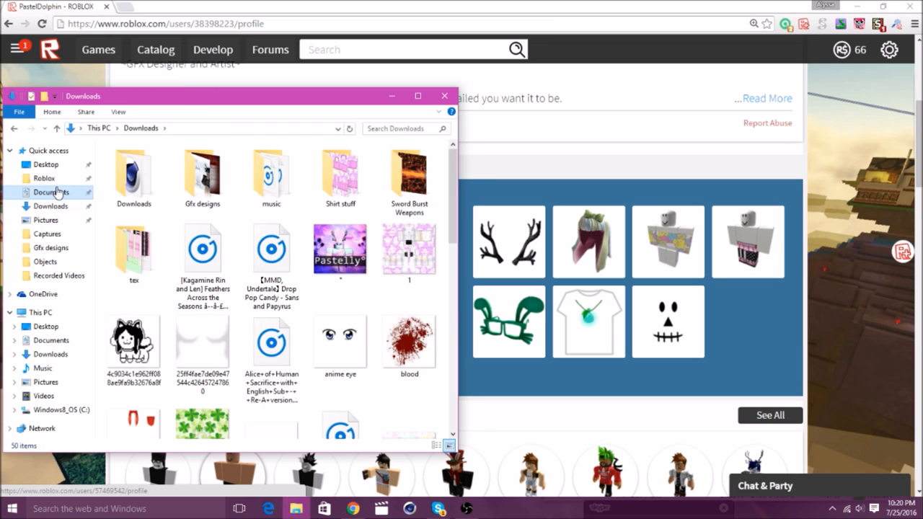
left_click(52, 191)
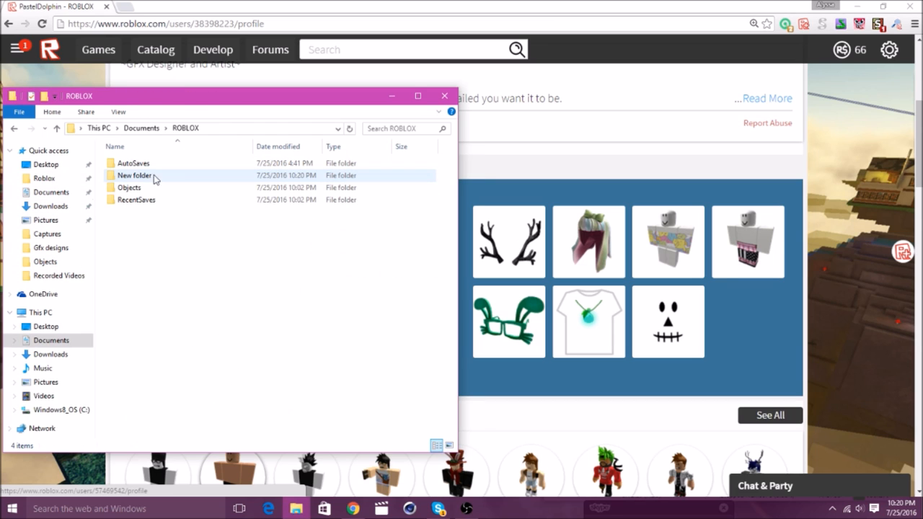
double_click(133, 176)
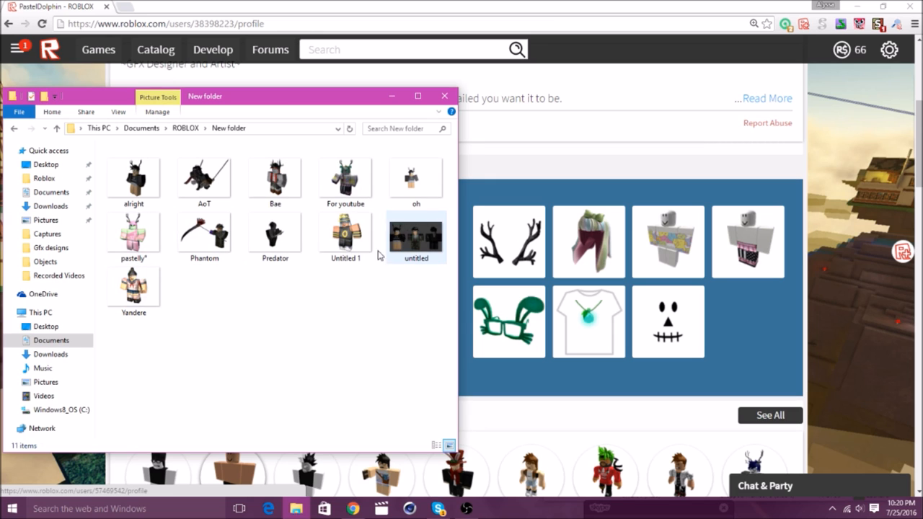
Step: Open the 'For youtube' render for viewing in Photos
left_click(346, 179)
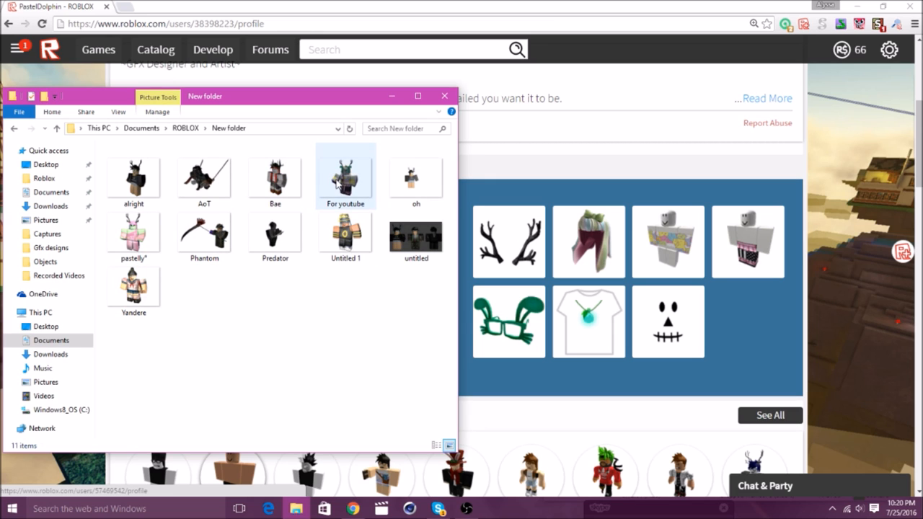
left_click(346, 176)
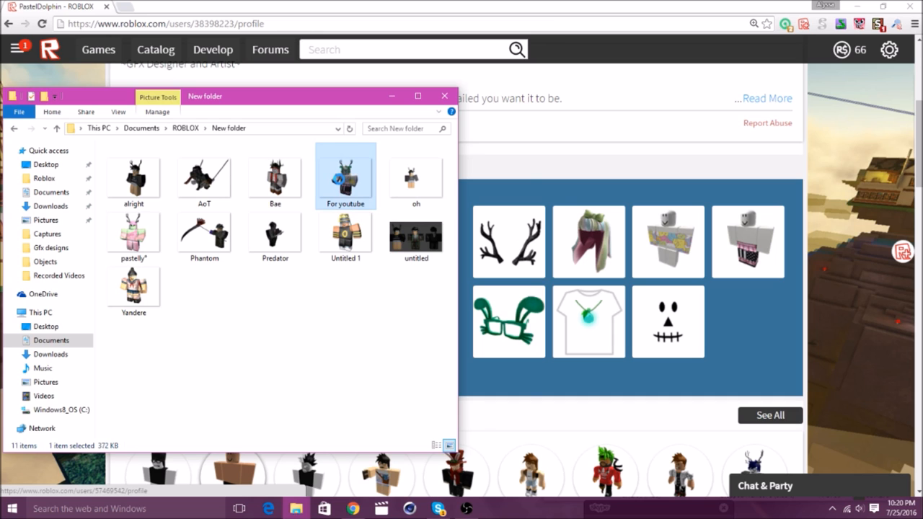
mouse_move(392, 166)
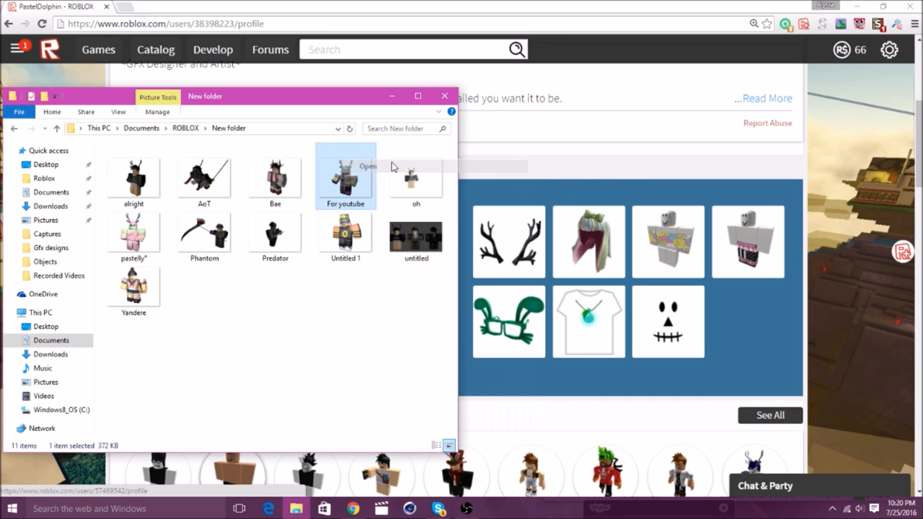
double_click(346, 177)
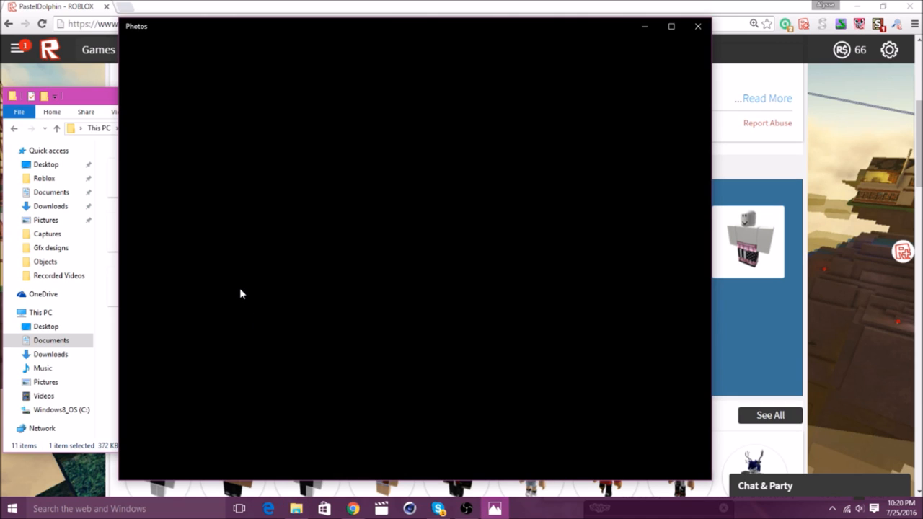
mouse_move(418, 242)
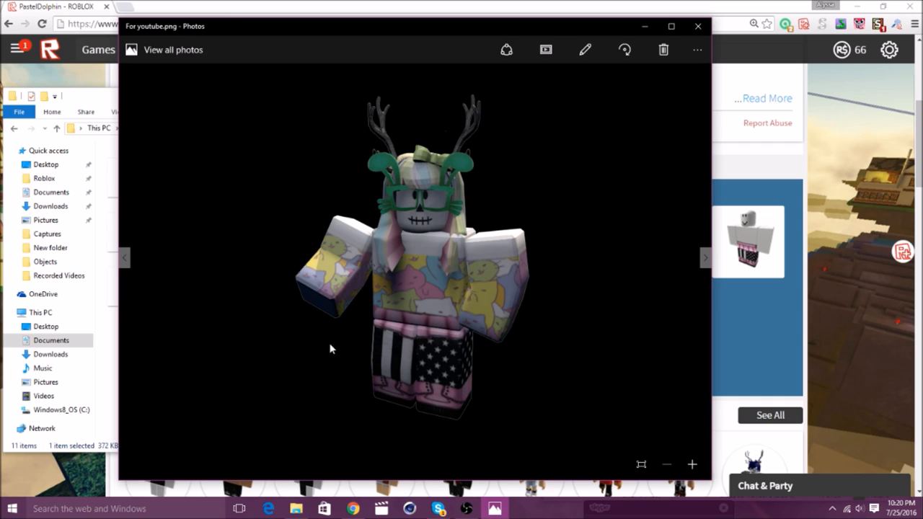
mouse_move(444, 223)
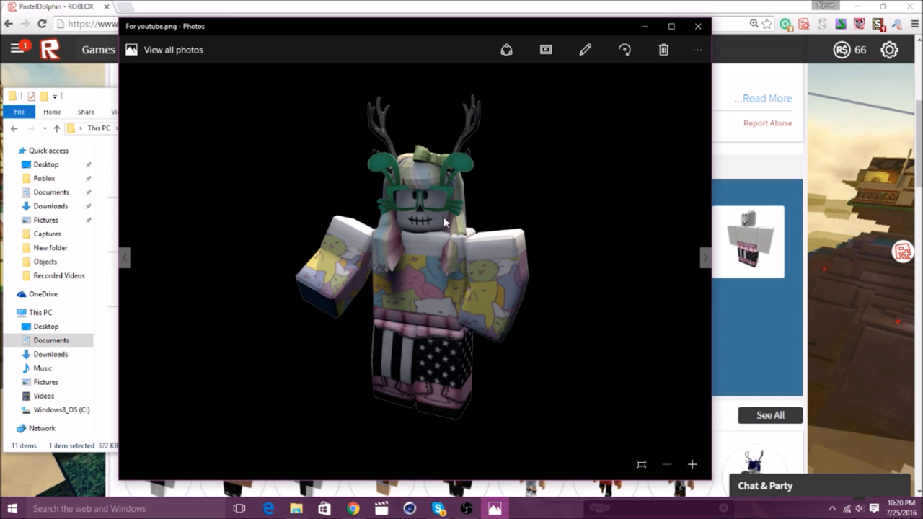
mouse_move(638, 175)
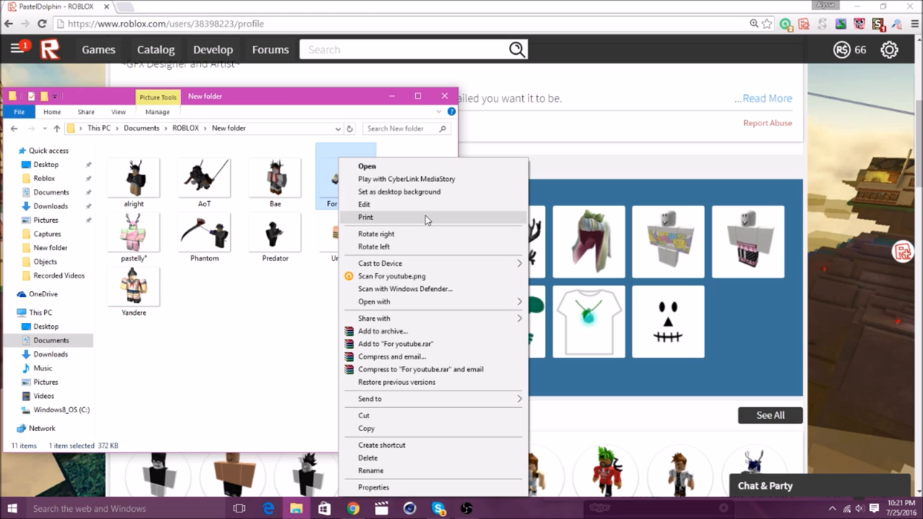
mouse_move(631, 26)
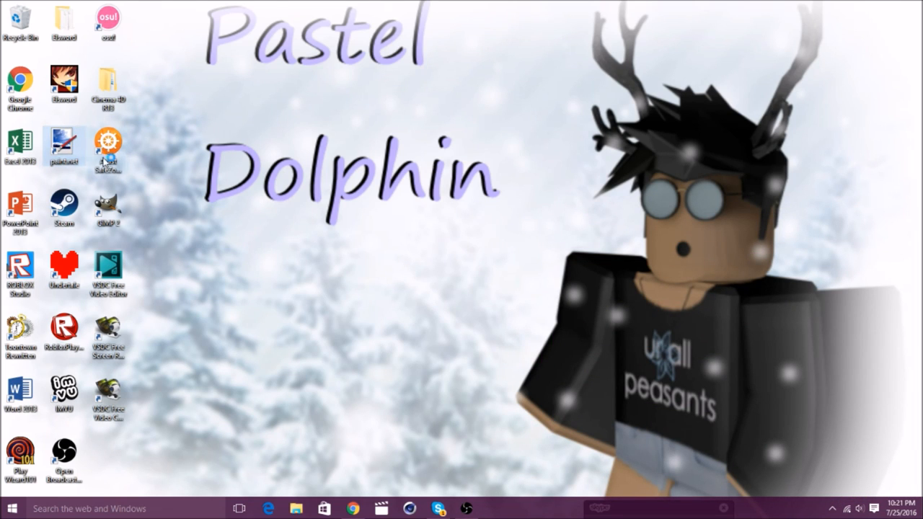
mouse_move(151, 187)
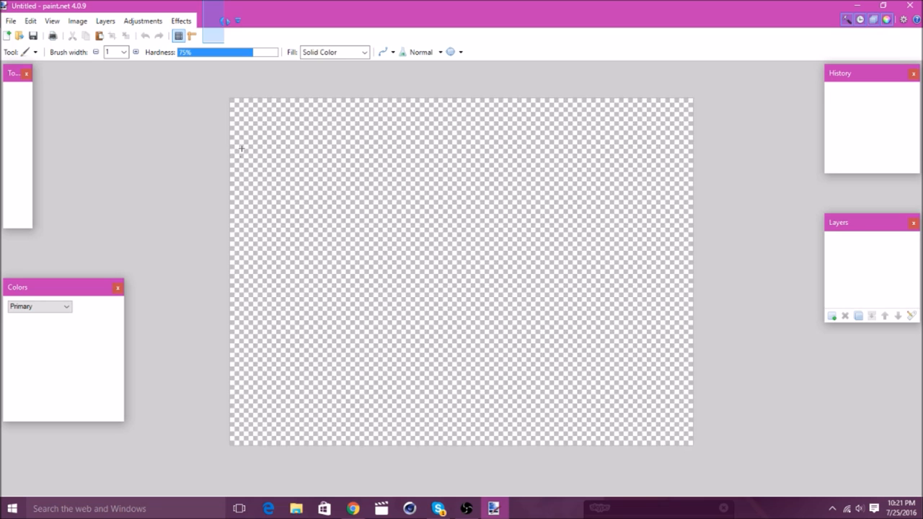
Step: Open the Pastelly dolphin sunset JPG from Downloads as the background image
left_click(10, 20)
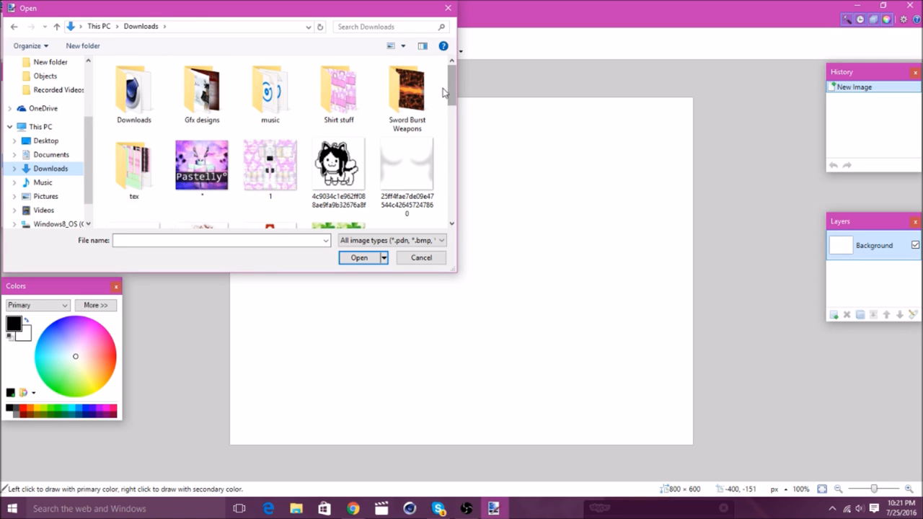
scroll("down", 3)
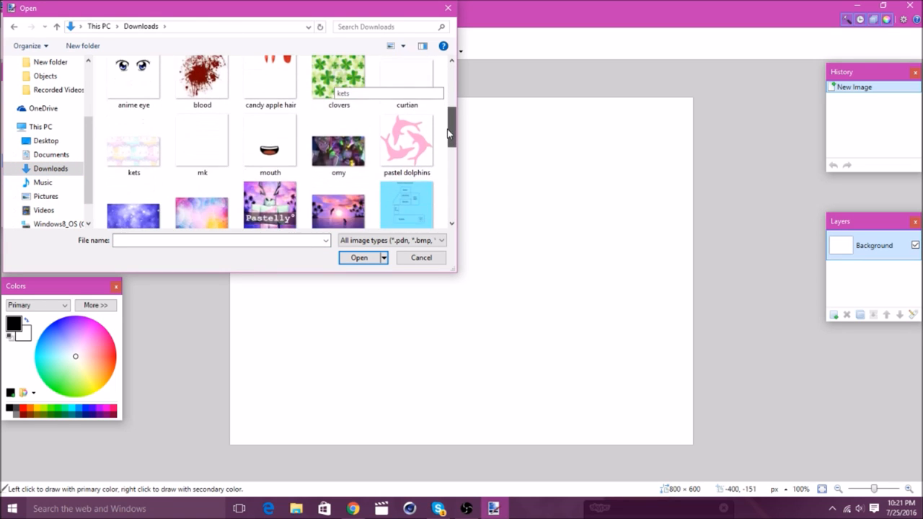
scroll("down", 3)
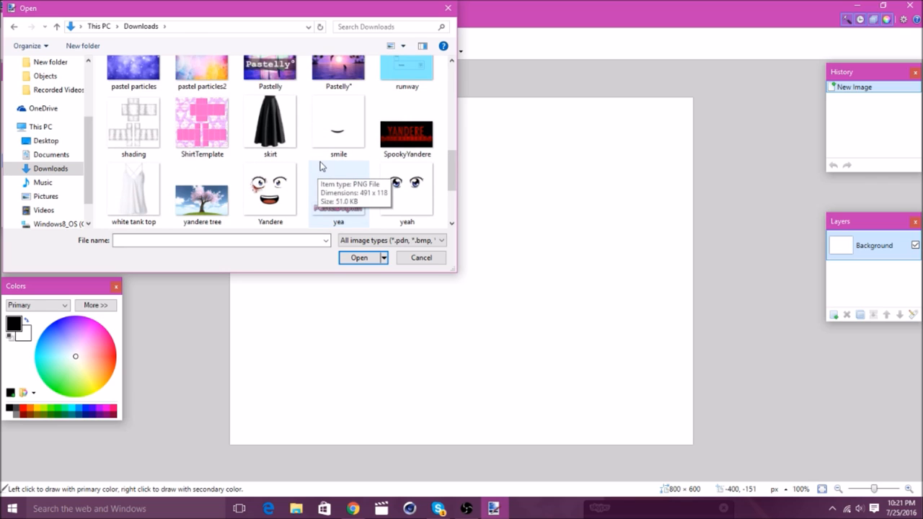
left_click(338, 156)
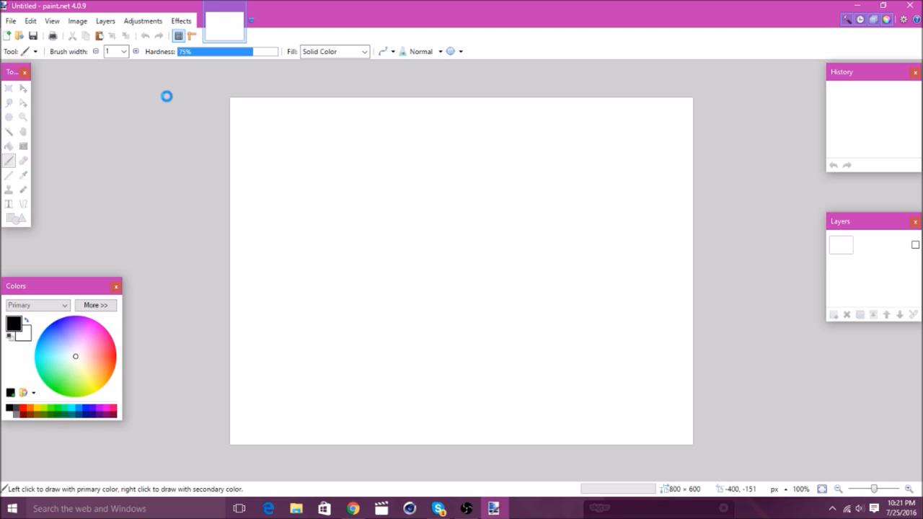
left_click(12, 20)
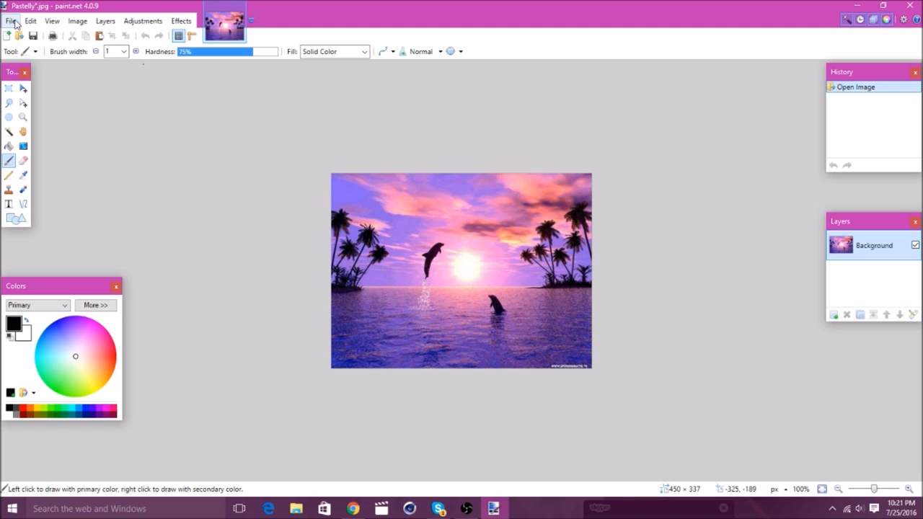
Step: Load the 'For youtube' avatar render from Documents > ROBLOX > New folder into paint.net
left_click(11, 20)
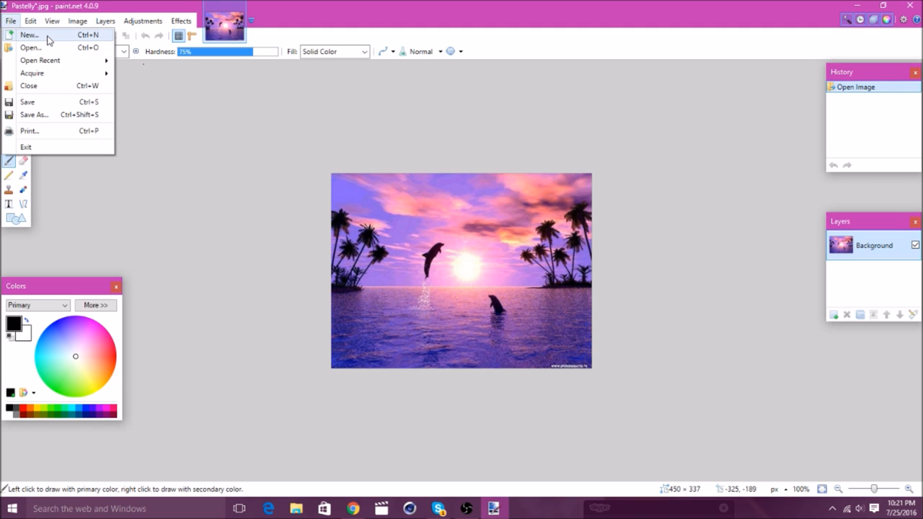
left_click(30, 46)
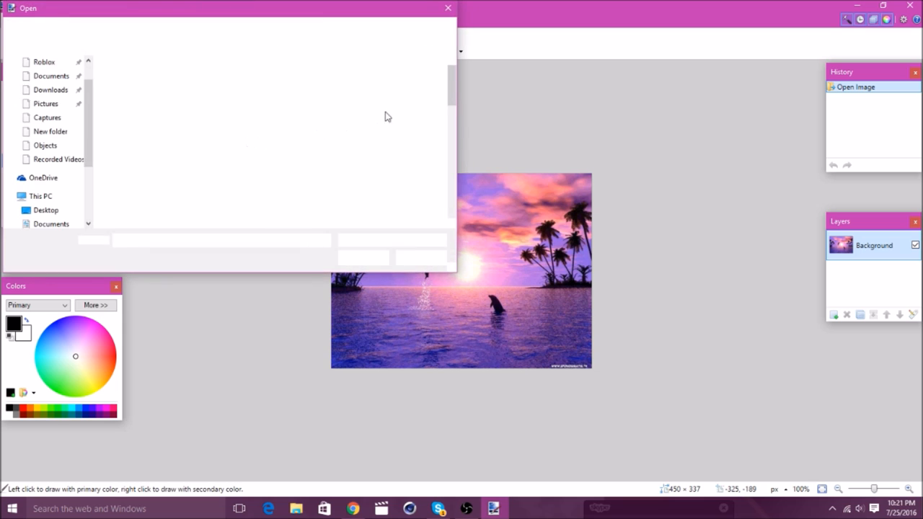
left_click(50, 89)
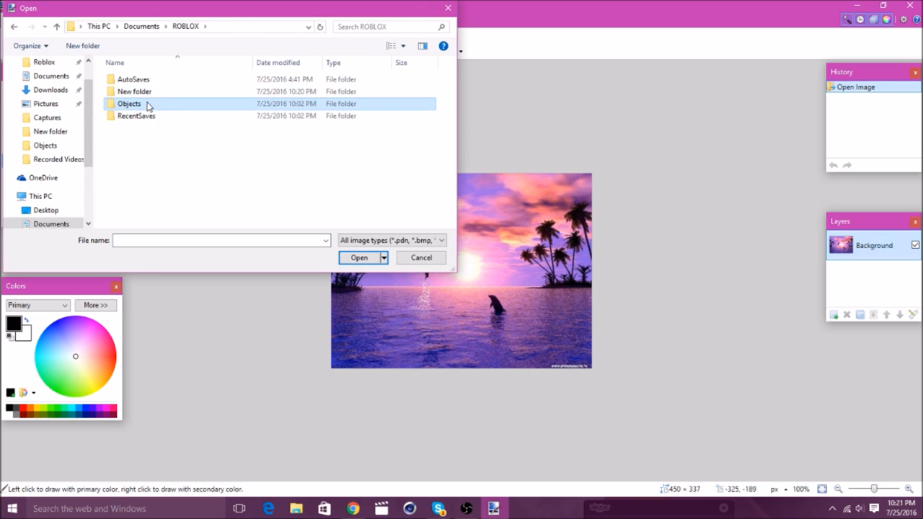
double_click(130, 104)
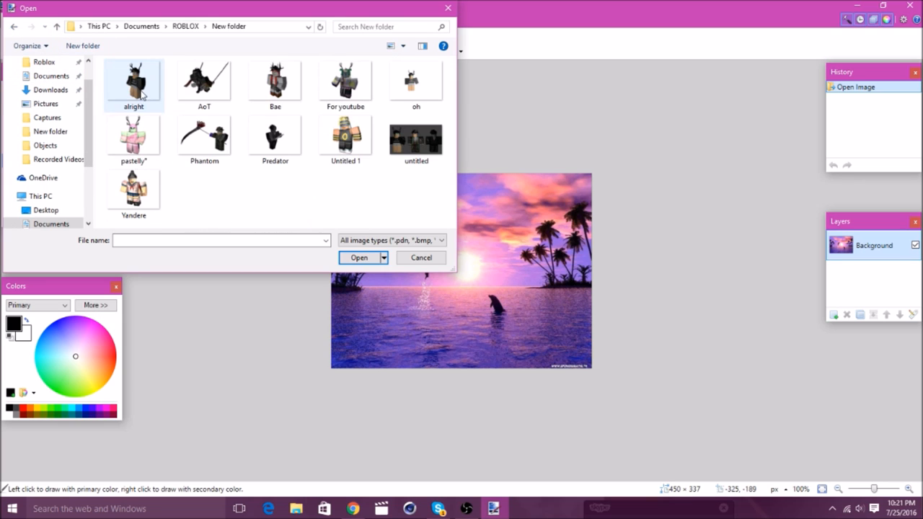
left_click(132, 82)
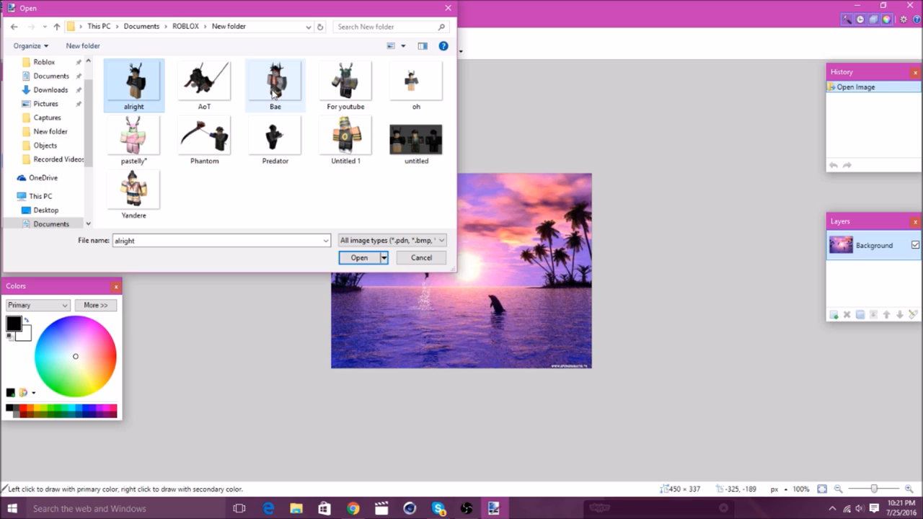
left_click(358, 256)
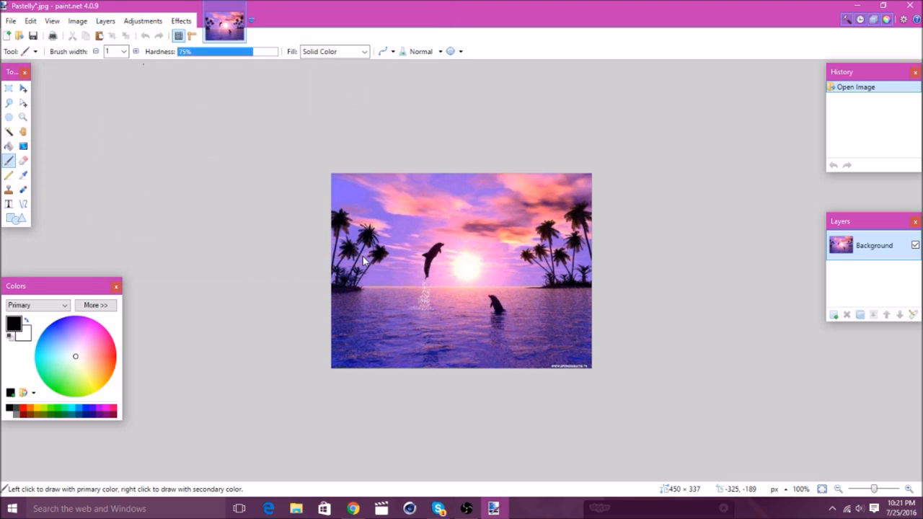
left_click(269, 20)
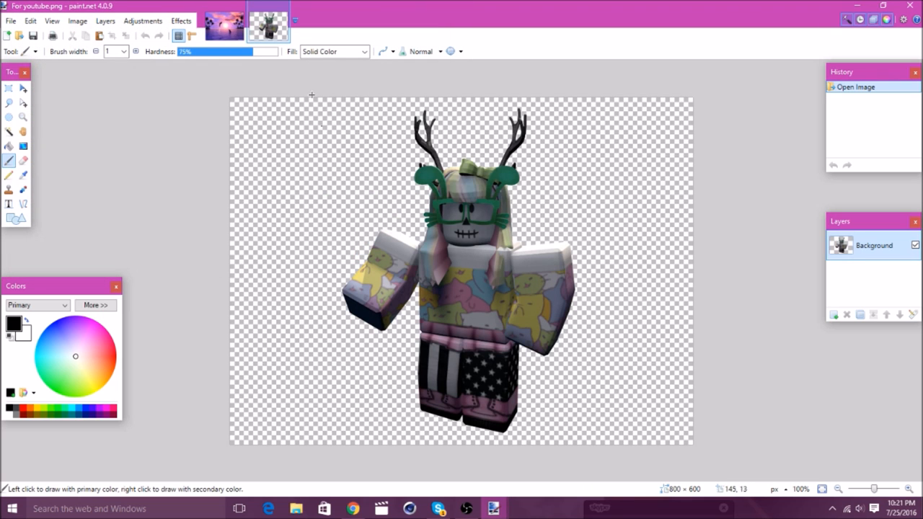
Step: Add an empty Layer 2 above the dolphin sunset background and make it active
left_click(223, 21)
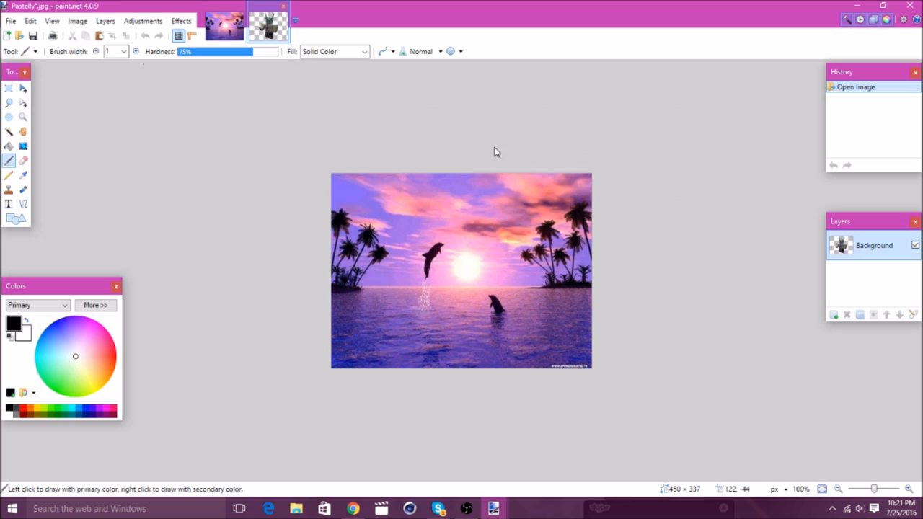
left_click(834, 314)
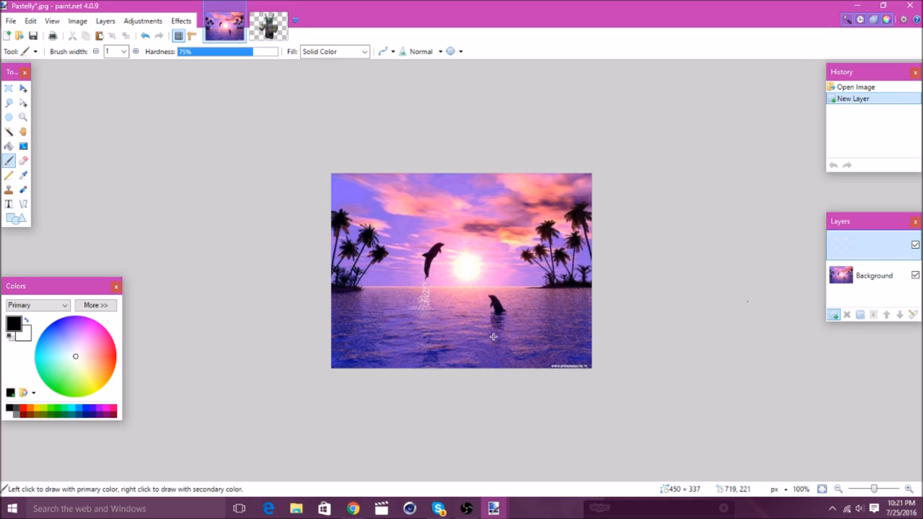
left_click(834, 314)
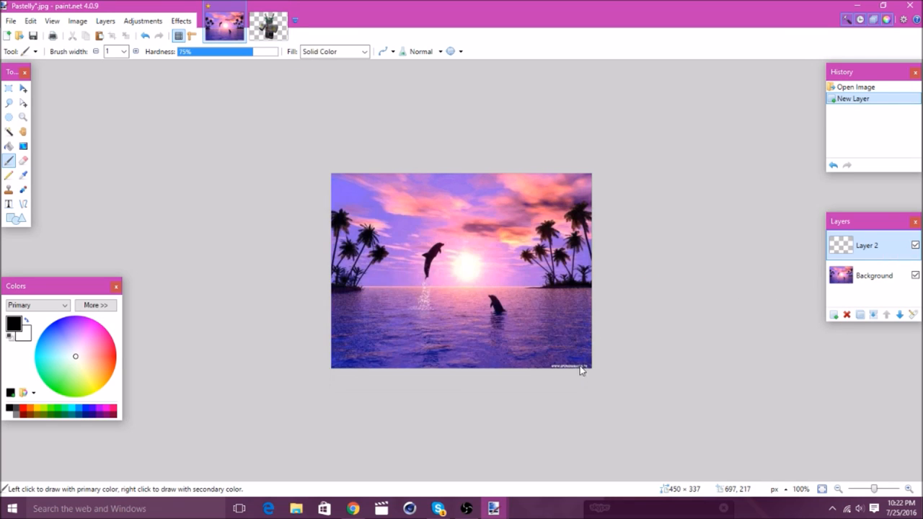
Step: Paste the avatar into Layer 2 and scale it to stand over the sunset scene
key("ctrl+v")
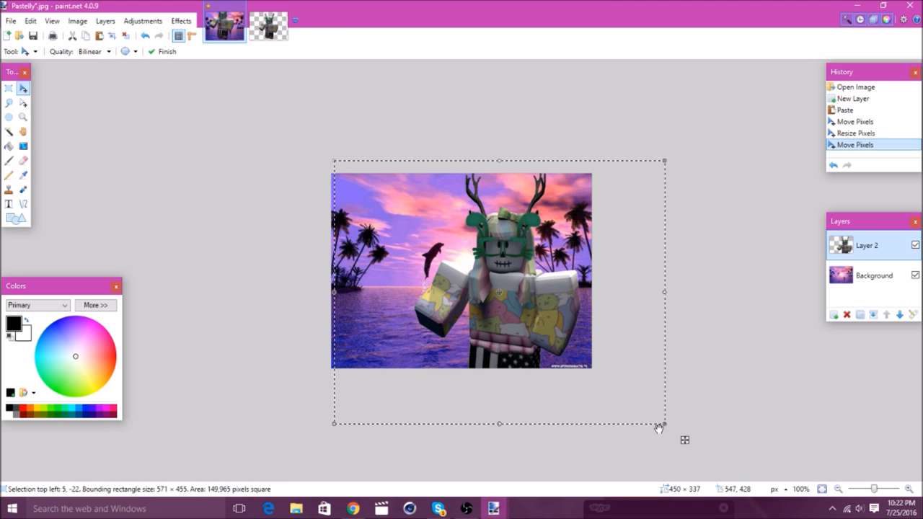
left_click_drag(662, 424, 631, 381)
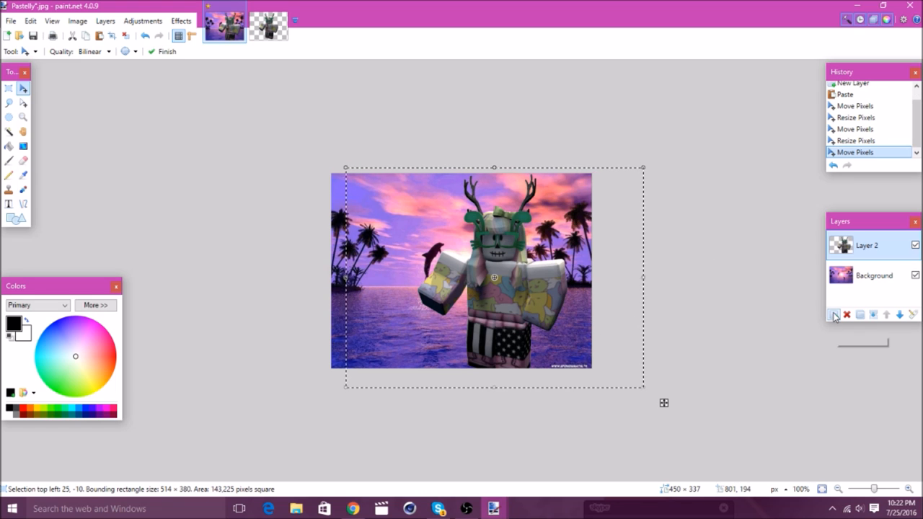
Step: Add Layer 3 on top, drop the avatar selection and bucket-fill it white
left_click(833, 315)
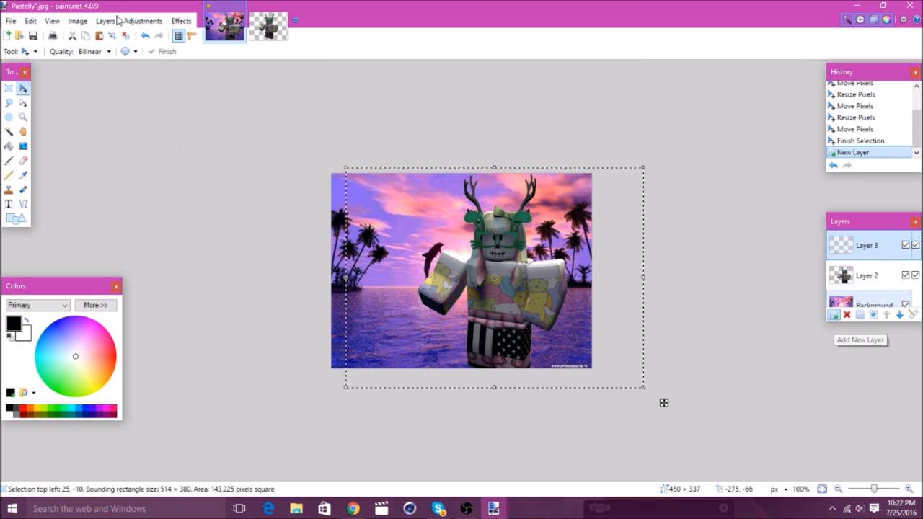
left_click(23, 162)
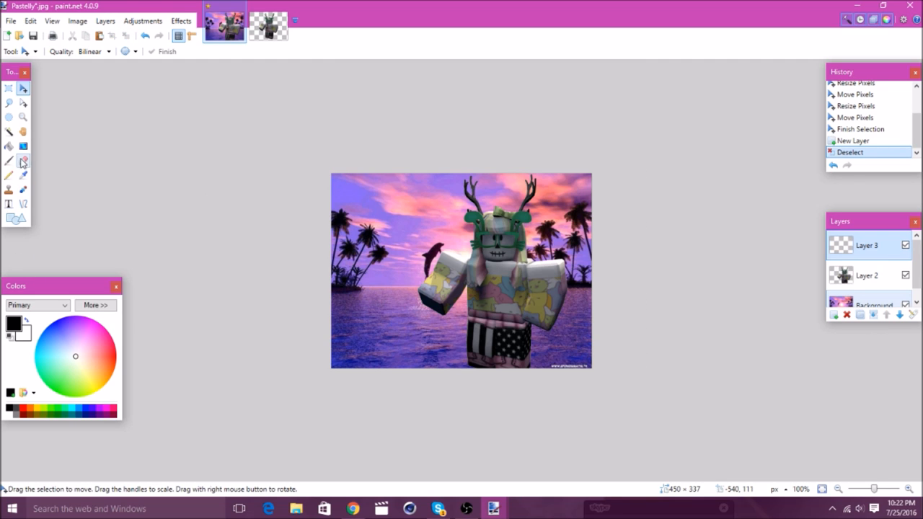
left_click(9, 147)
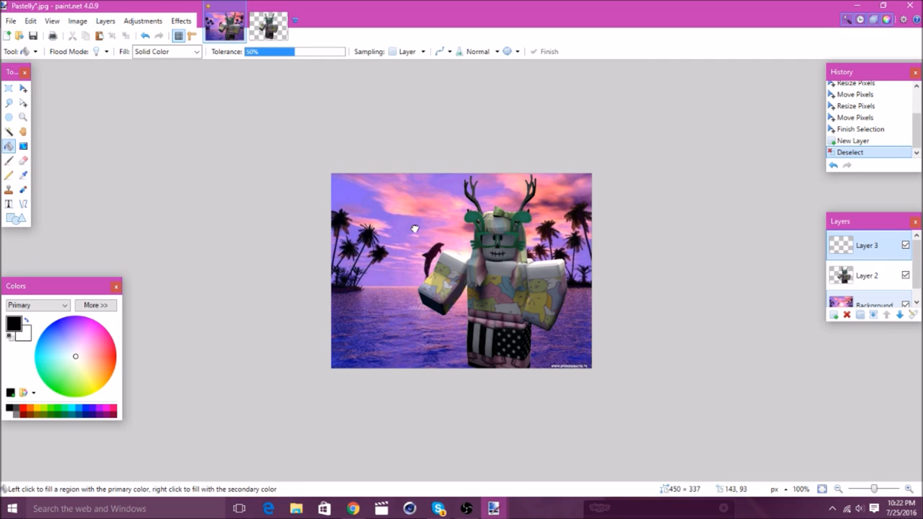
left_click(414, 228)
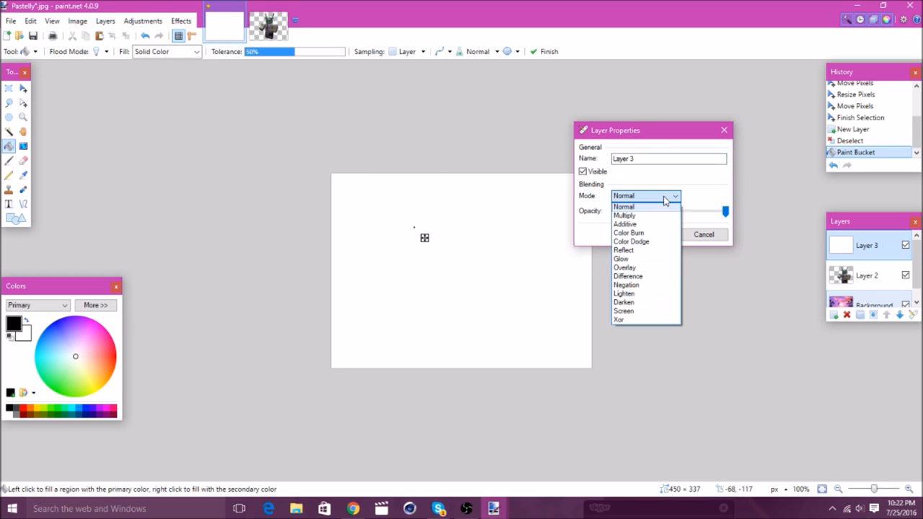
mouse_move(646, 242)
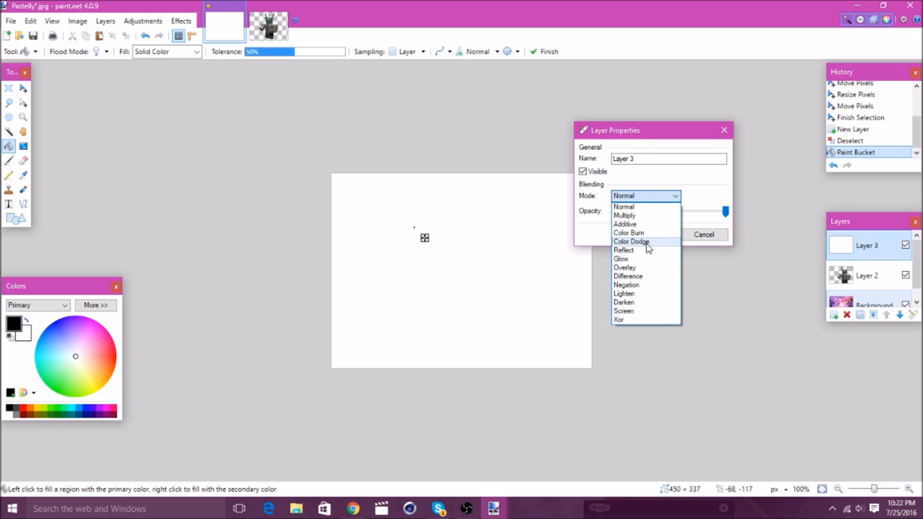
Step: Try additive and multiply blending, then set the white layer to Overlay at opacity 191
left_click(625, 267)
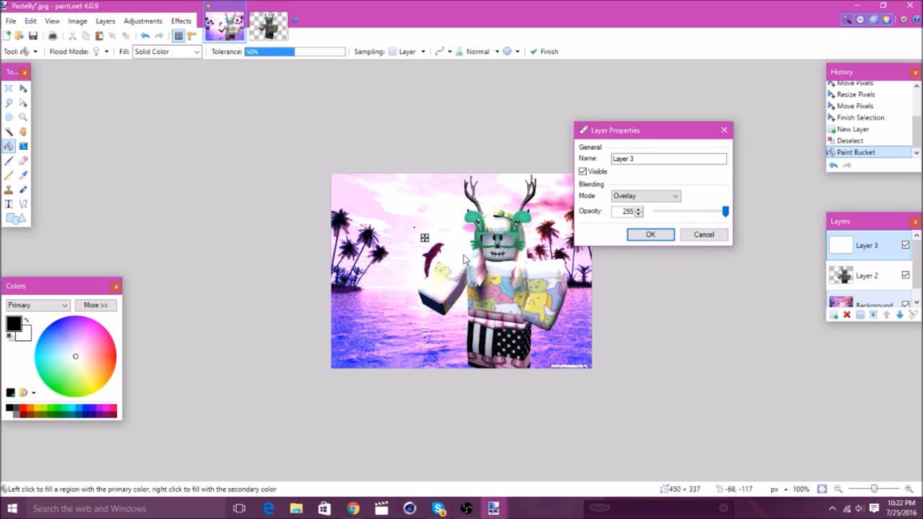
mouse_move(421, 267)
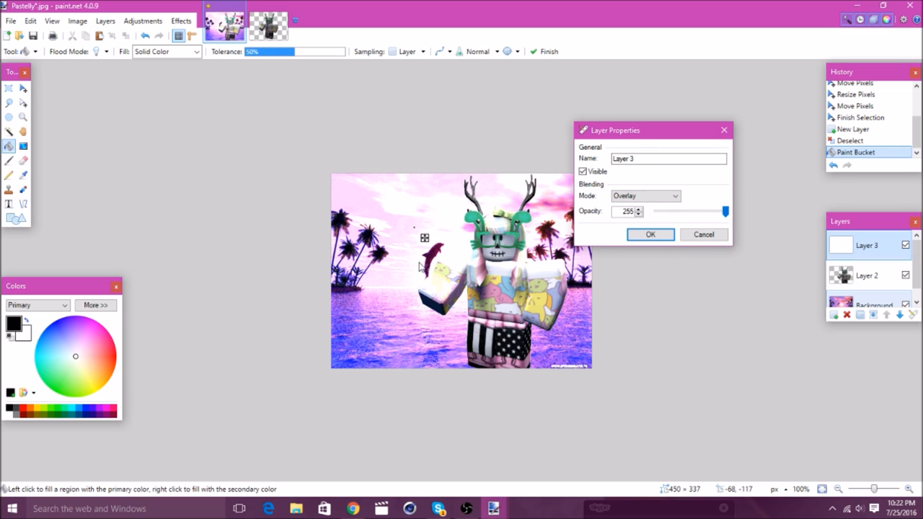
mouse_move(432, 270)
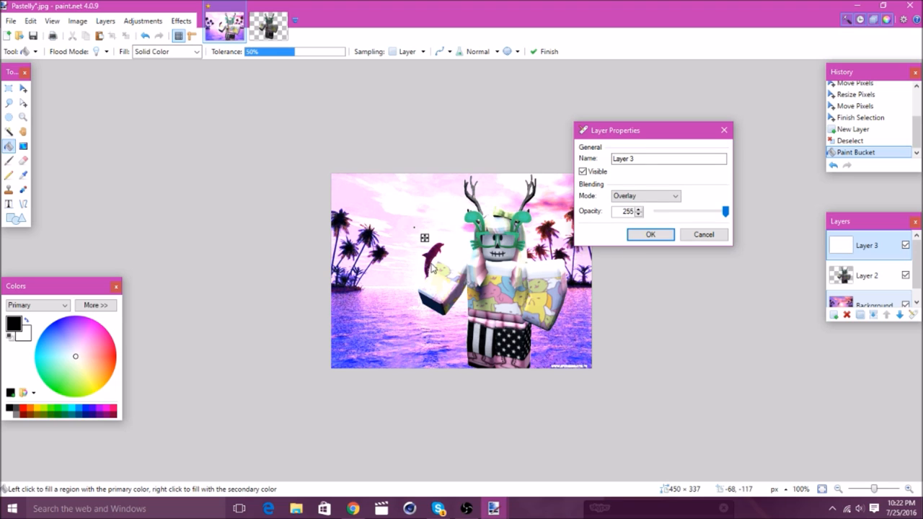
left_click(644, 196)
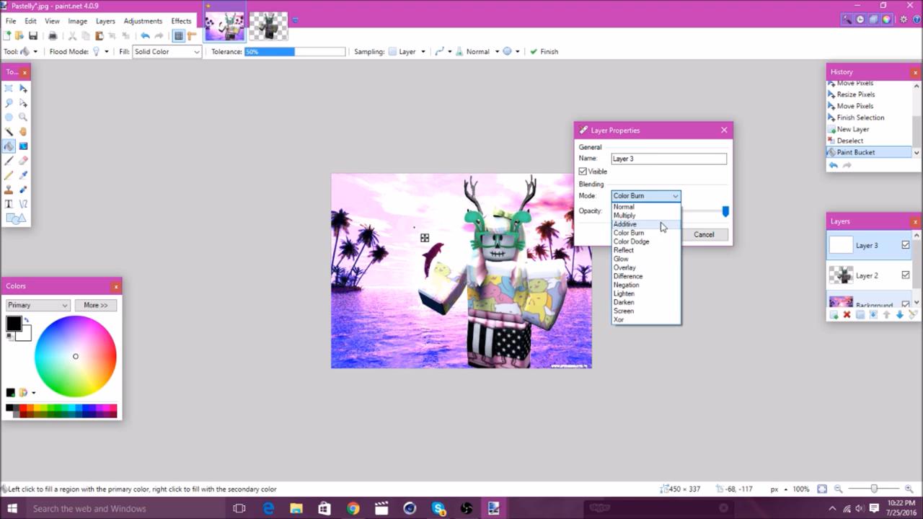
left_click(625, 225)
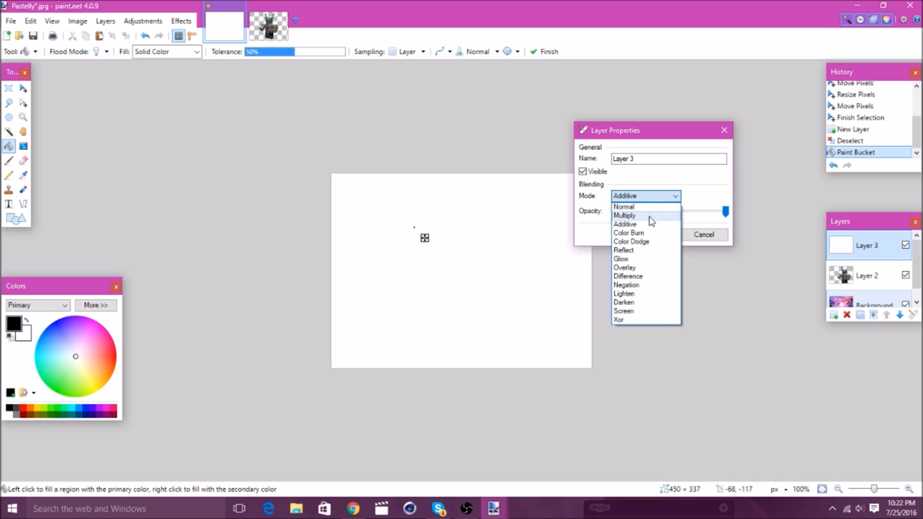
left_click(624, 216)
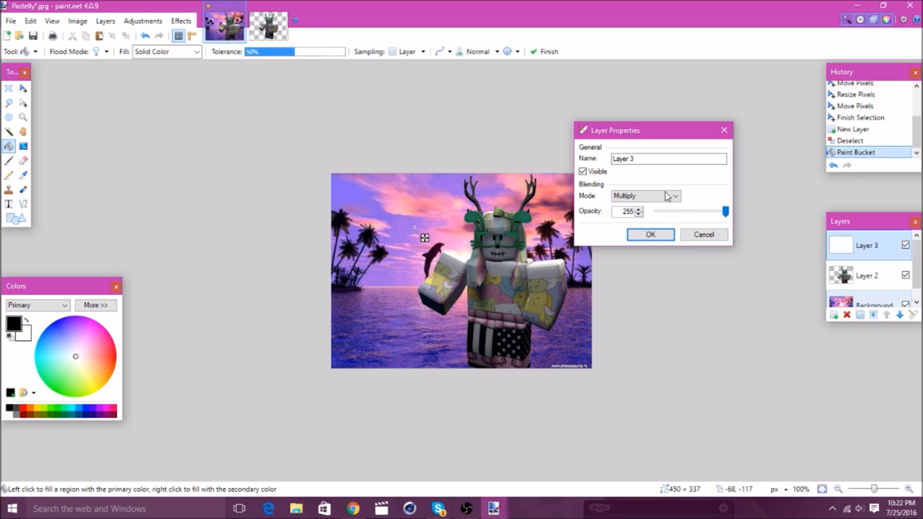
left_click(643, 196)
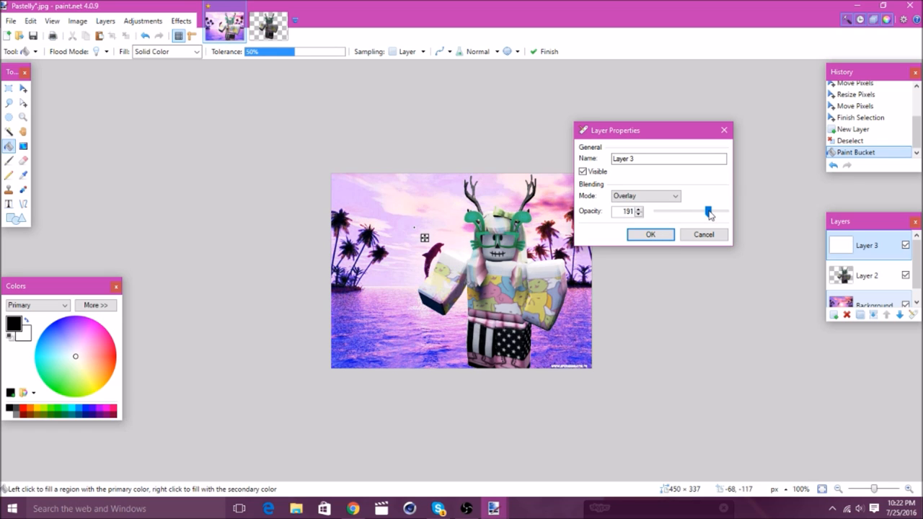
left_click(649, 234)
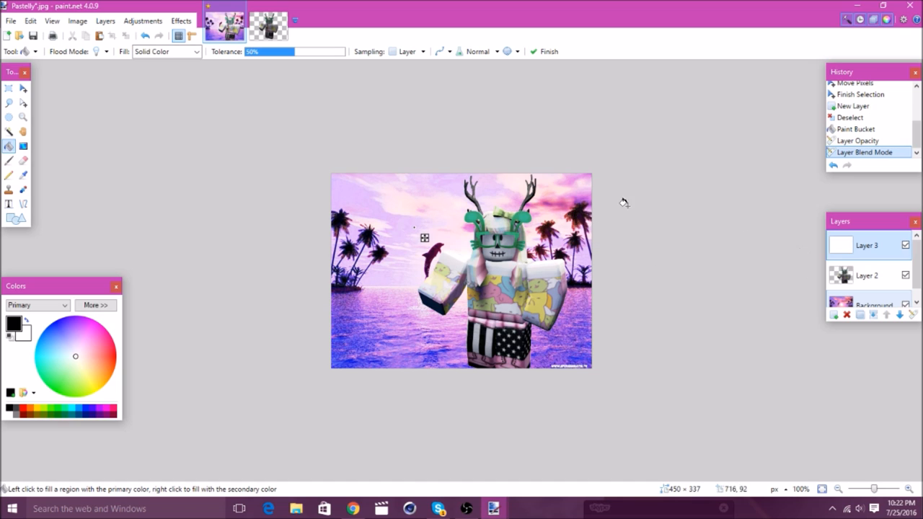
mouse_move(148, 162)
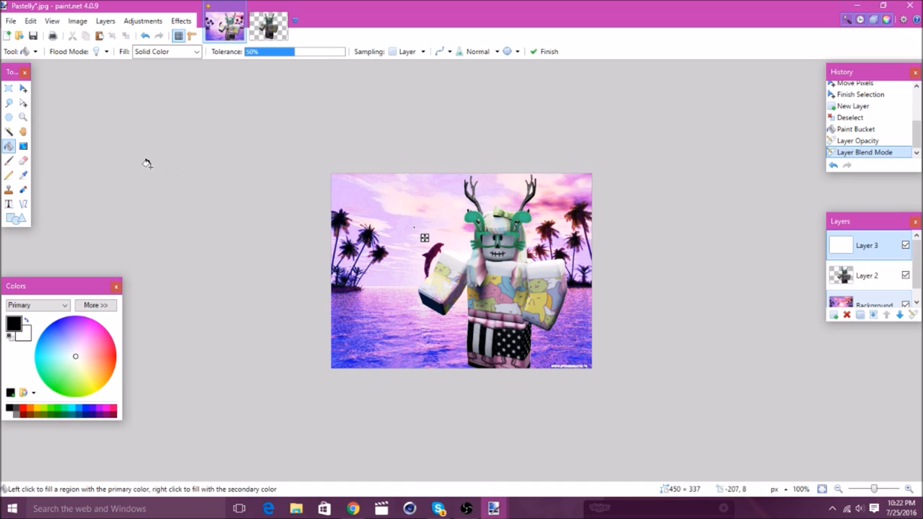
mouse_move(470, 137)
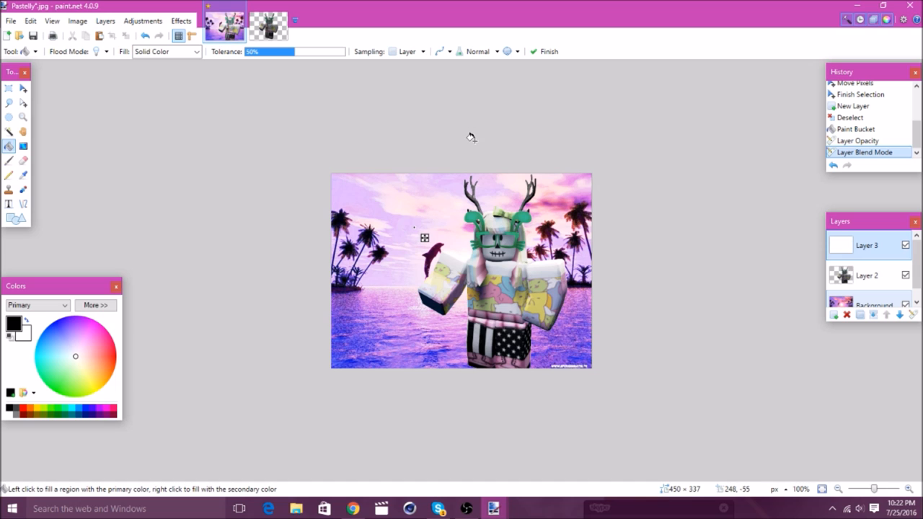
left_click(465, 507)
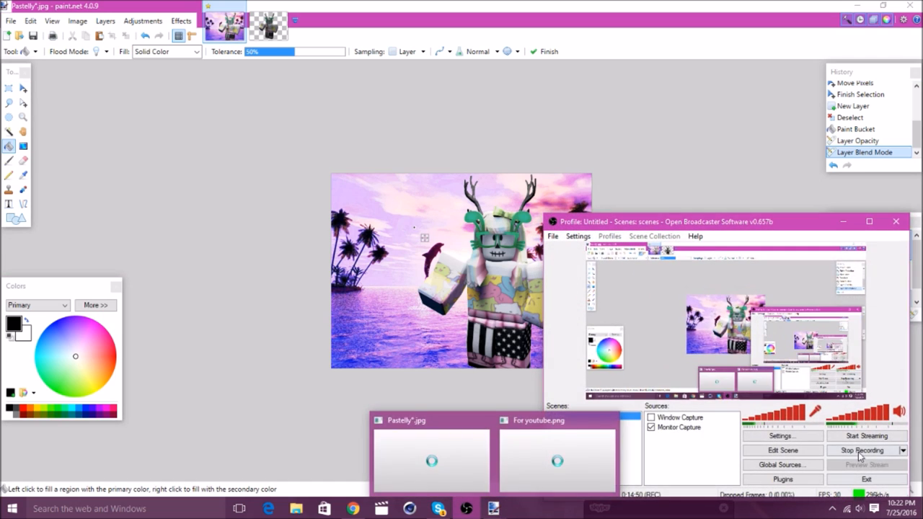